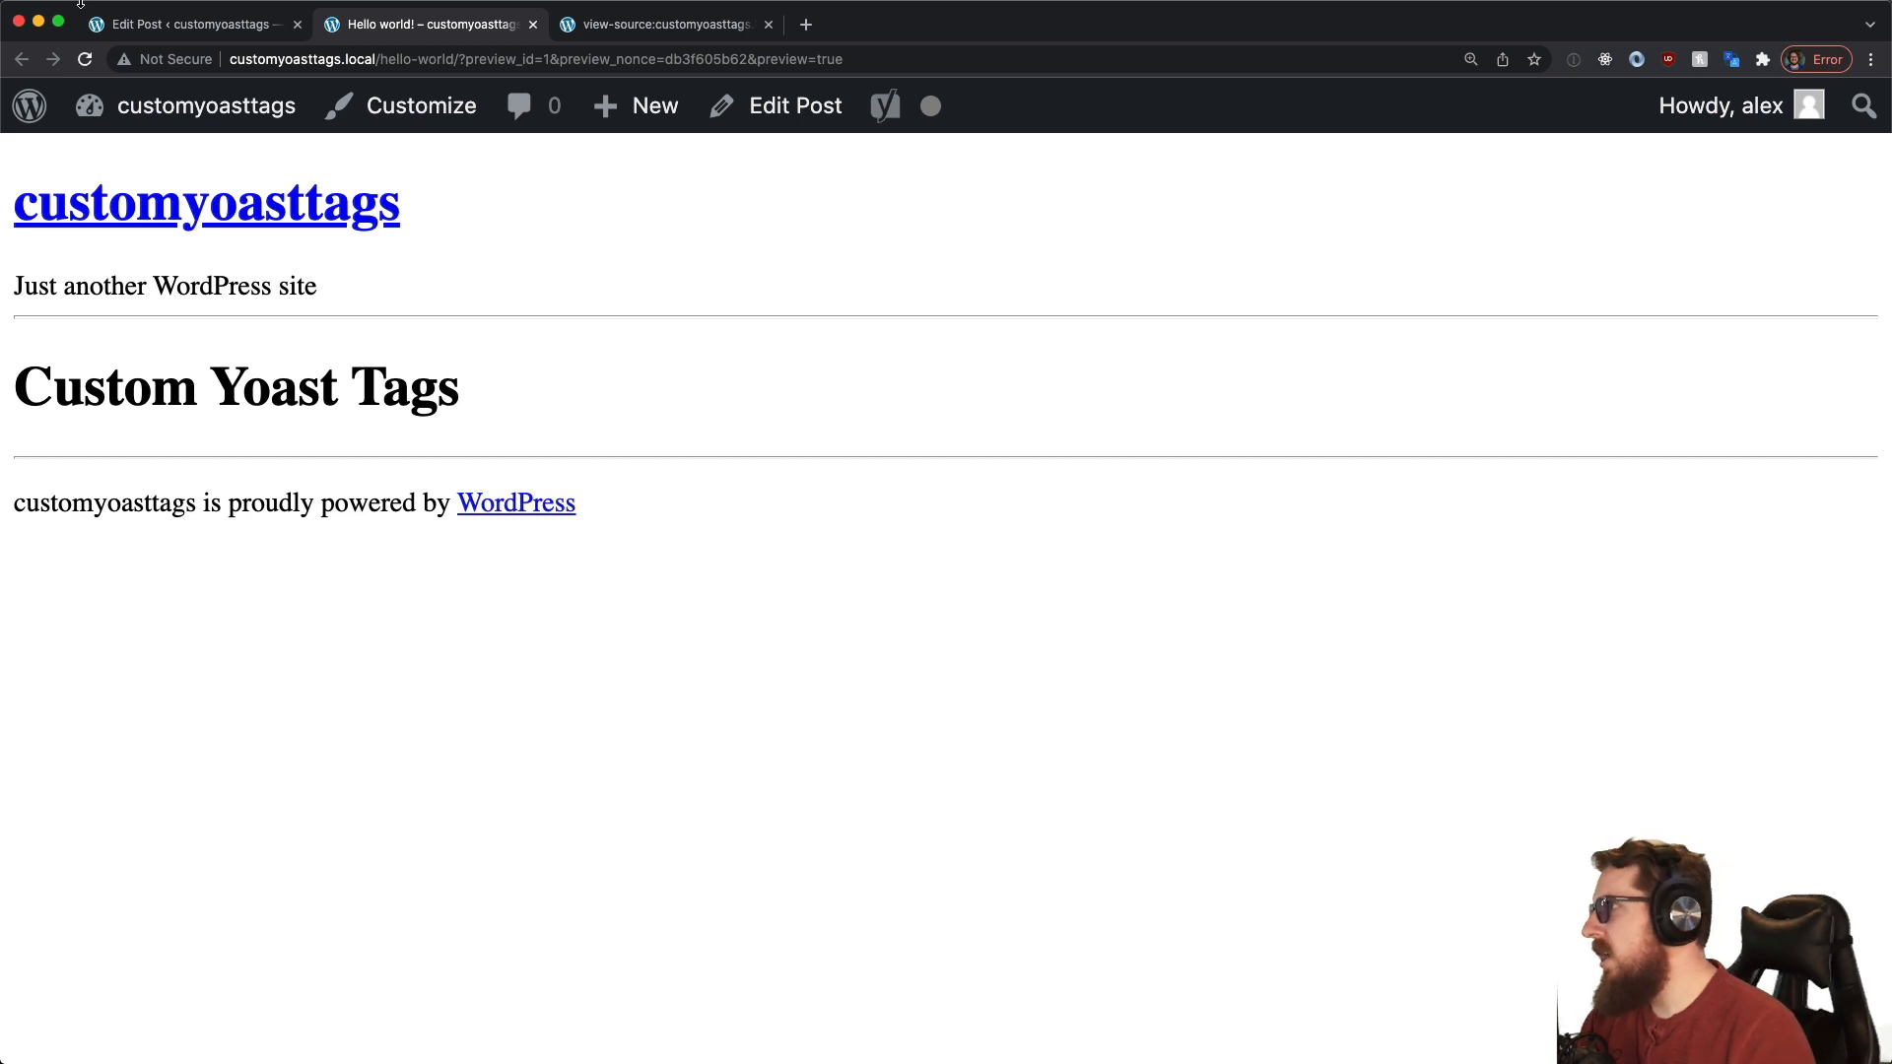
Step: Set the Hello world post's Yoast SEO title to the Title variable and update the post
click(188, 25)
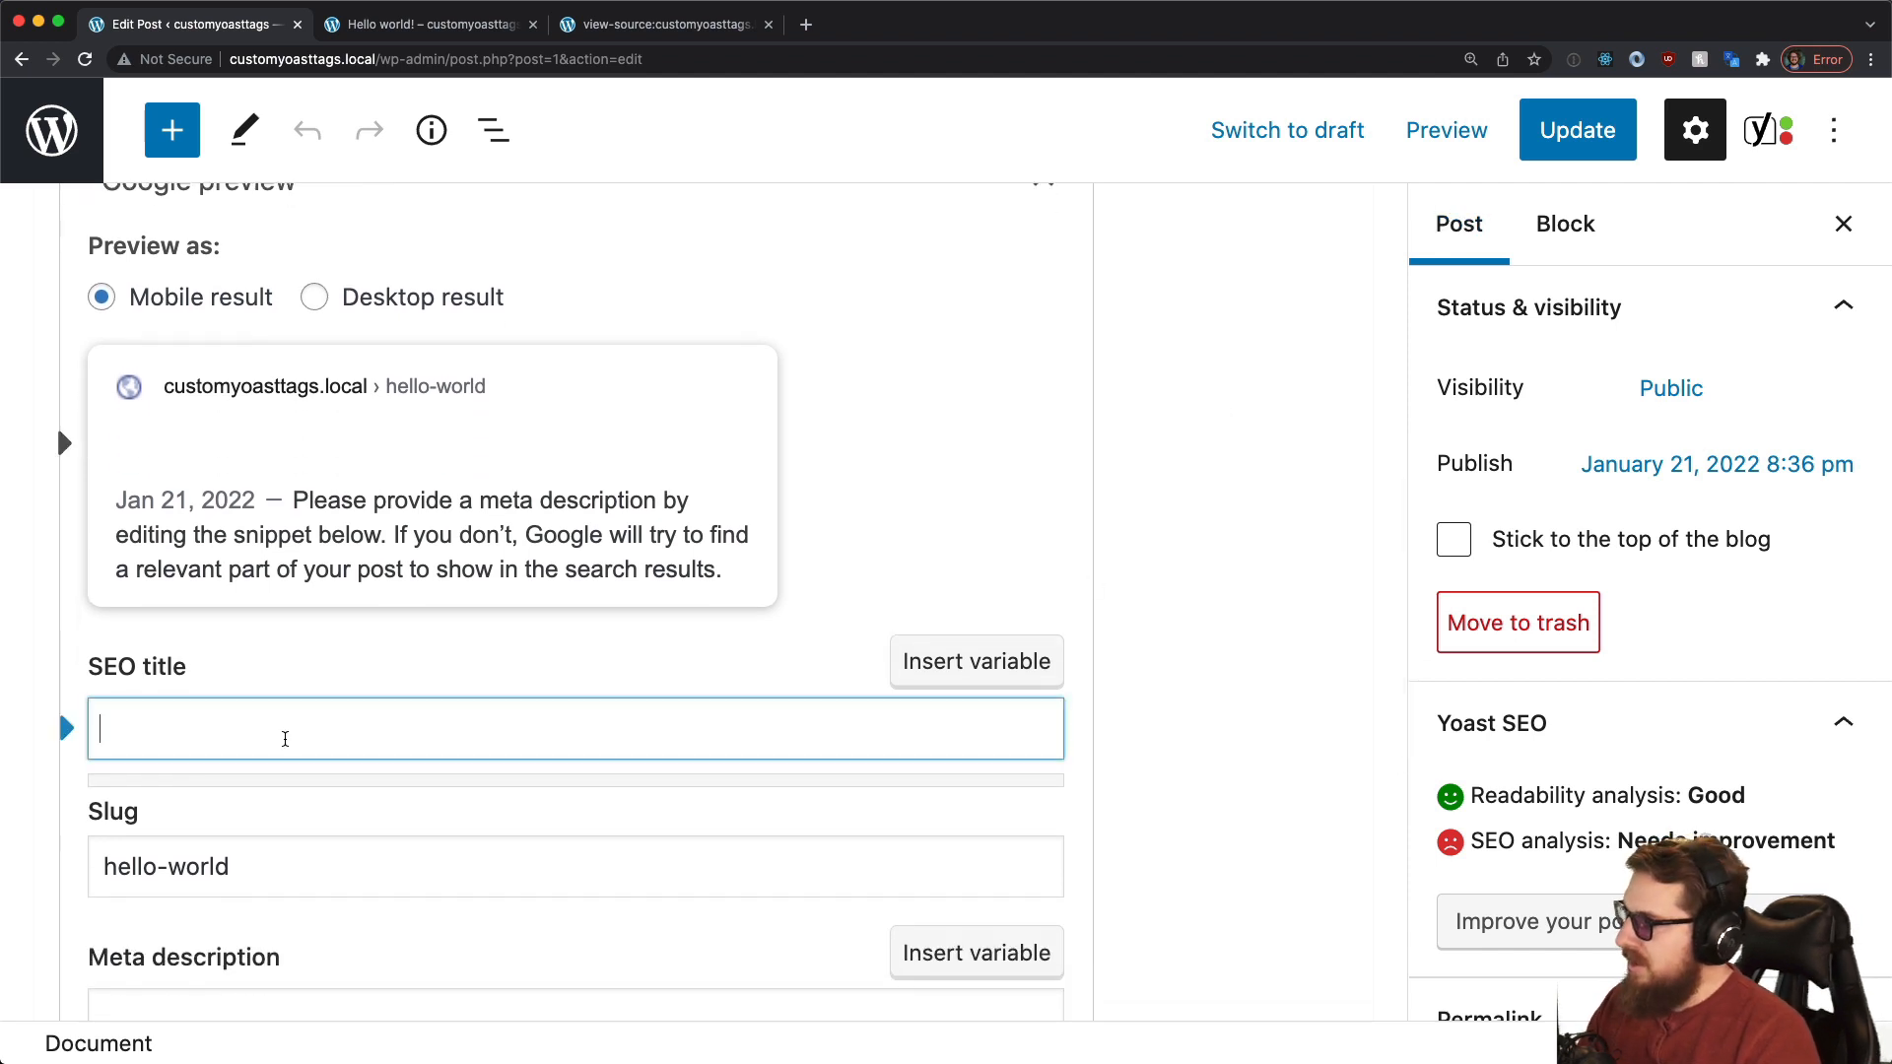
text(%)
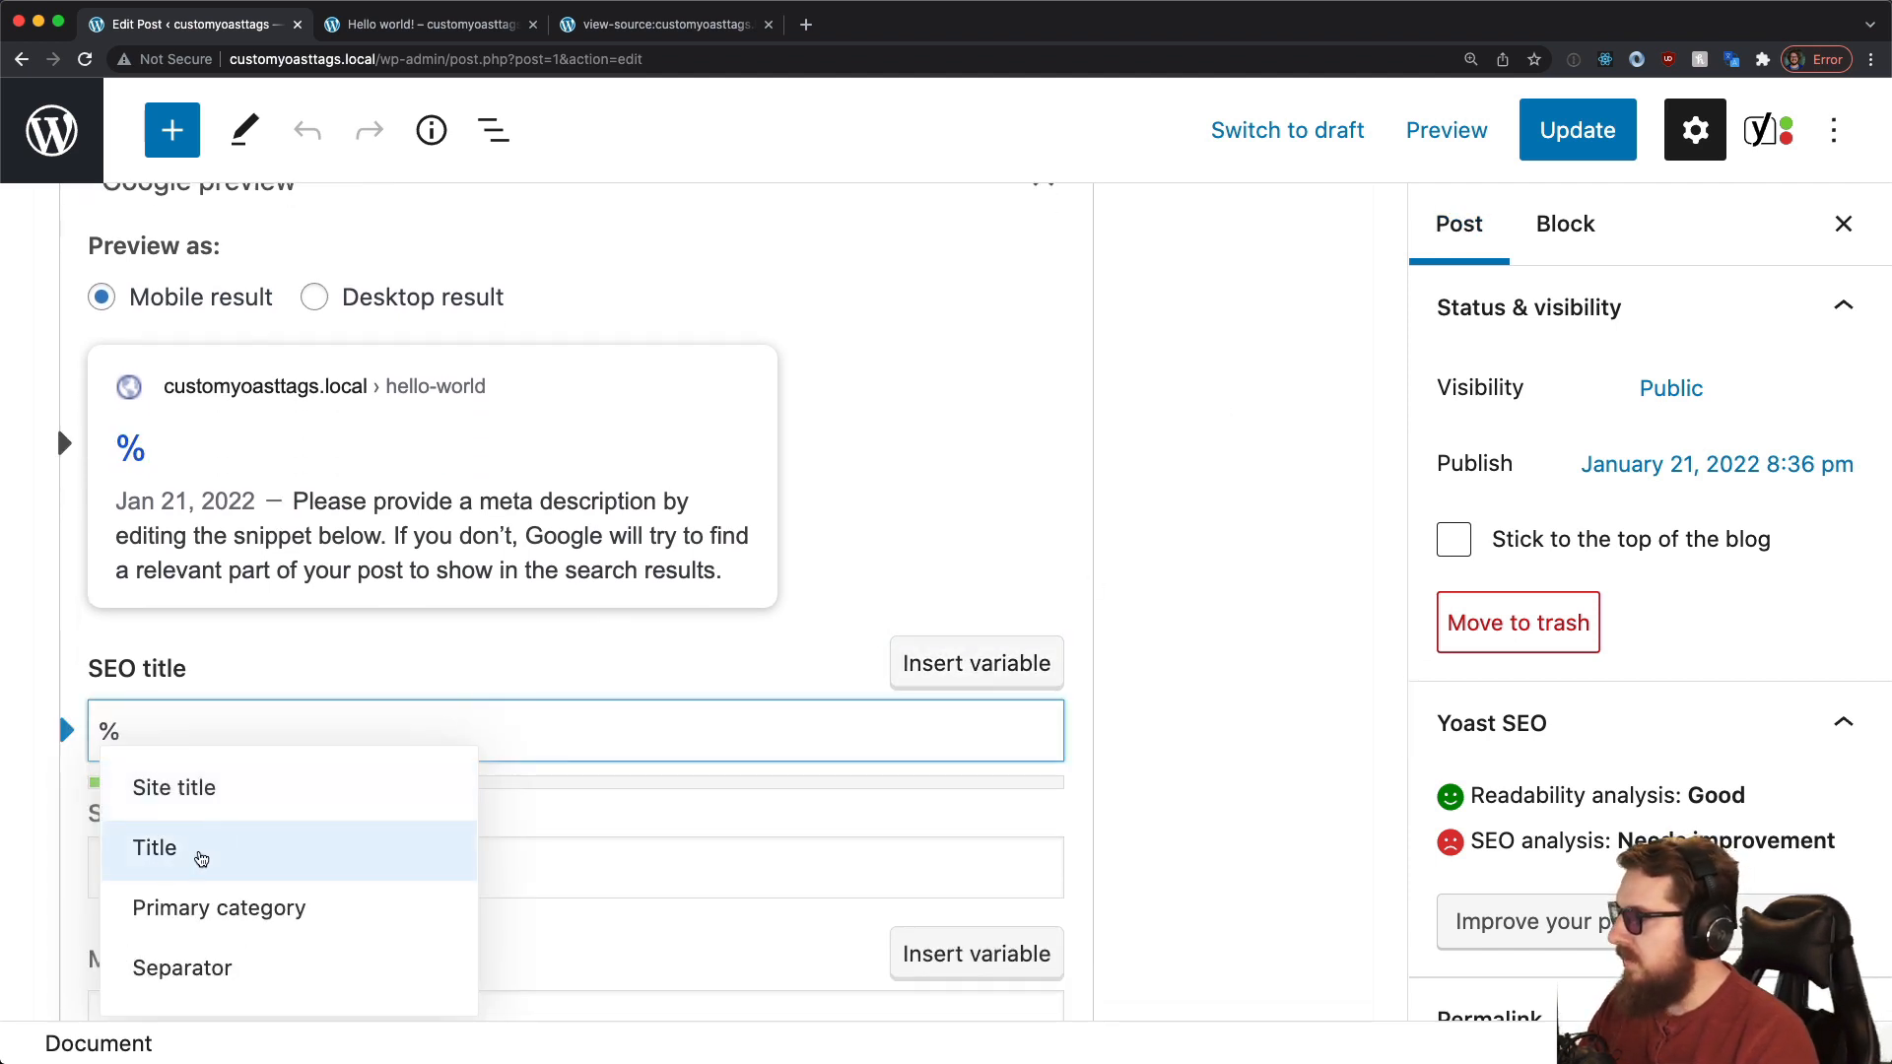
click(173, 789)
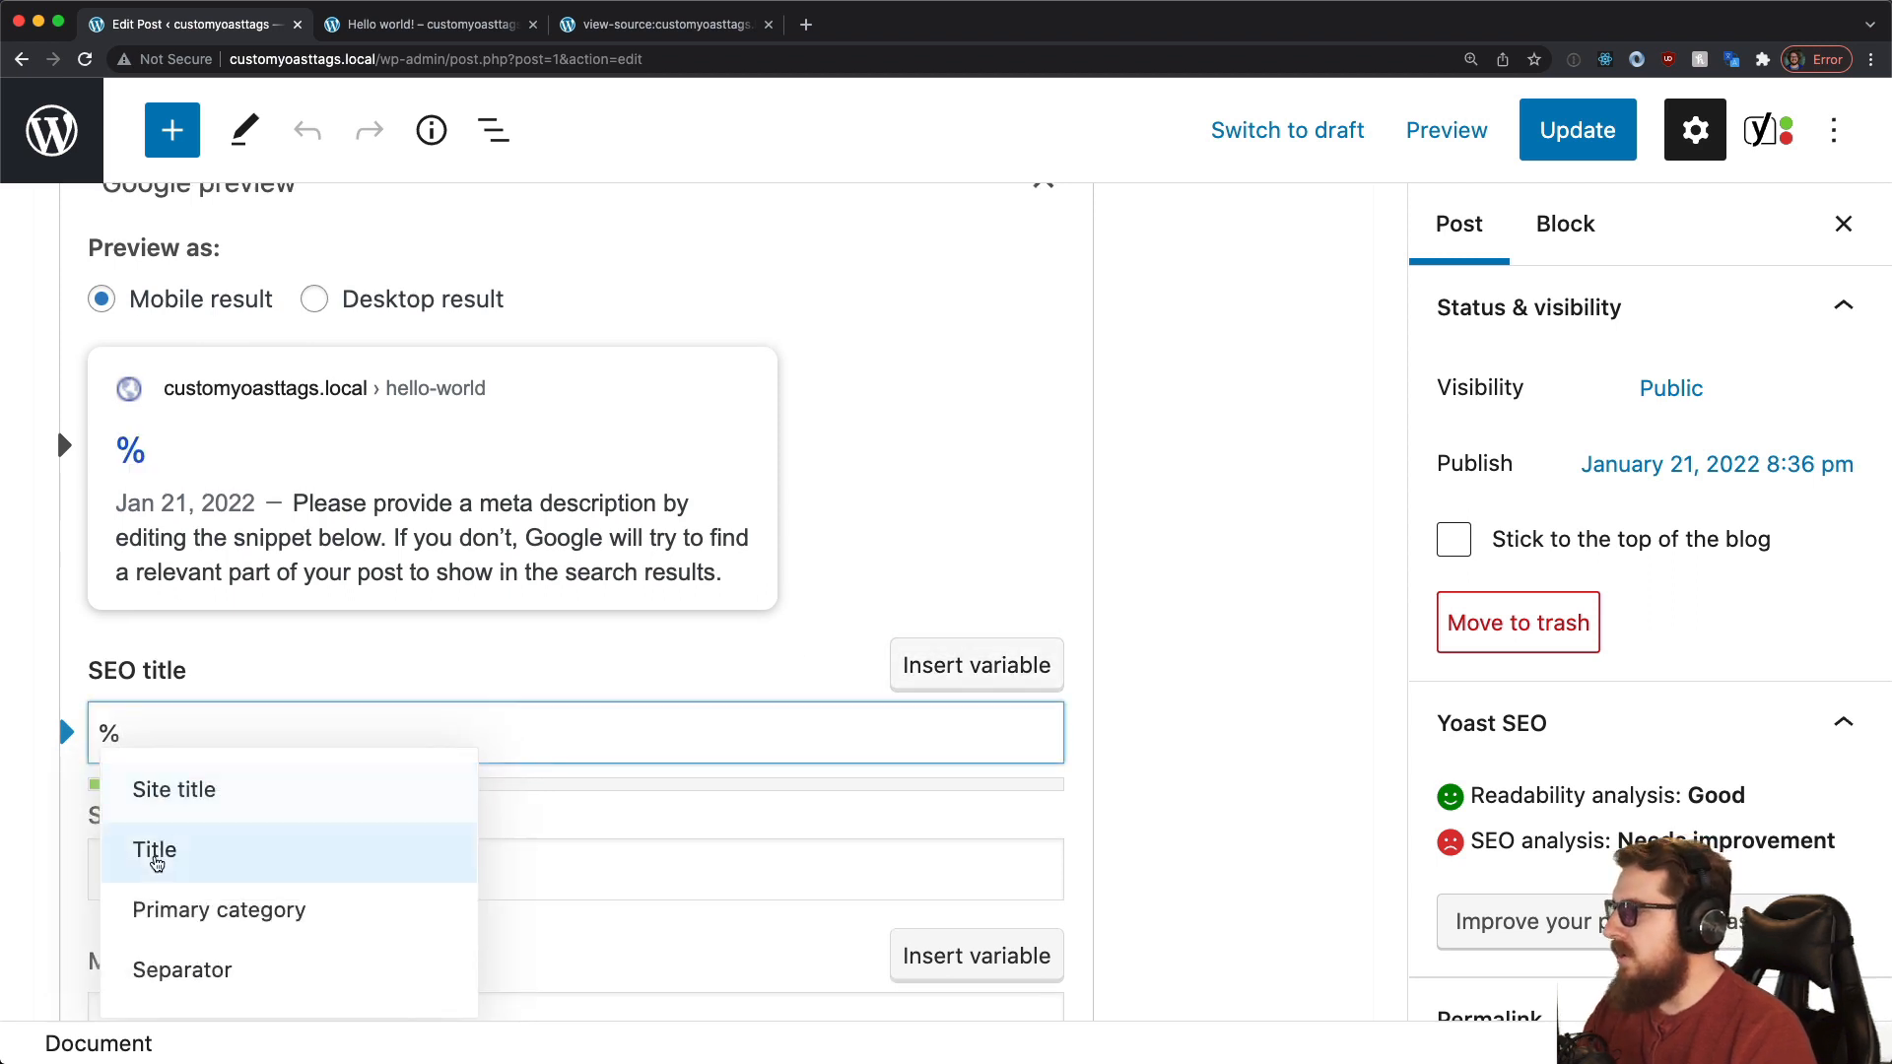
click(156, 852)
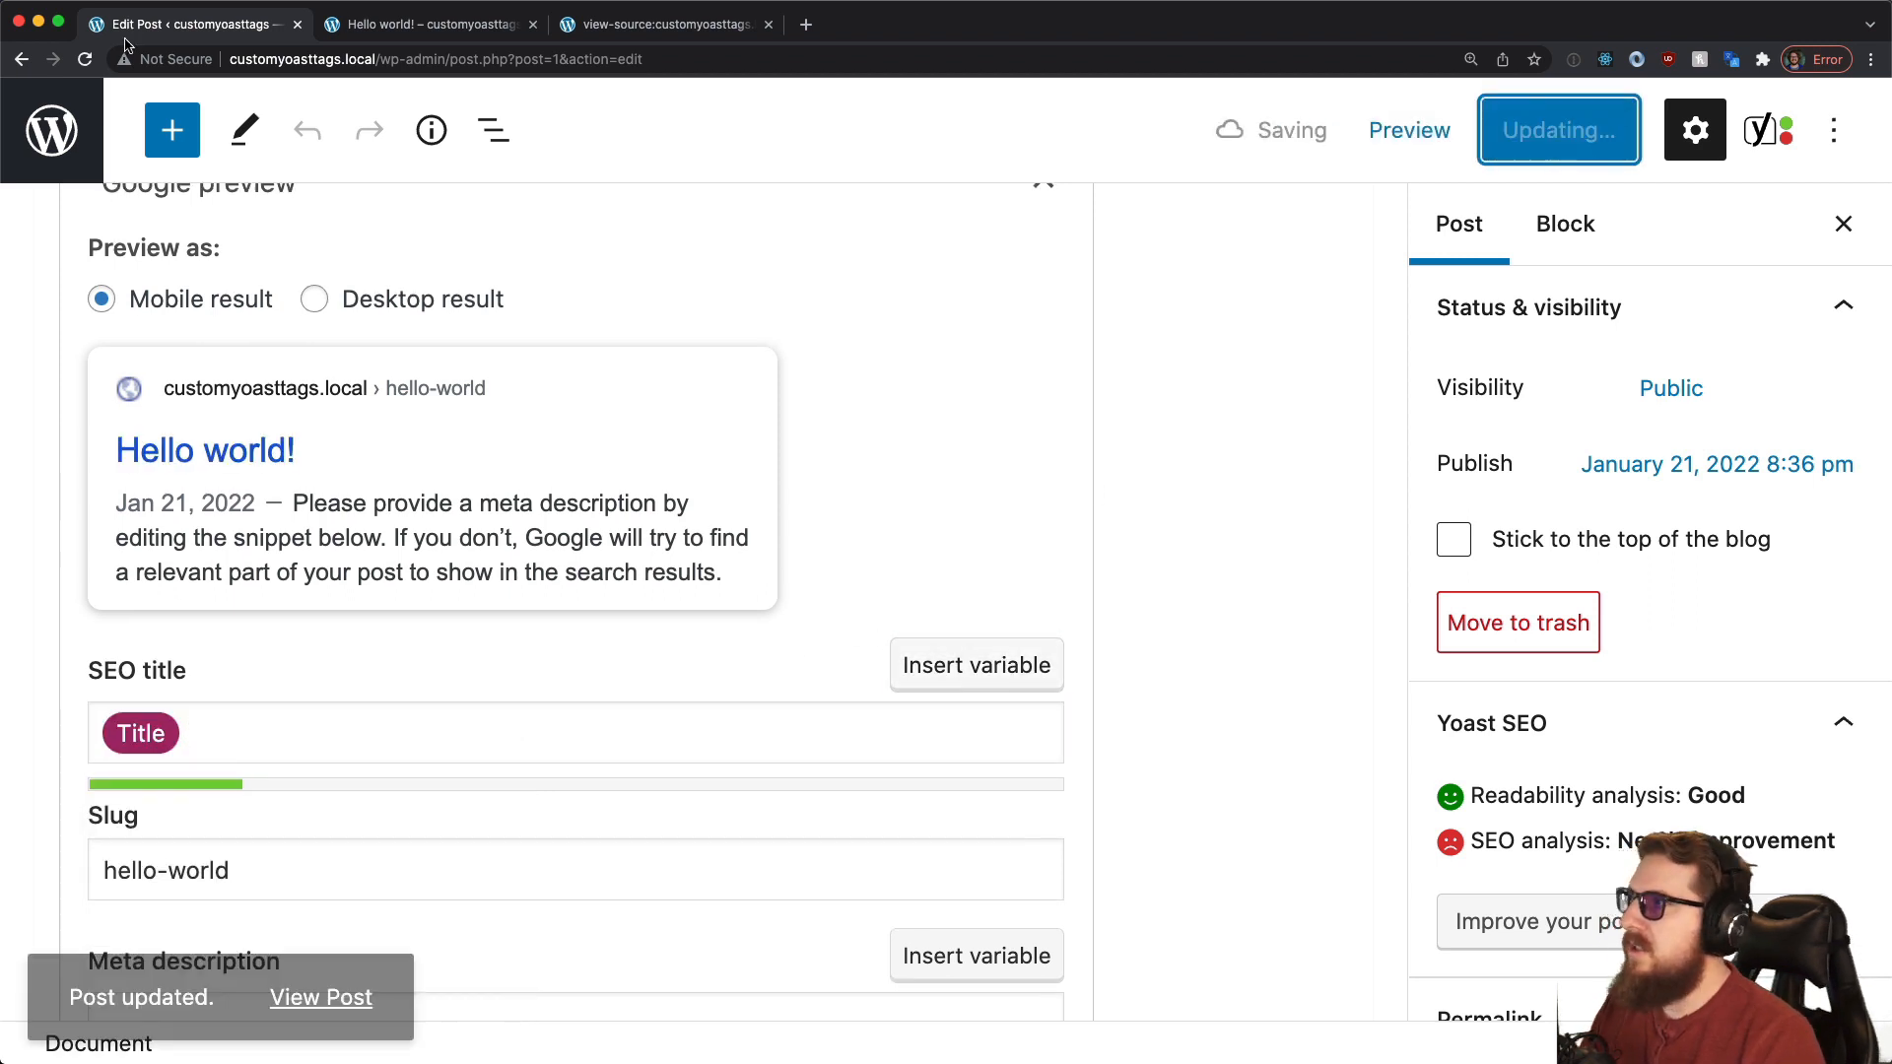
click(666, 23)
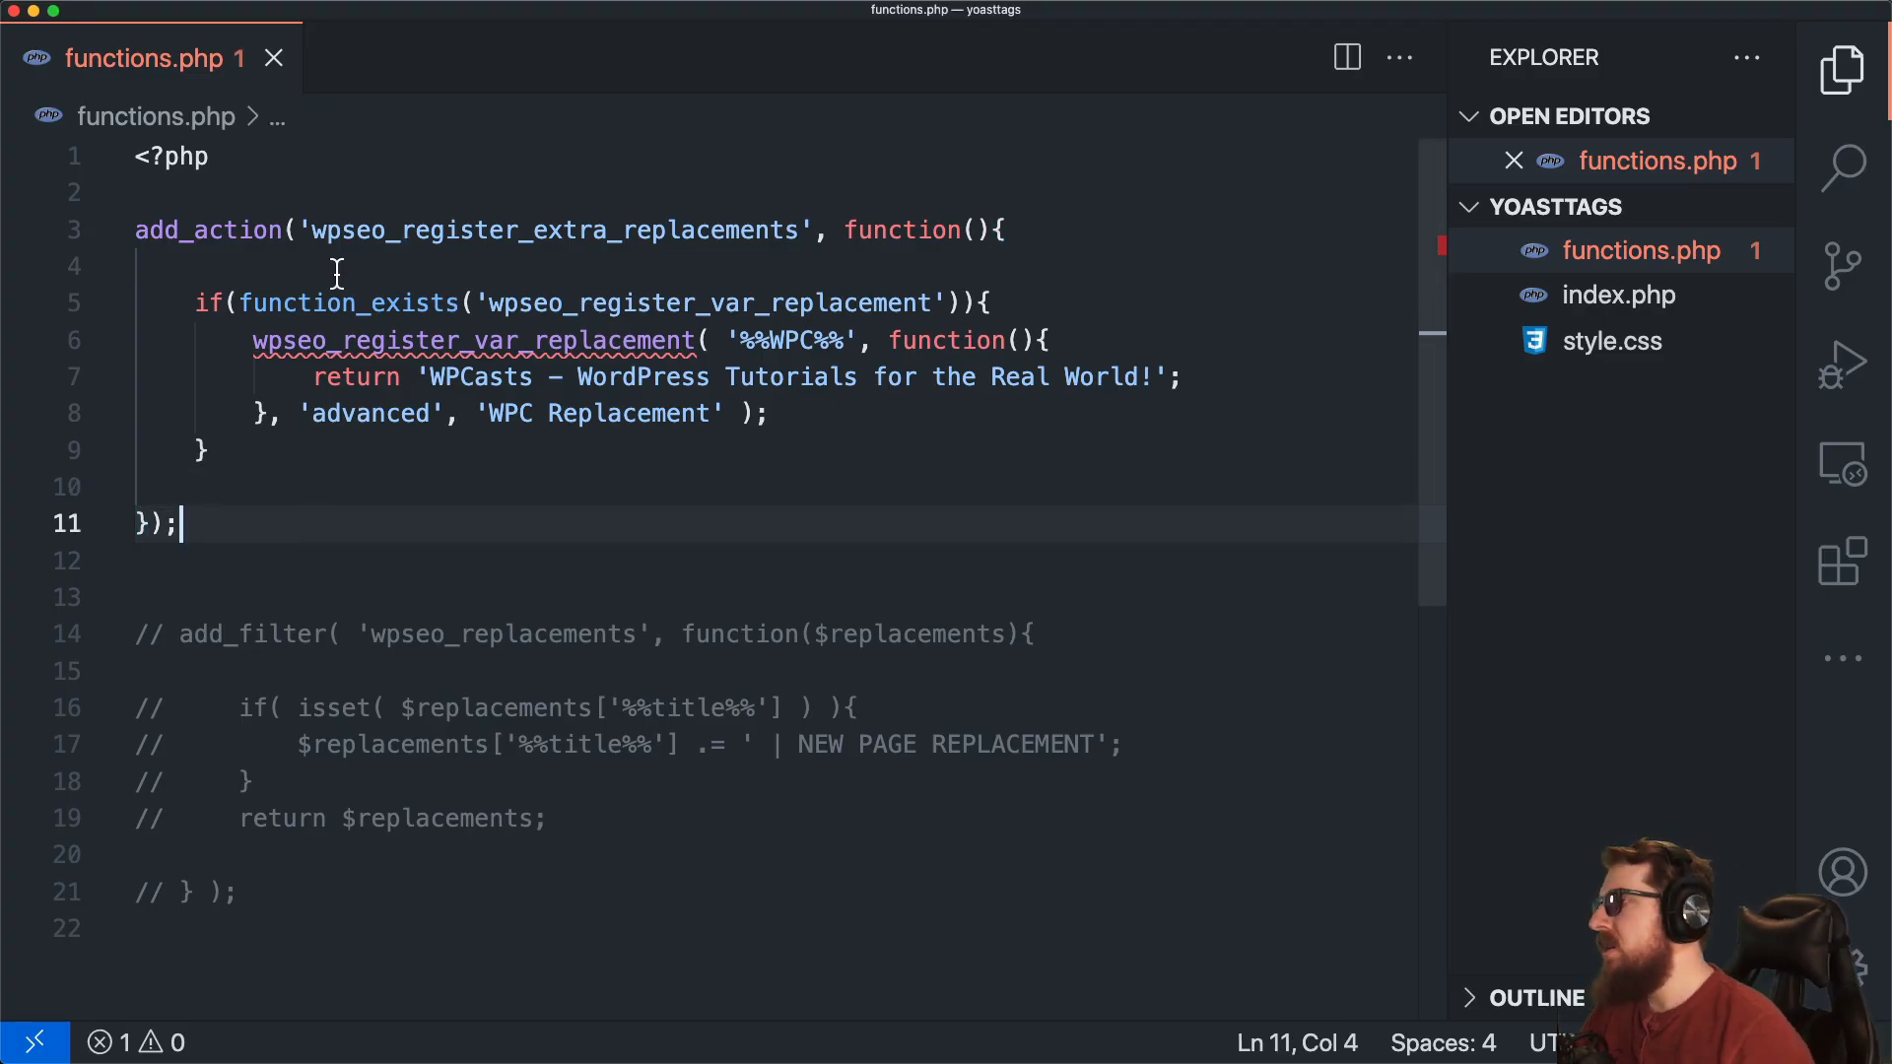
mouse_move(386, 38)
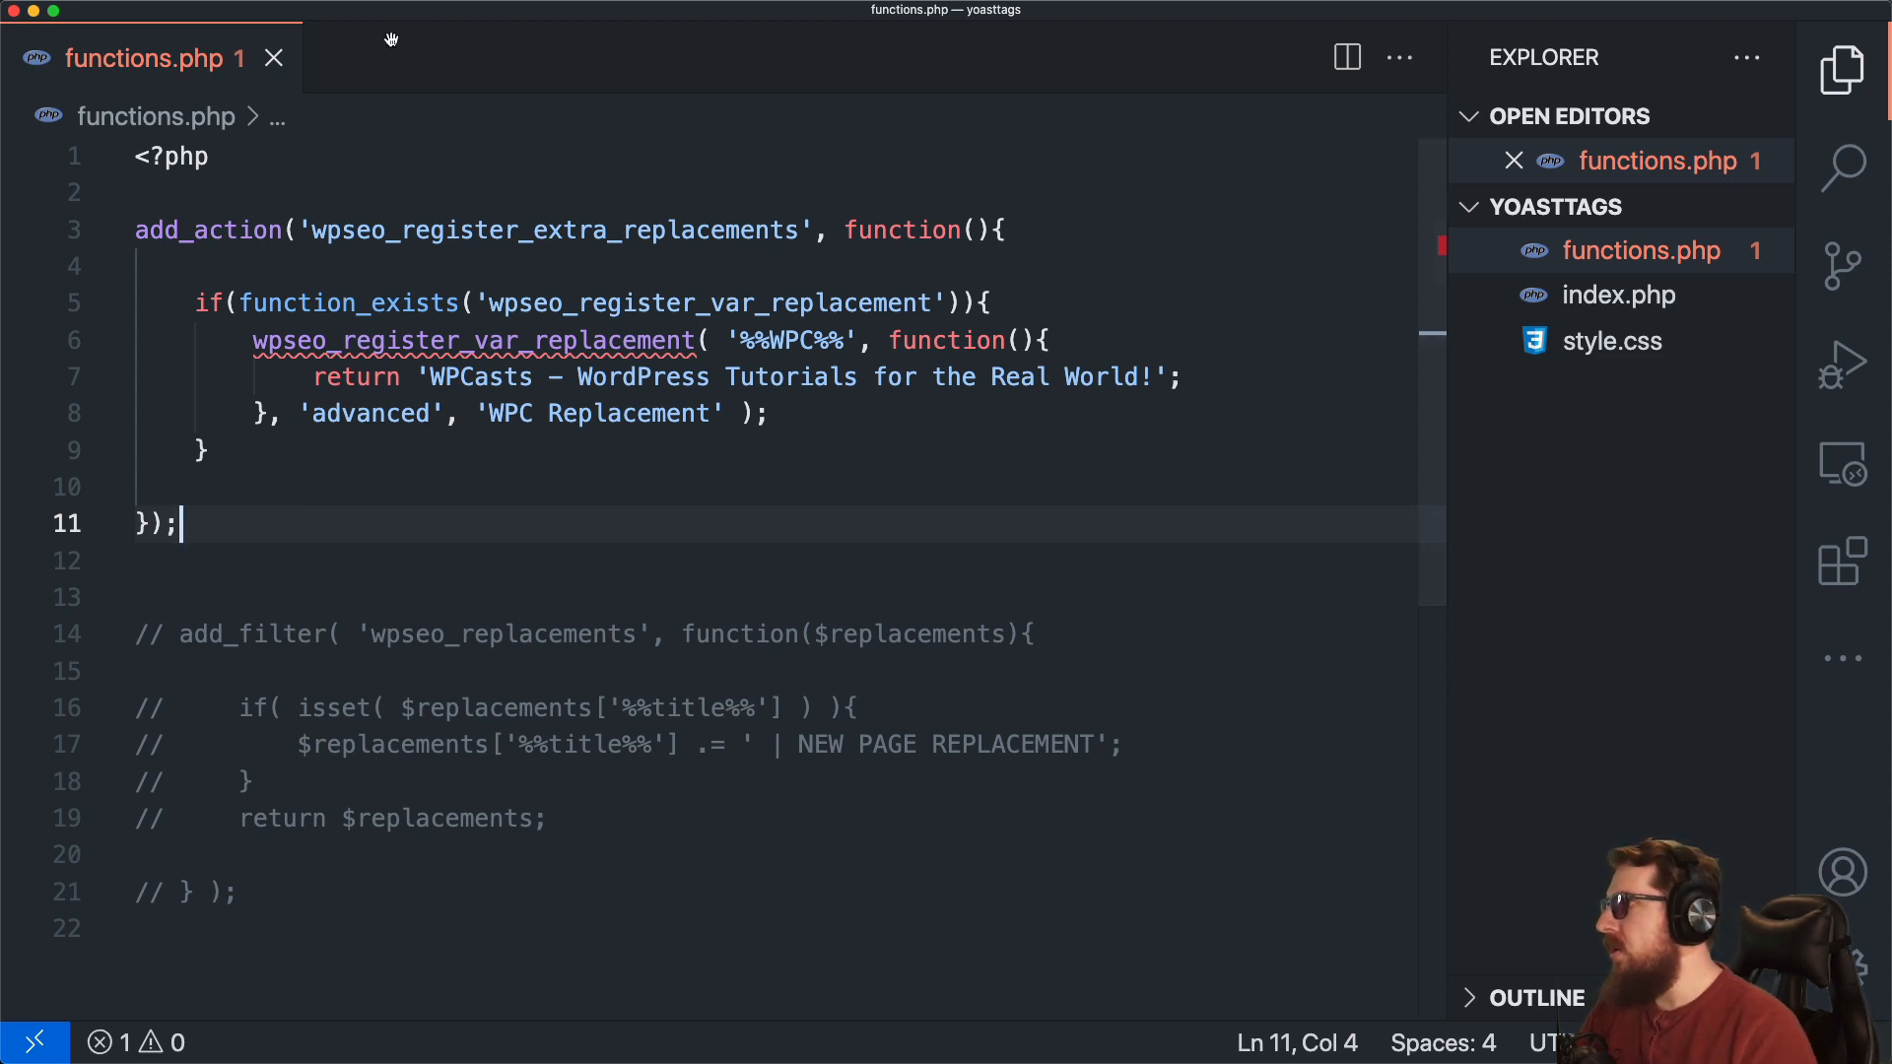
drag(315, 229, 598, 229)
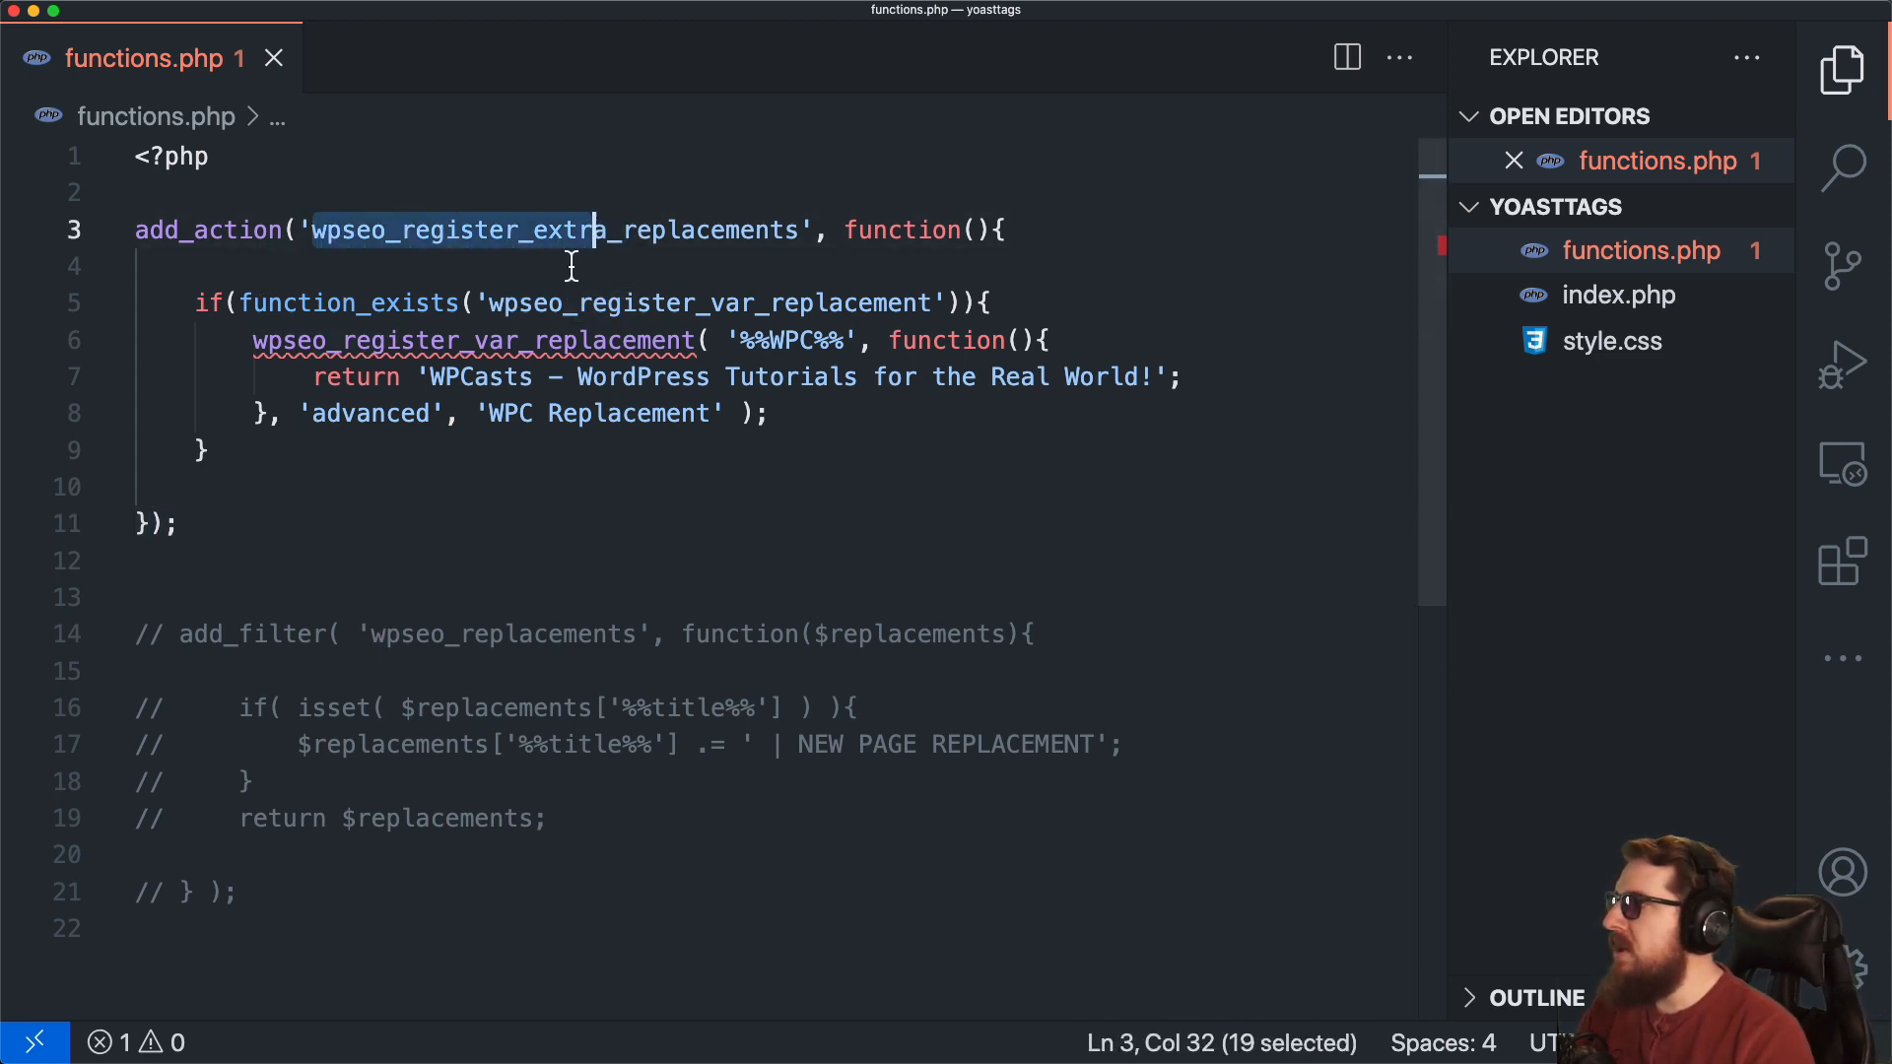
drag(599, 231, 804, 230)
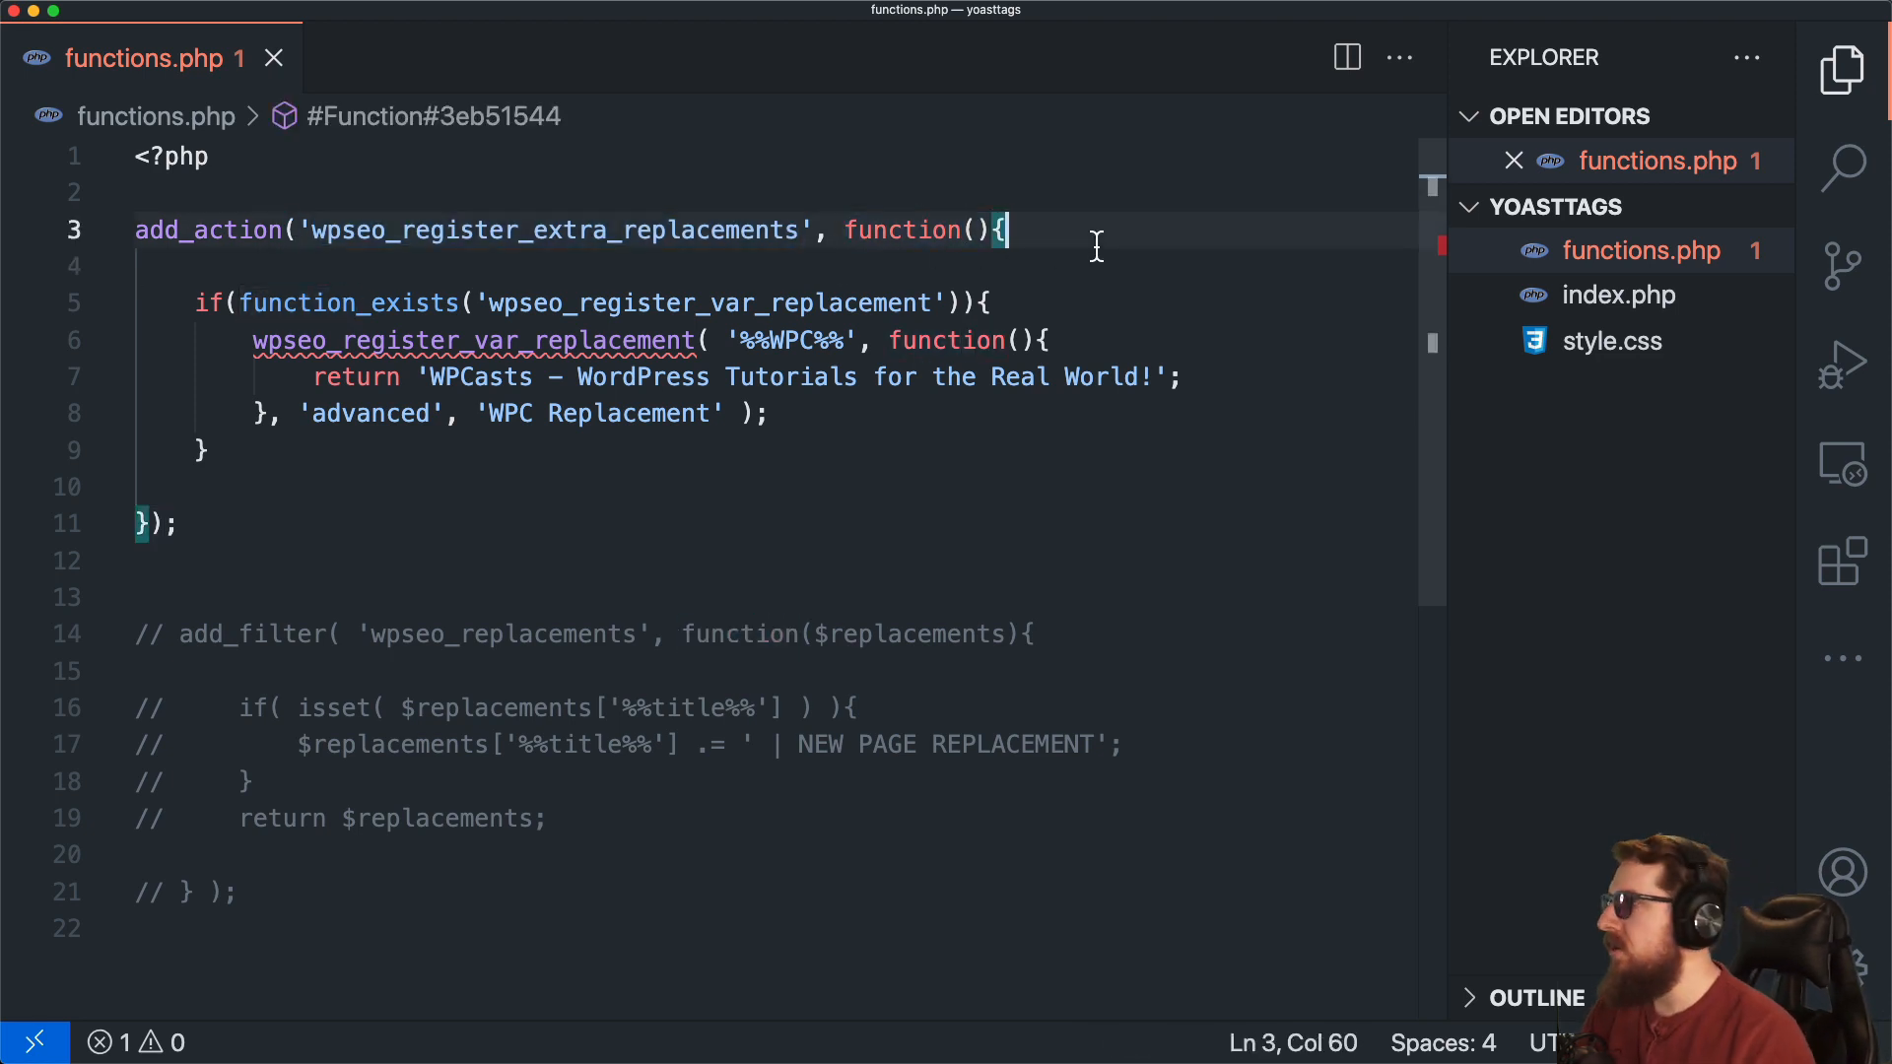
mouse_move(343, 296)
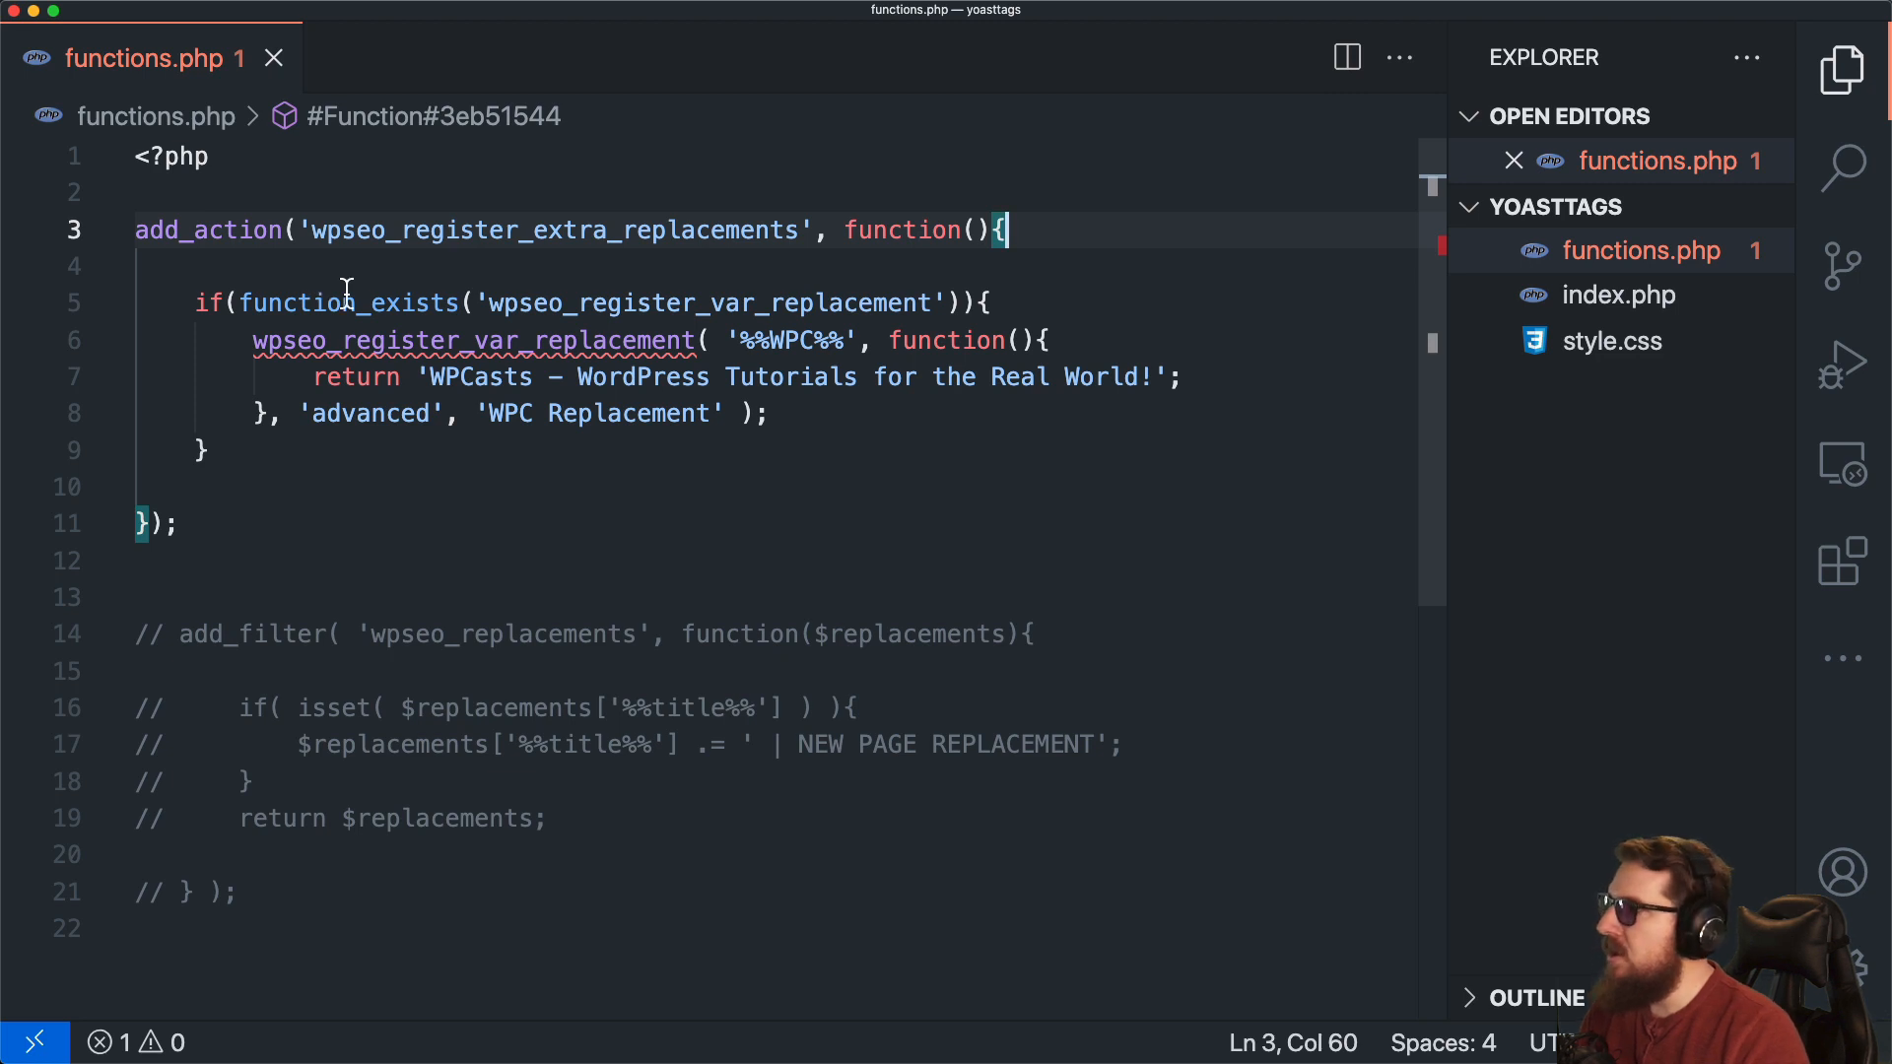
drag(193, 304, 993, 303)
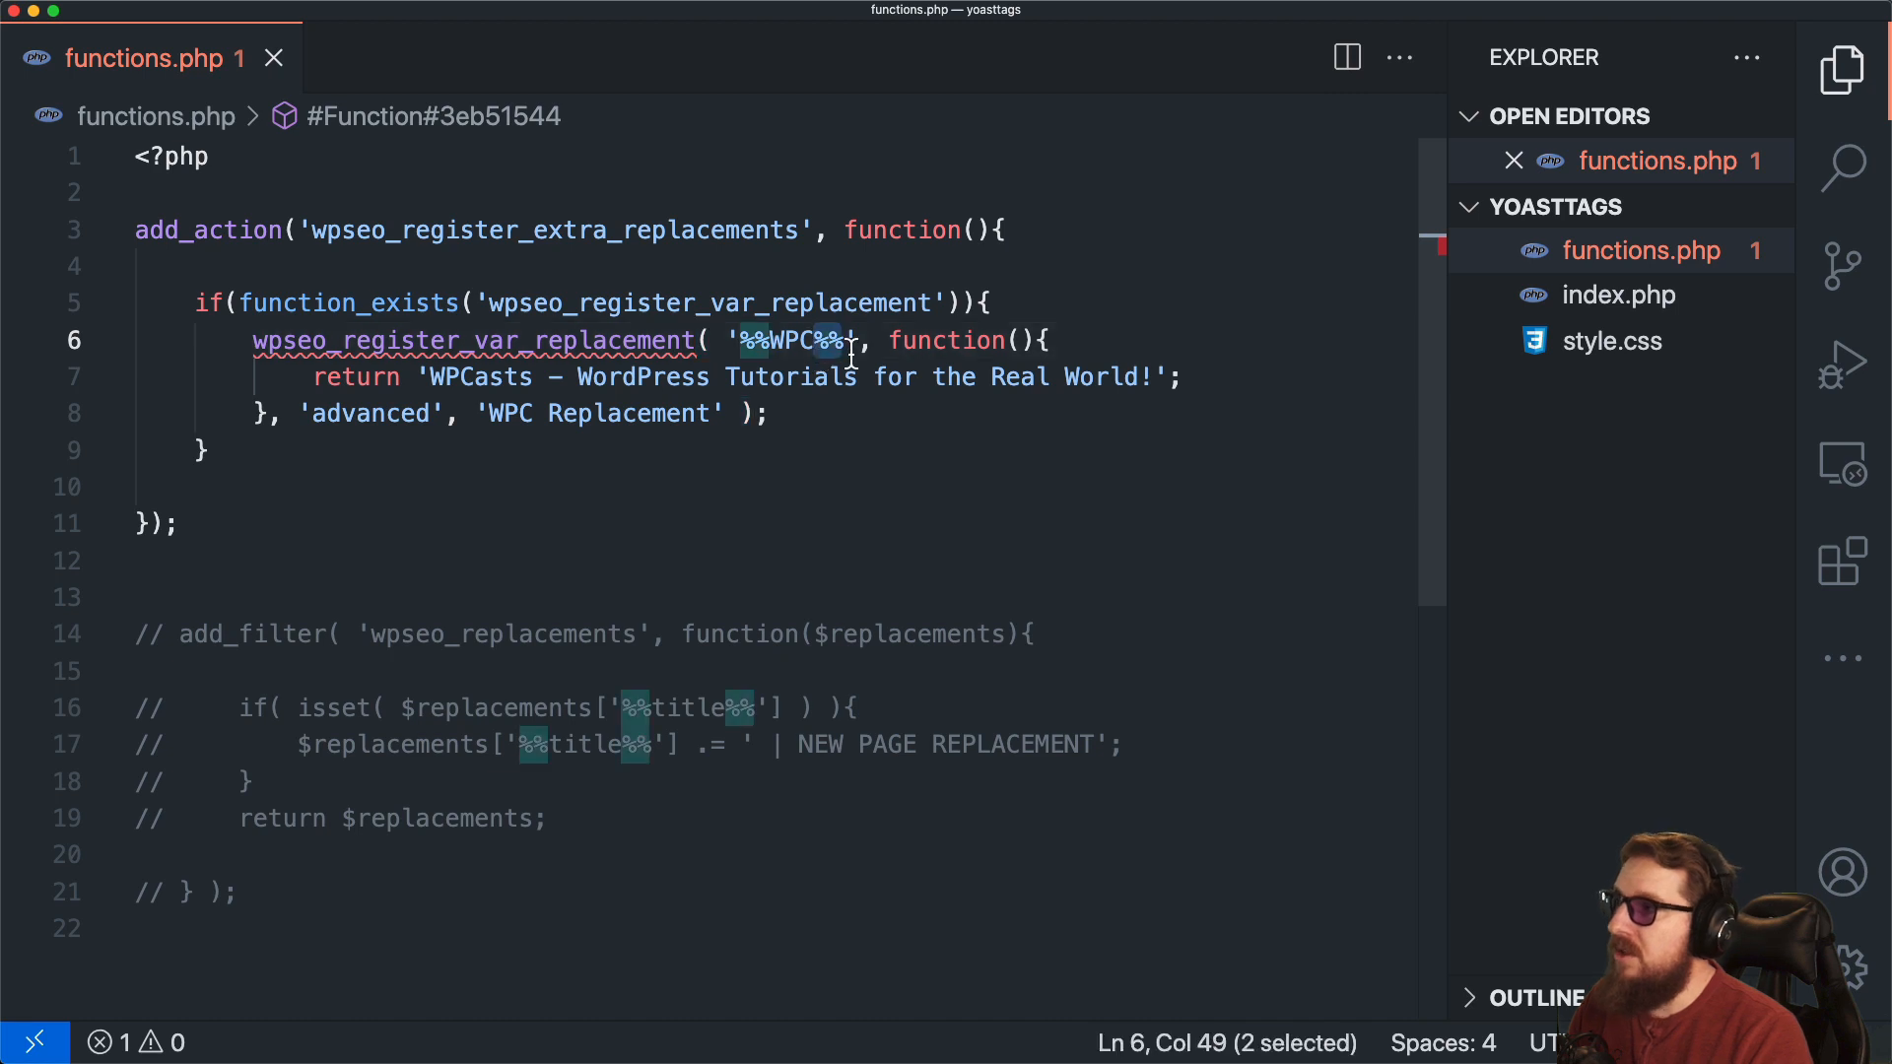
mouse_move(863, 404)
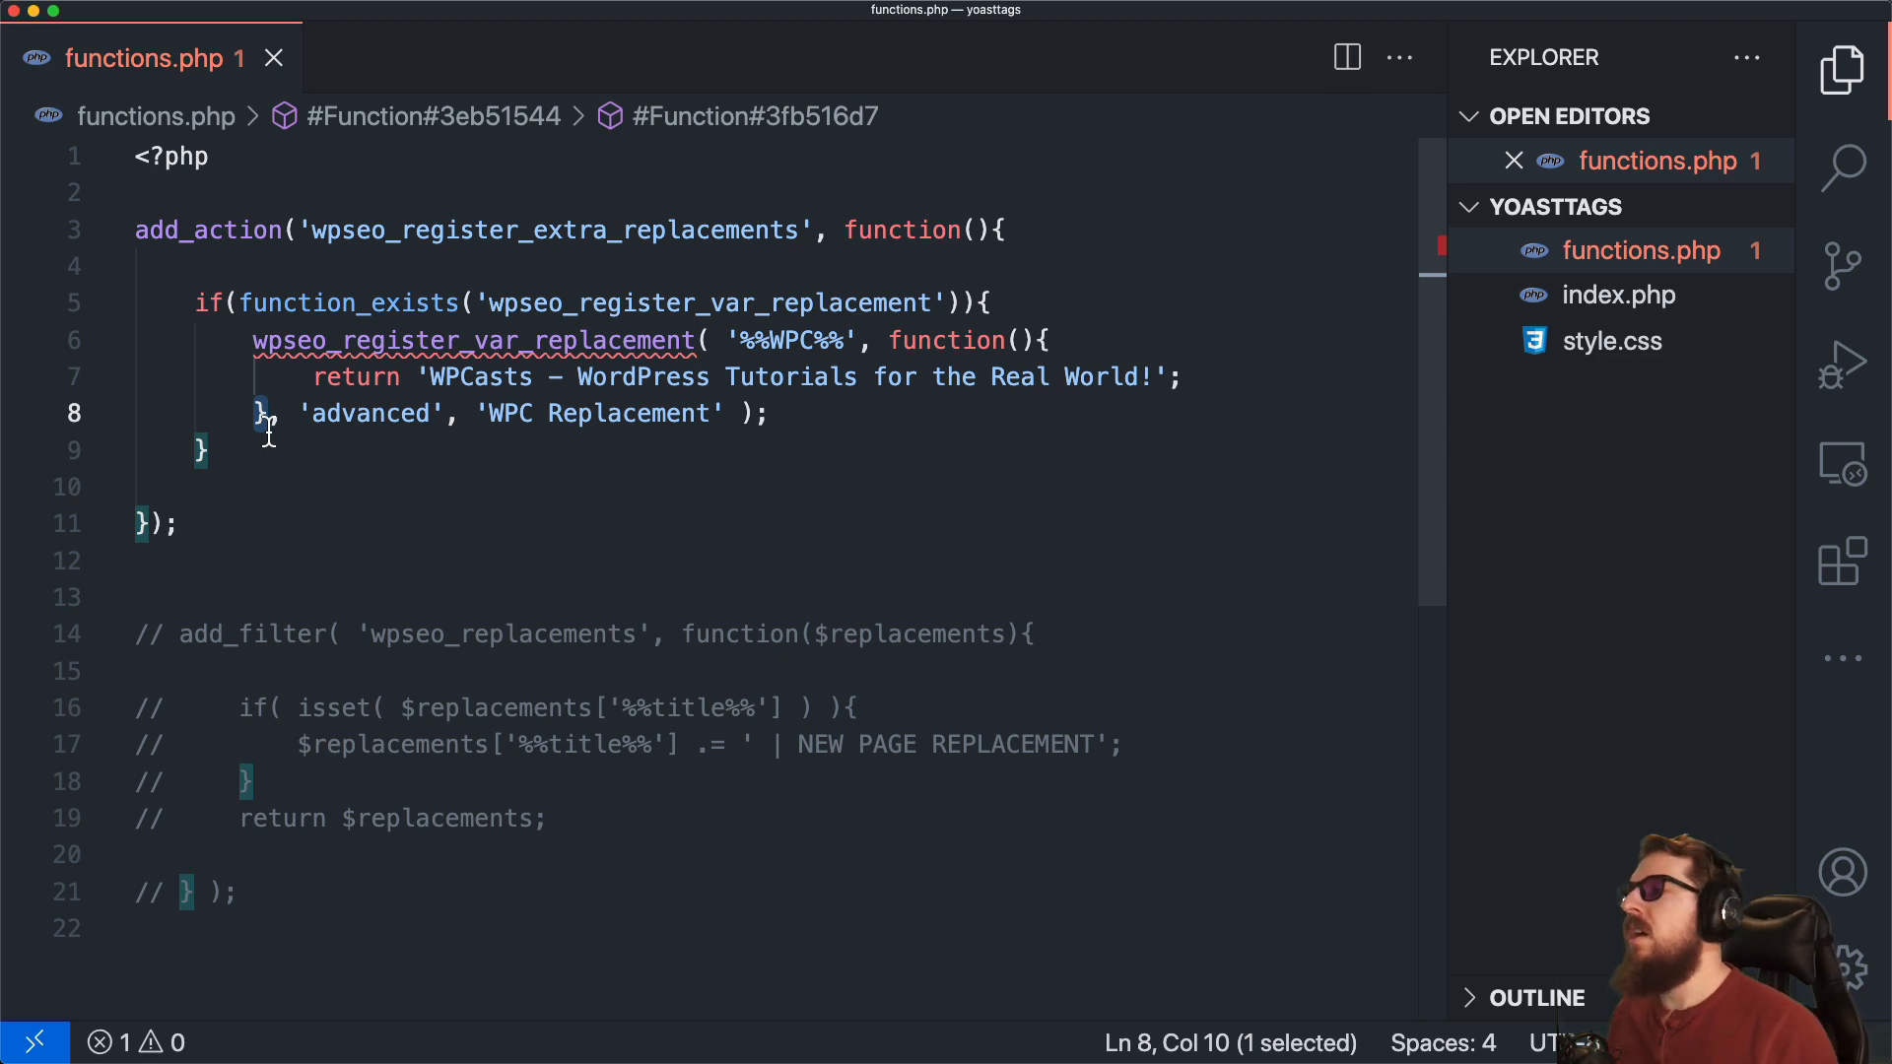
mouse_move(371, 414)
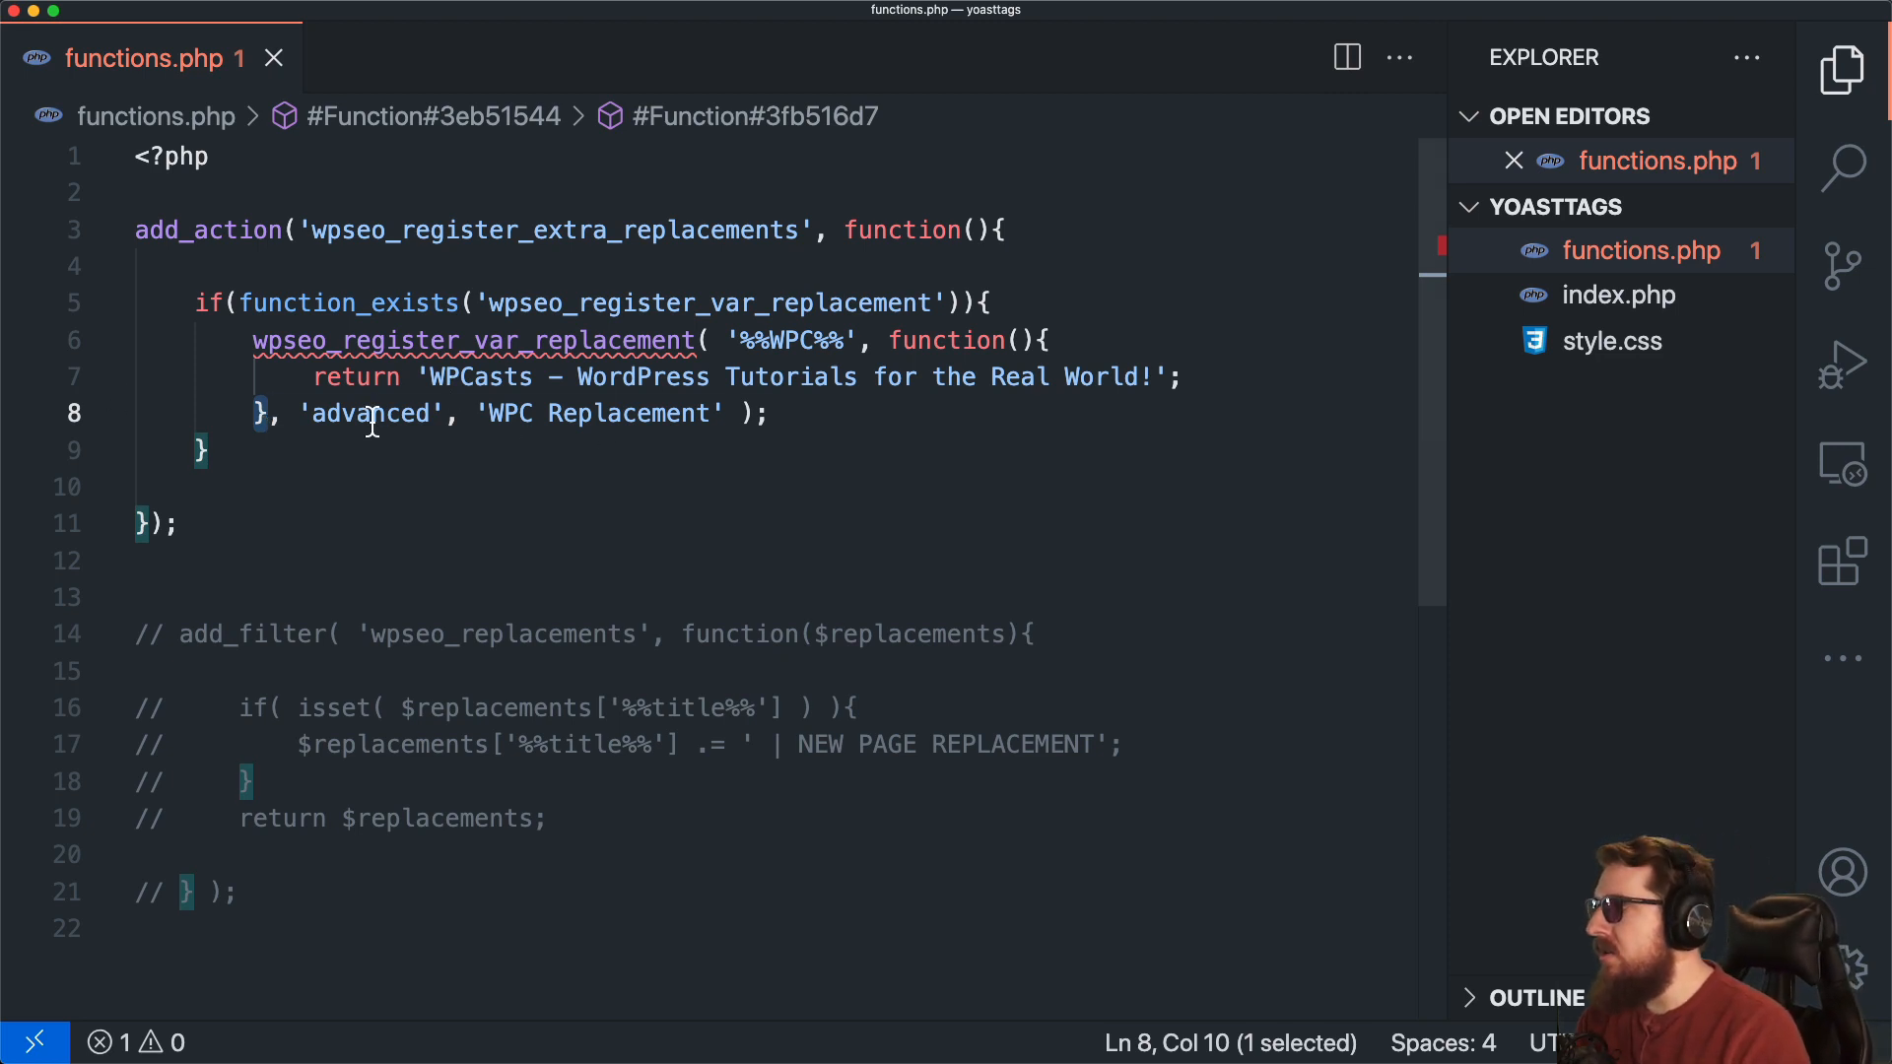
double_click(370, 414)
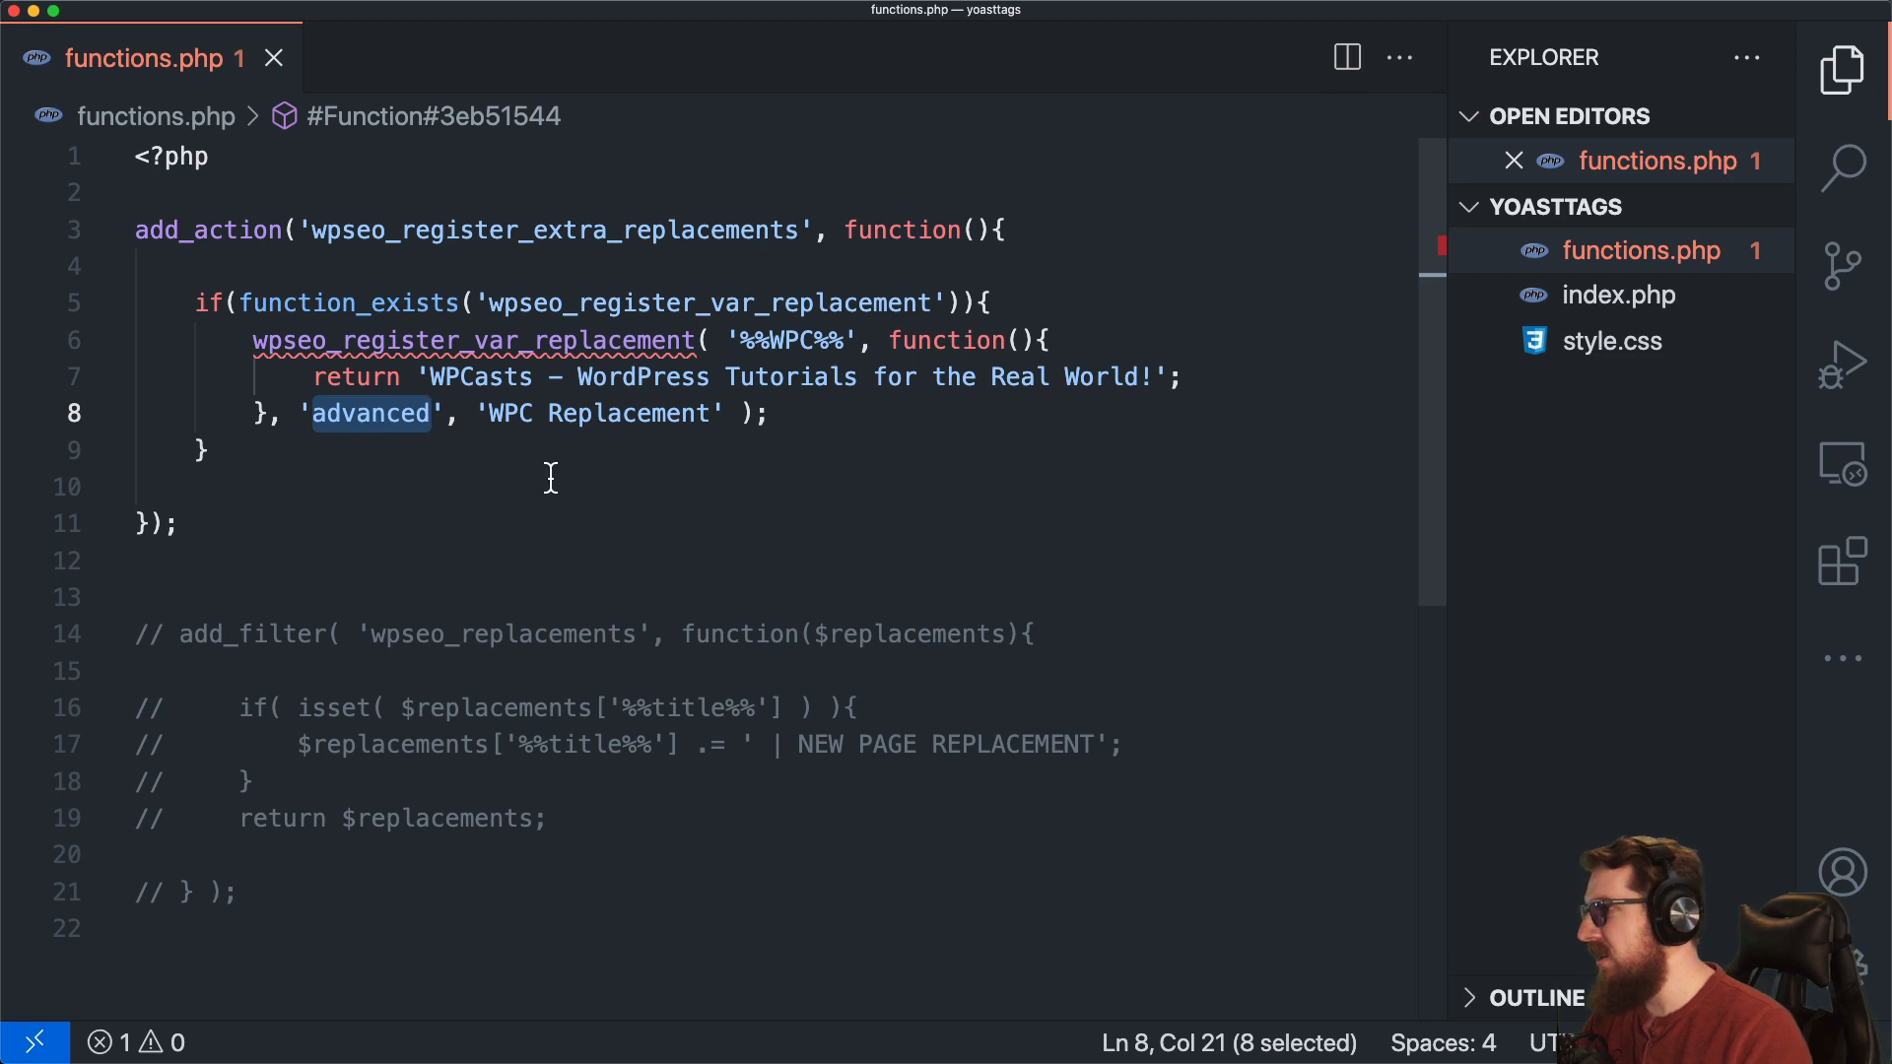
click(729, 414)
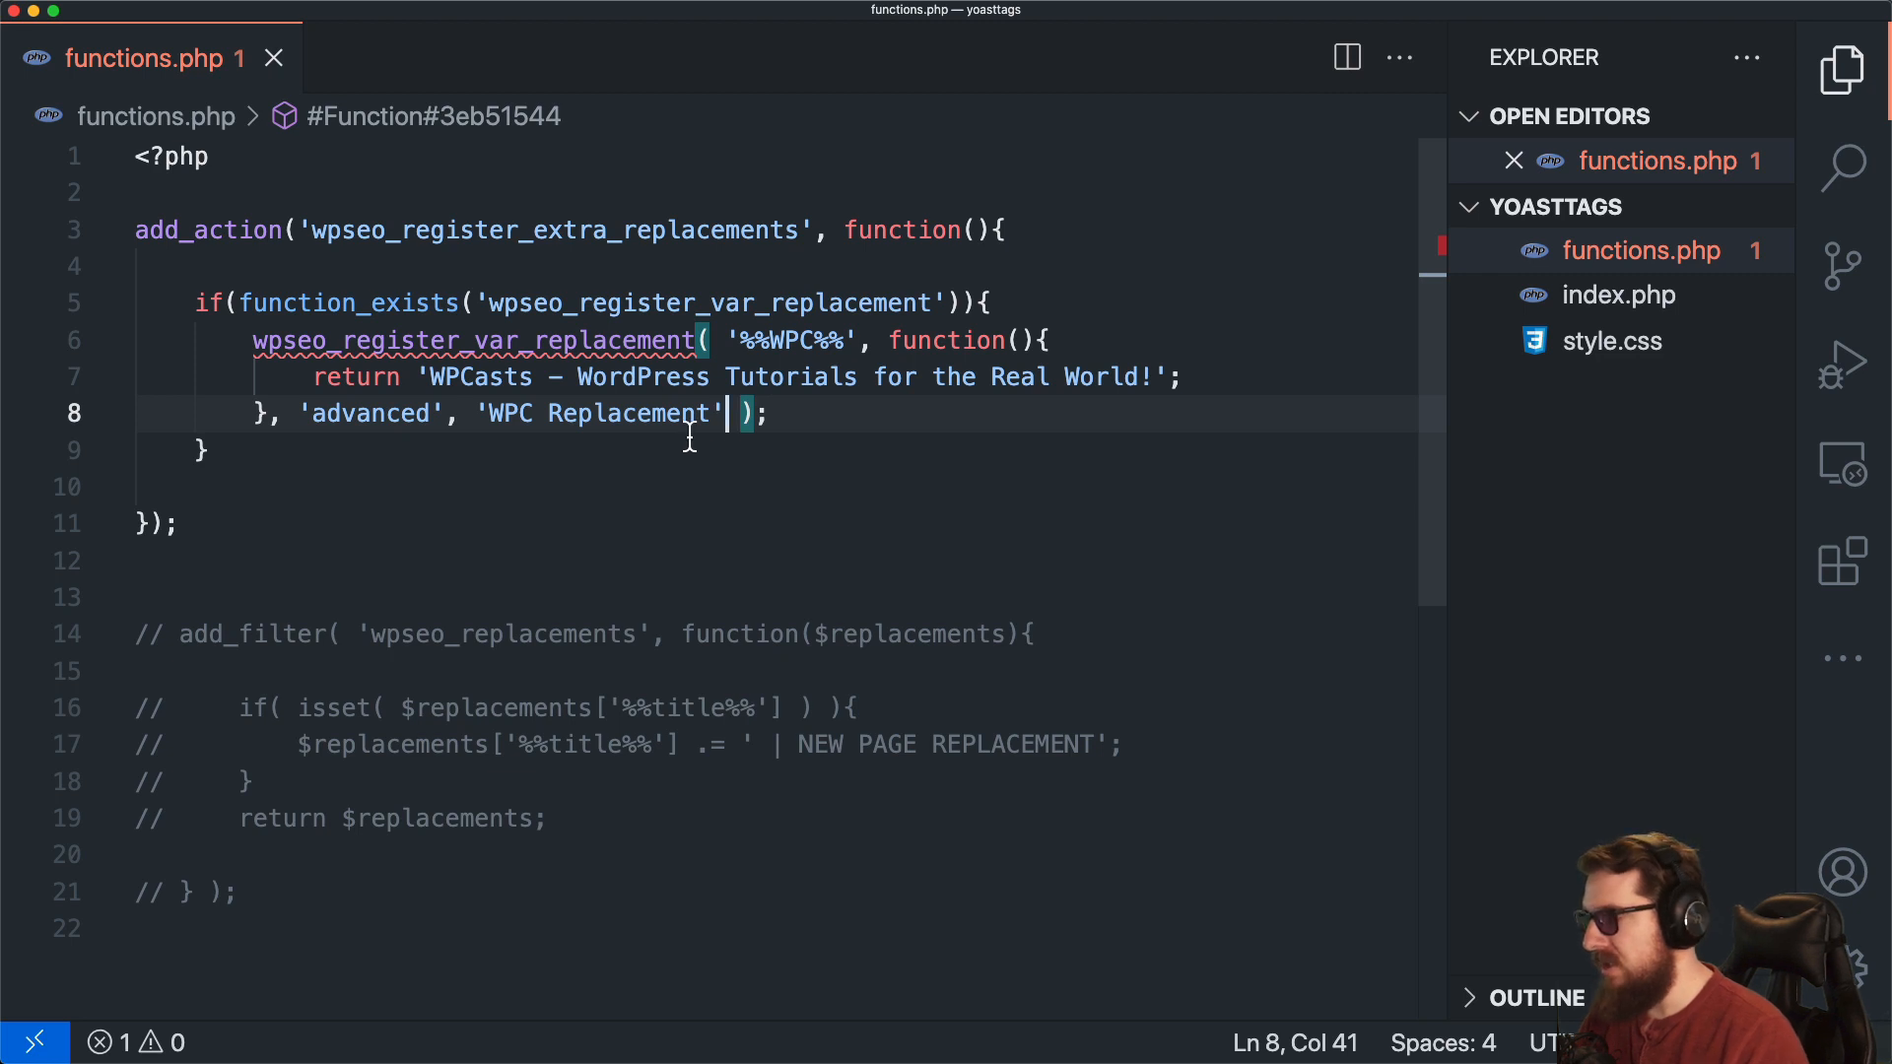
click(772, 339)
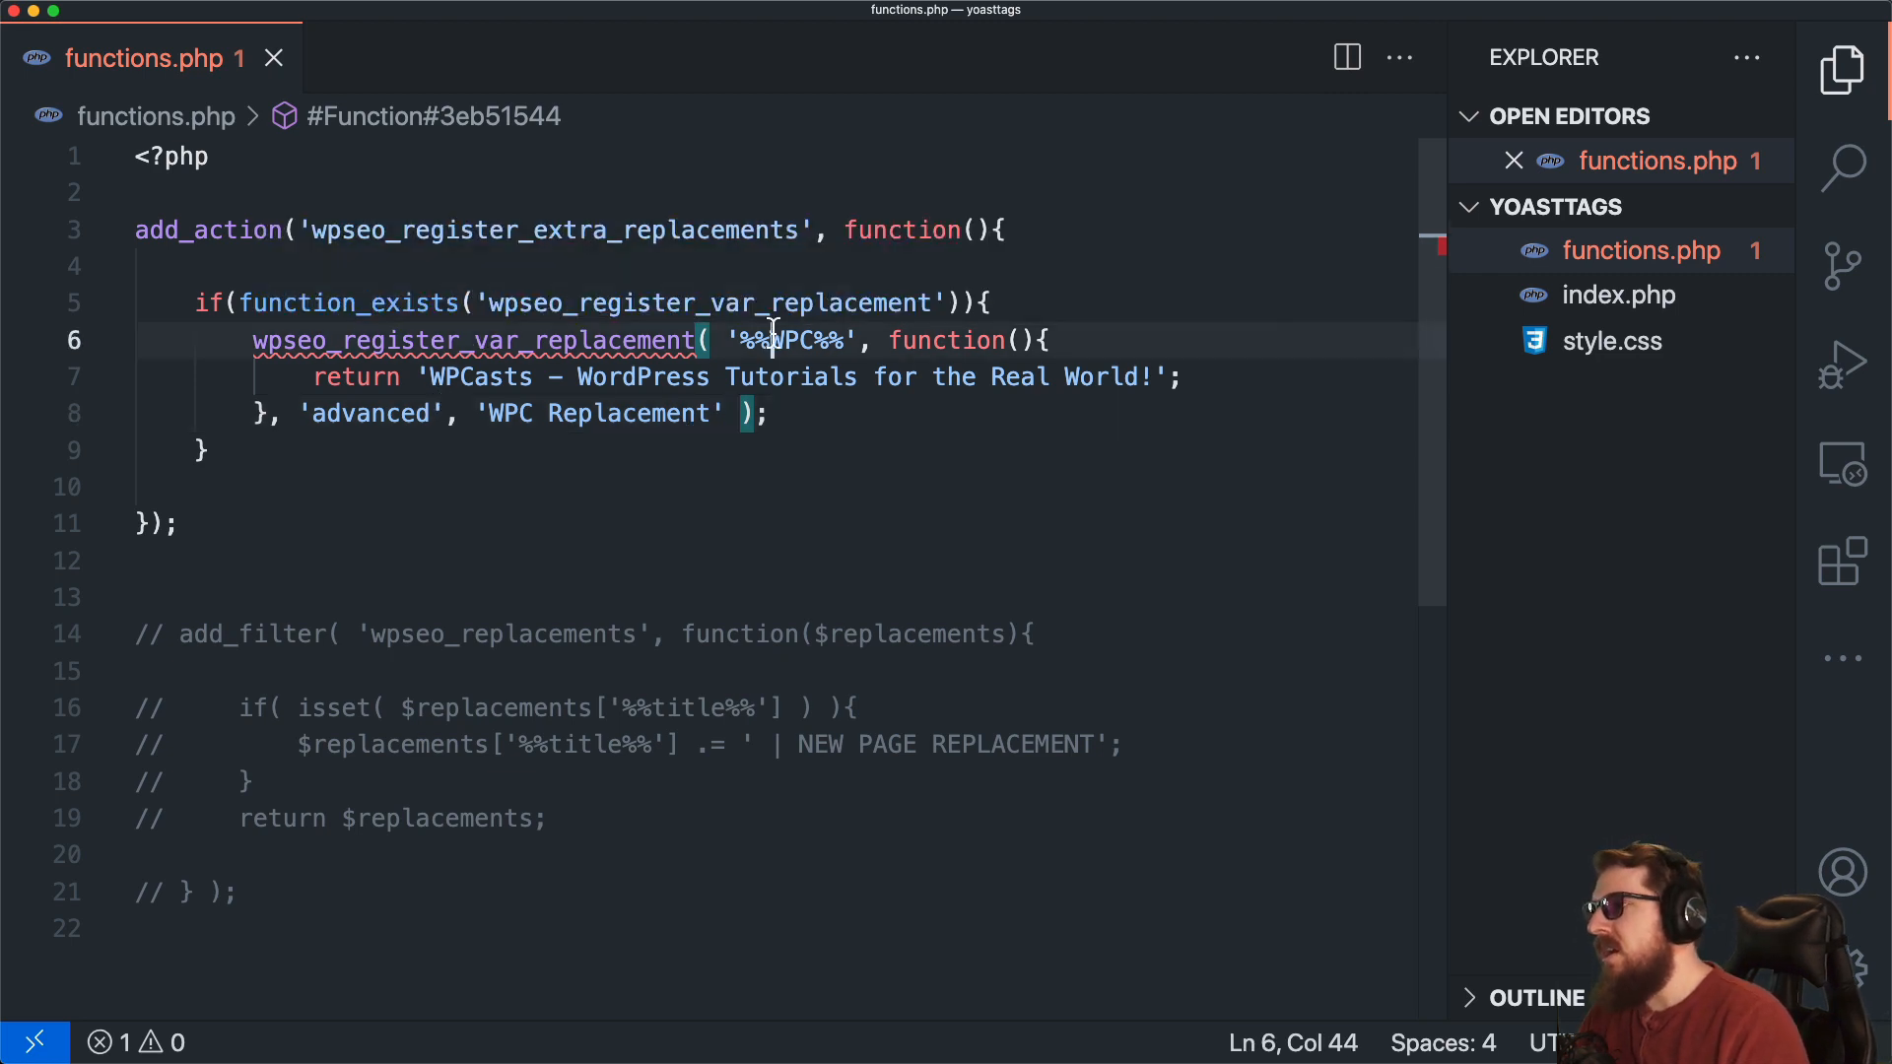
double_click(793, 339)
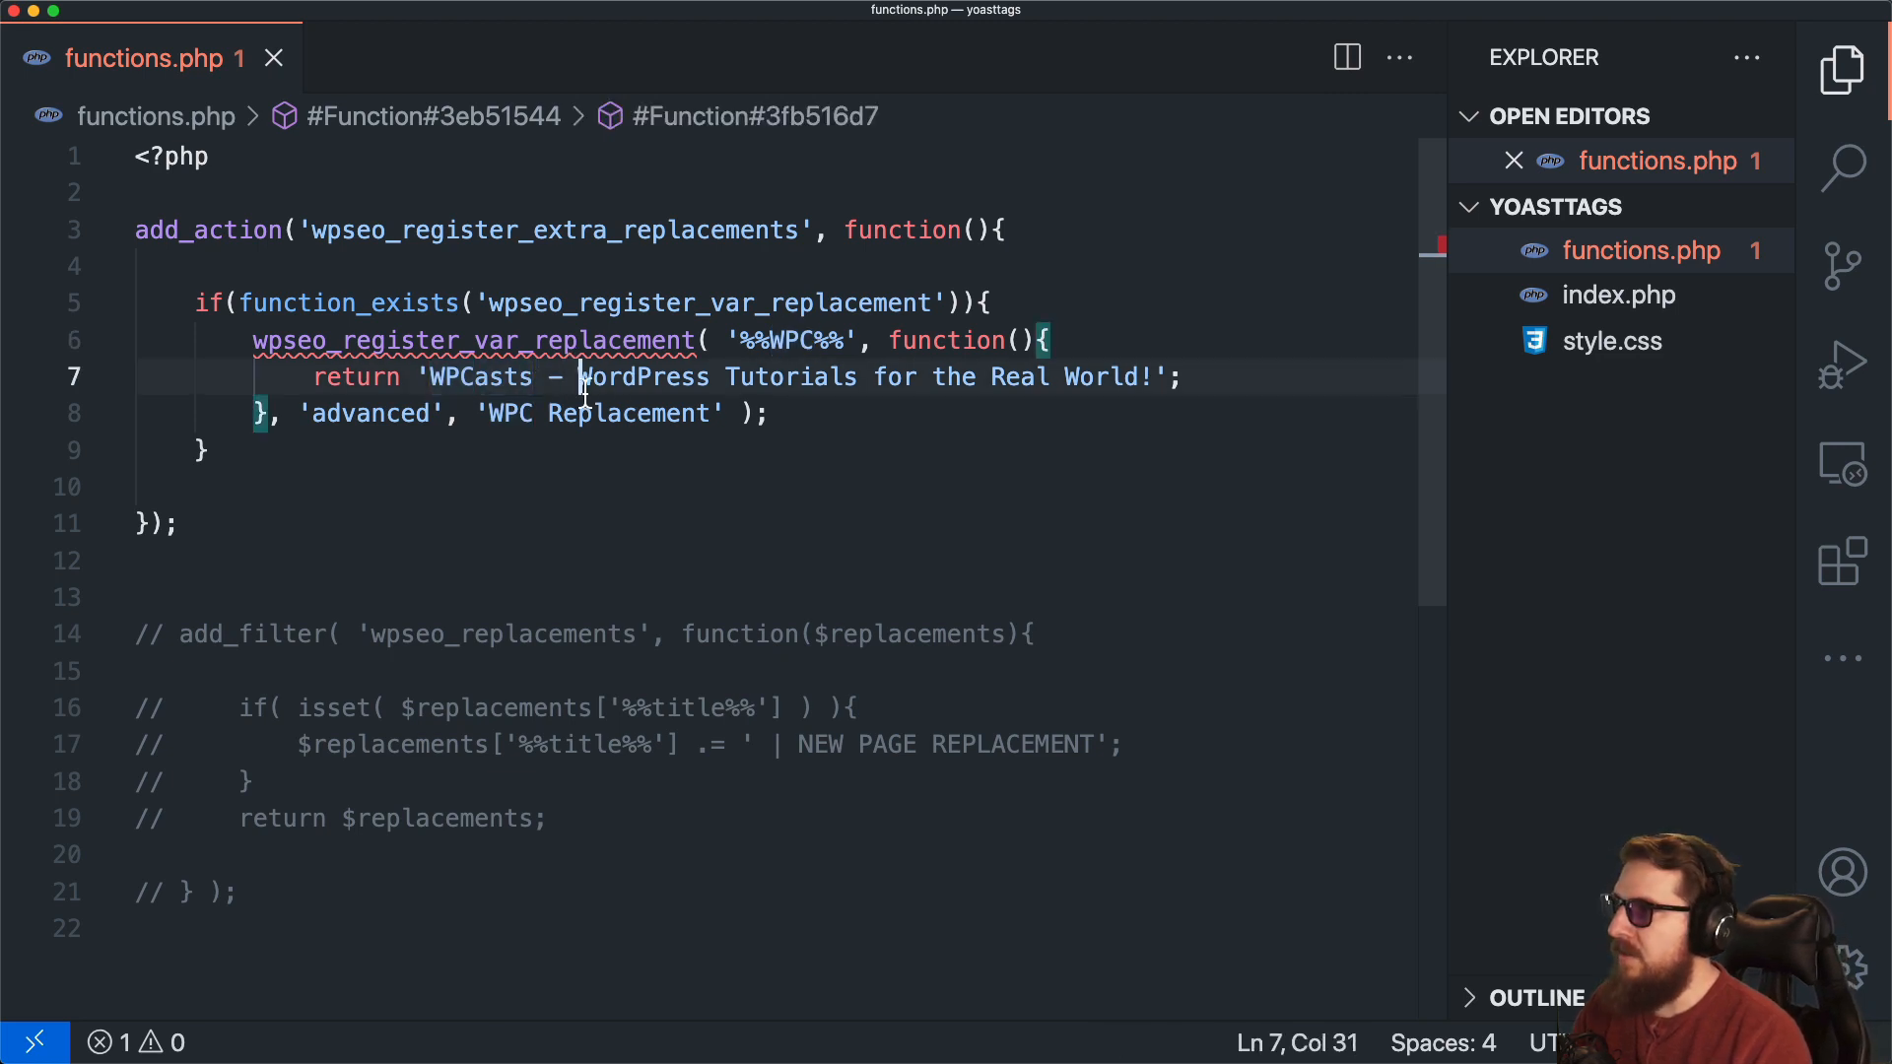
drag(580, 376, 1152, 376)
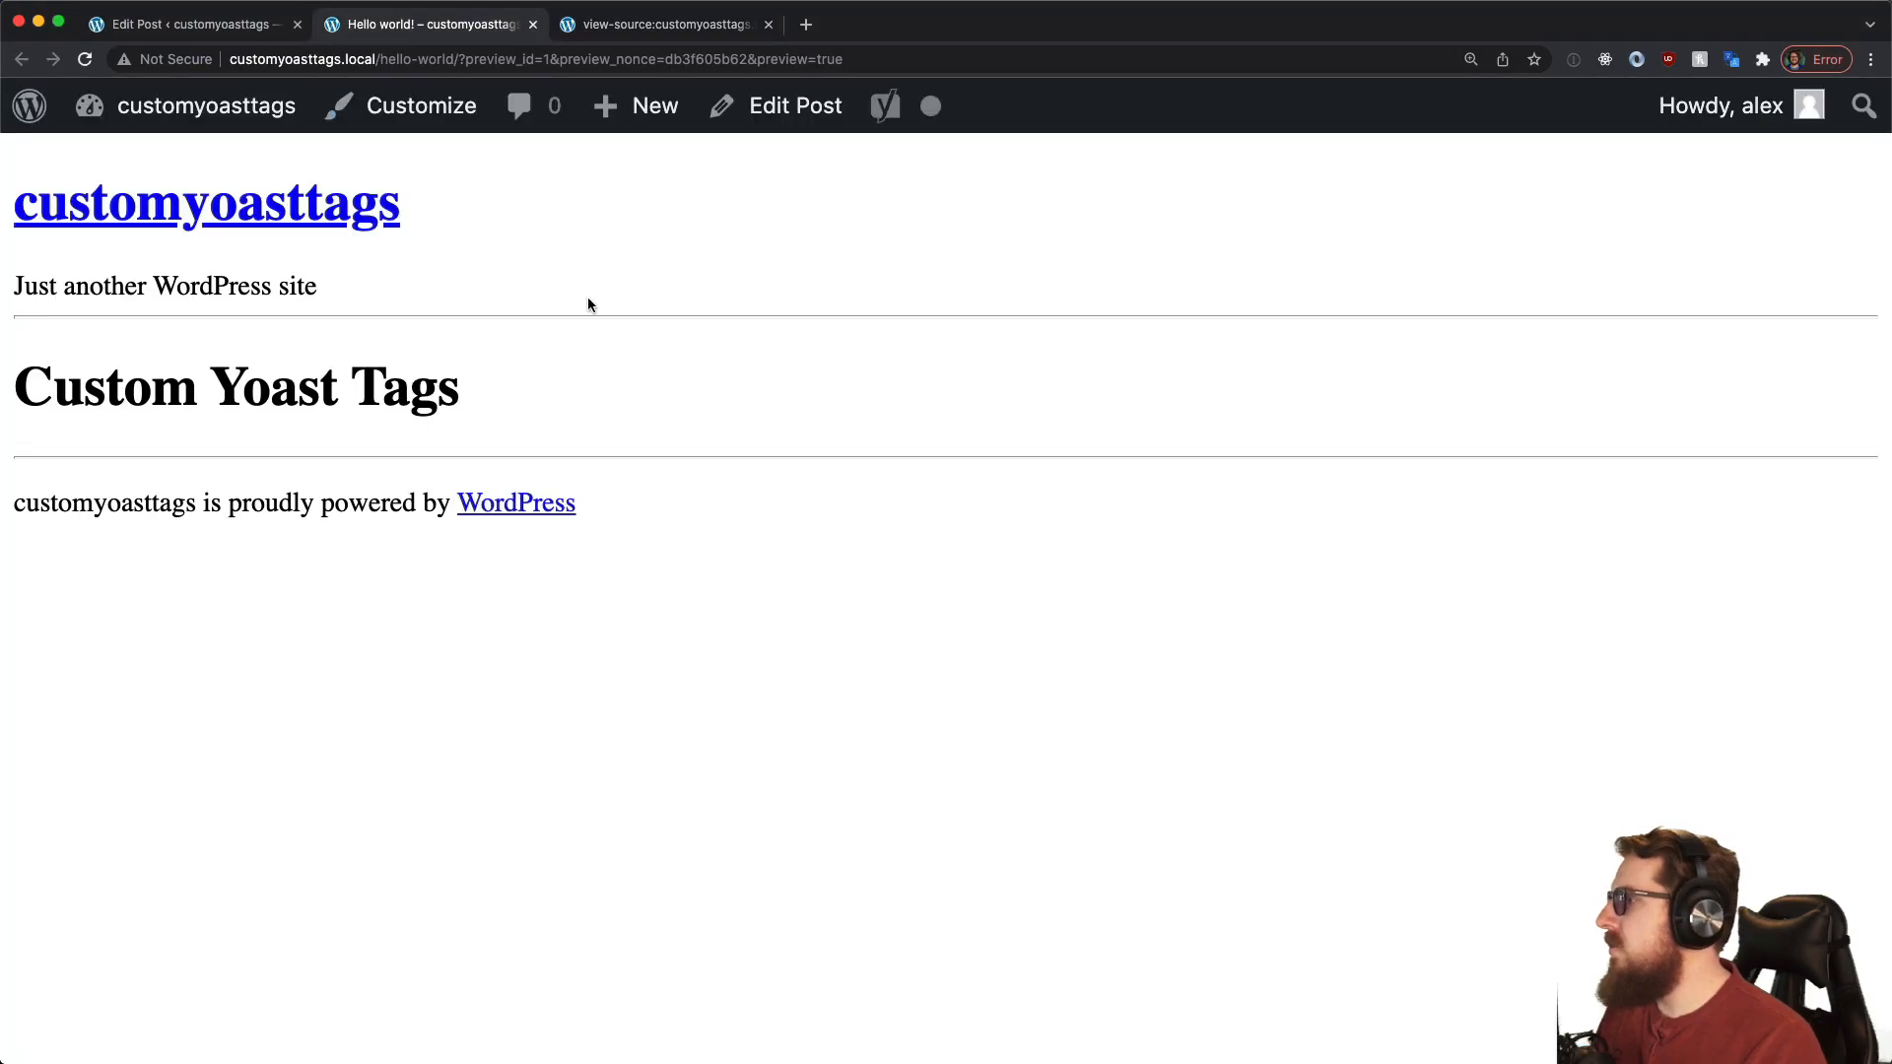
Step: Set the post's Yoast SEO title to %%WPC%%, update the post, and return to its preview
click(181, 24)
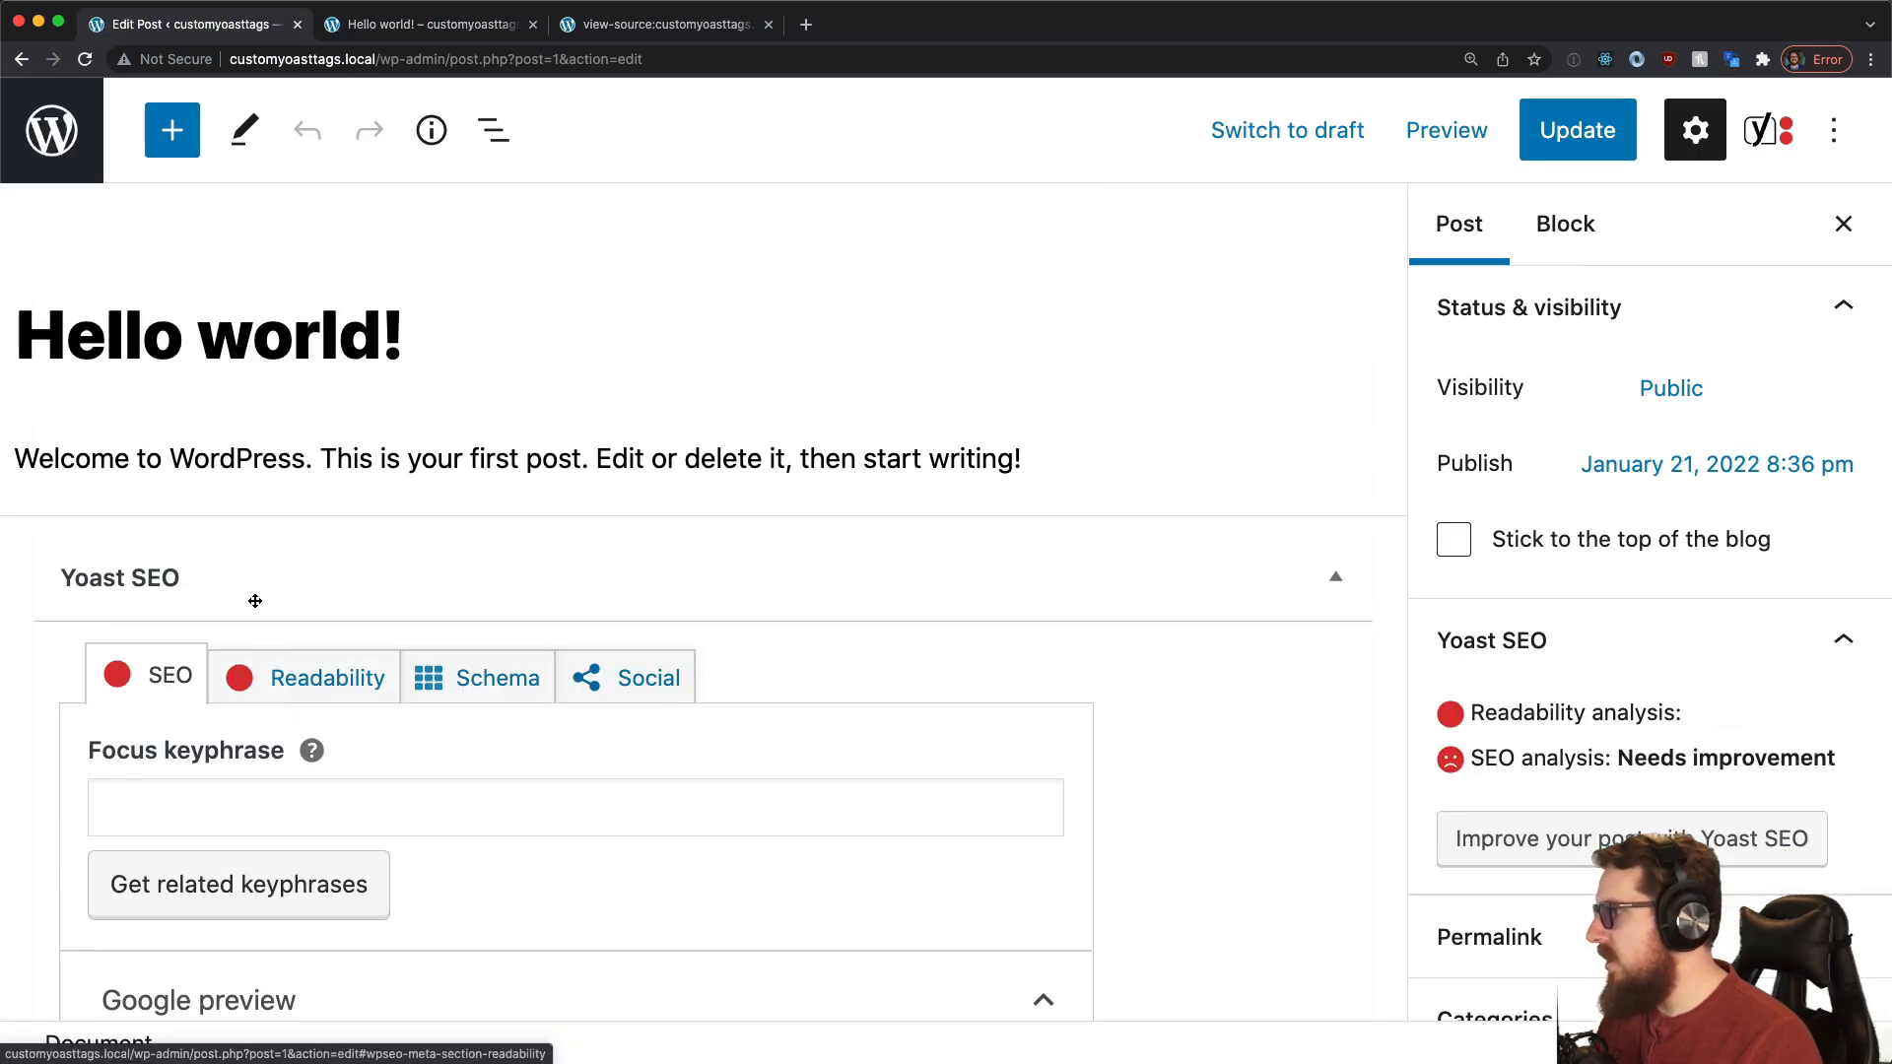
scroll(down, 3)
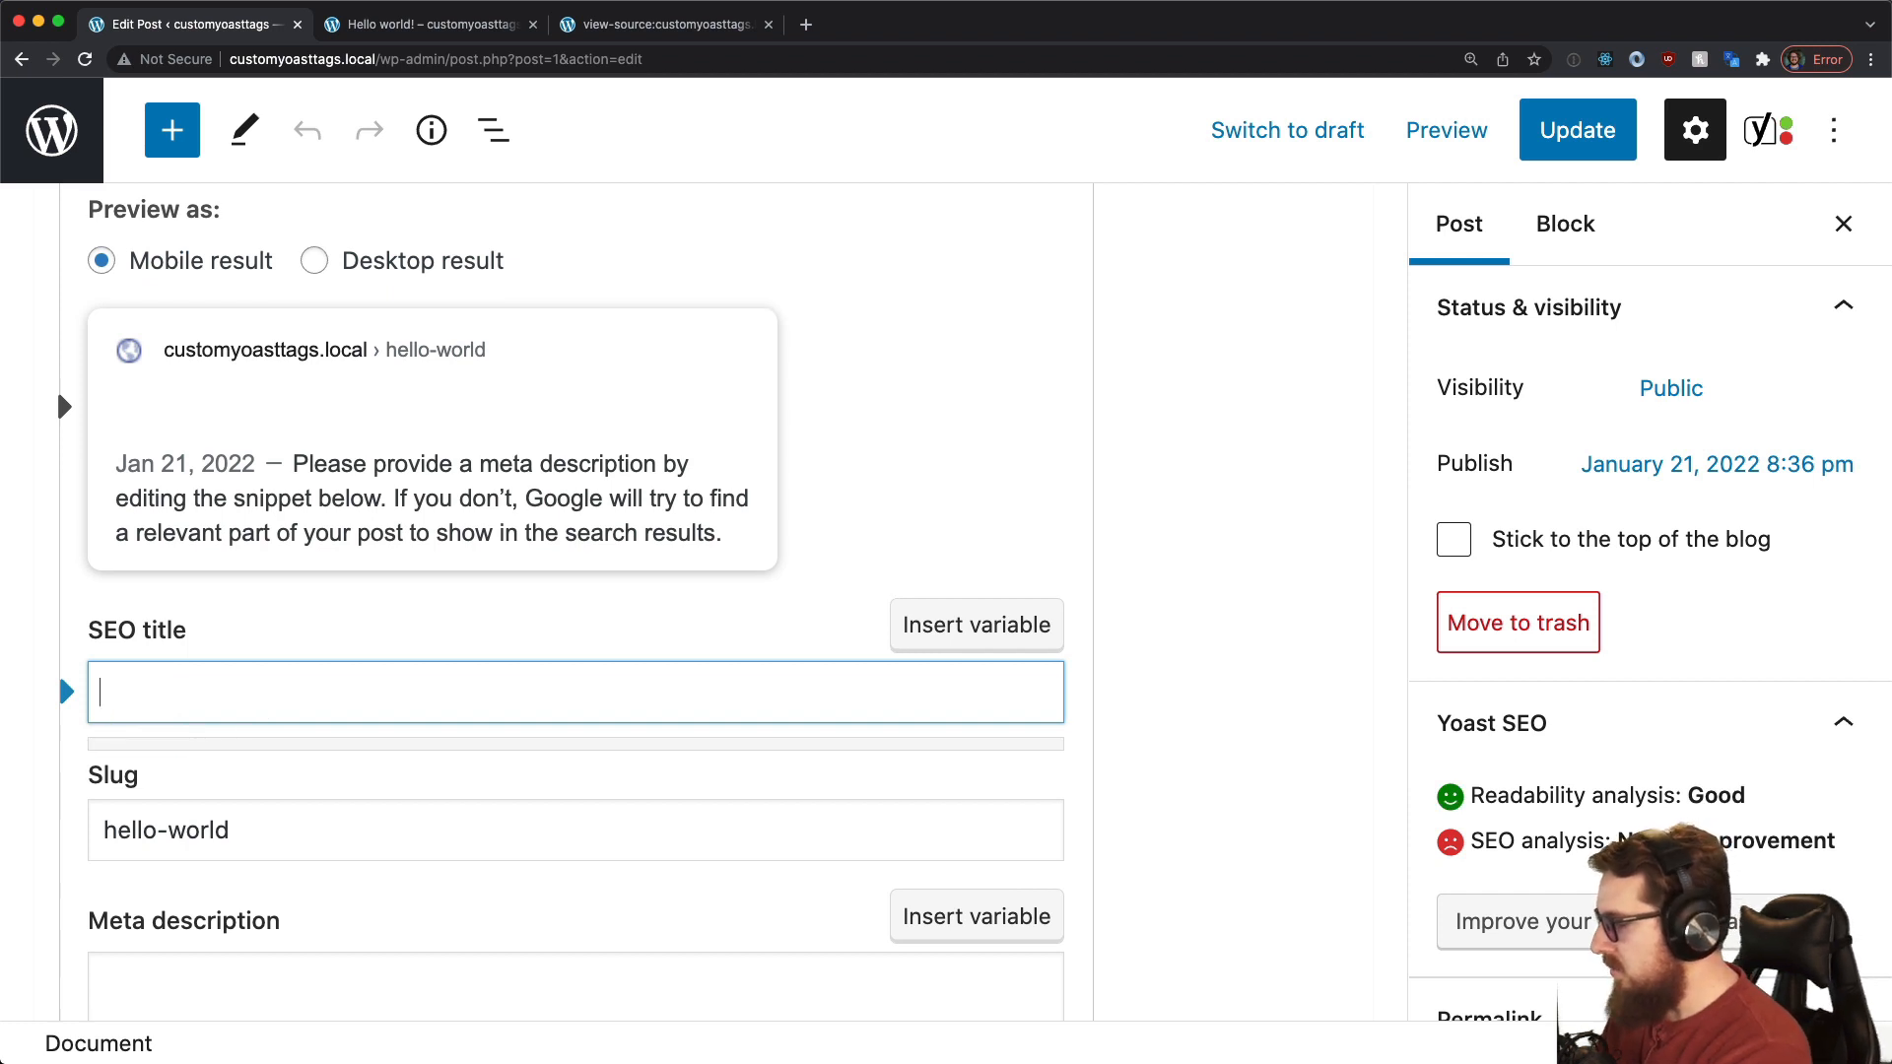
text(%%WPC)
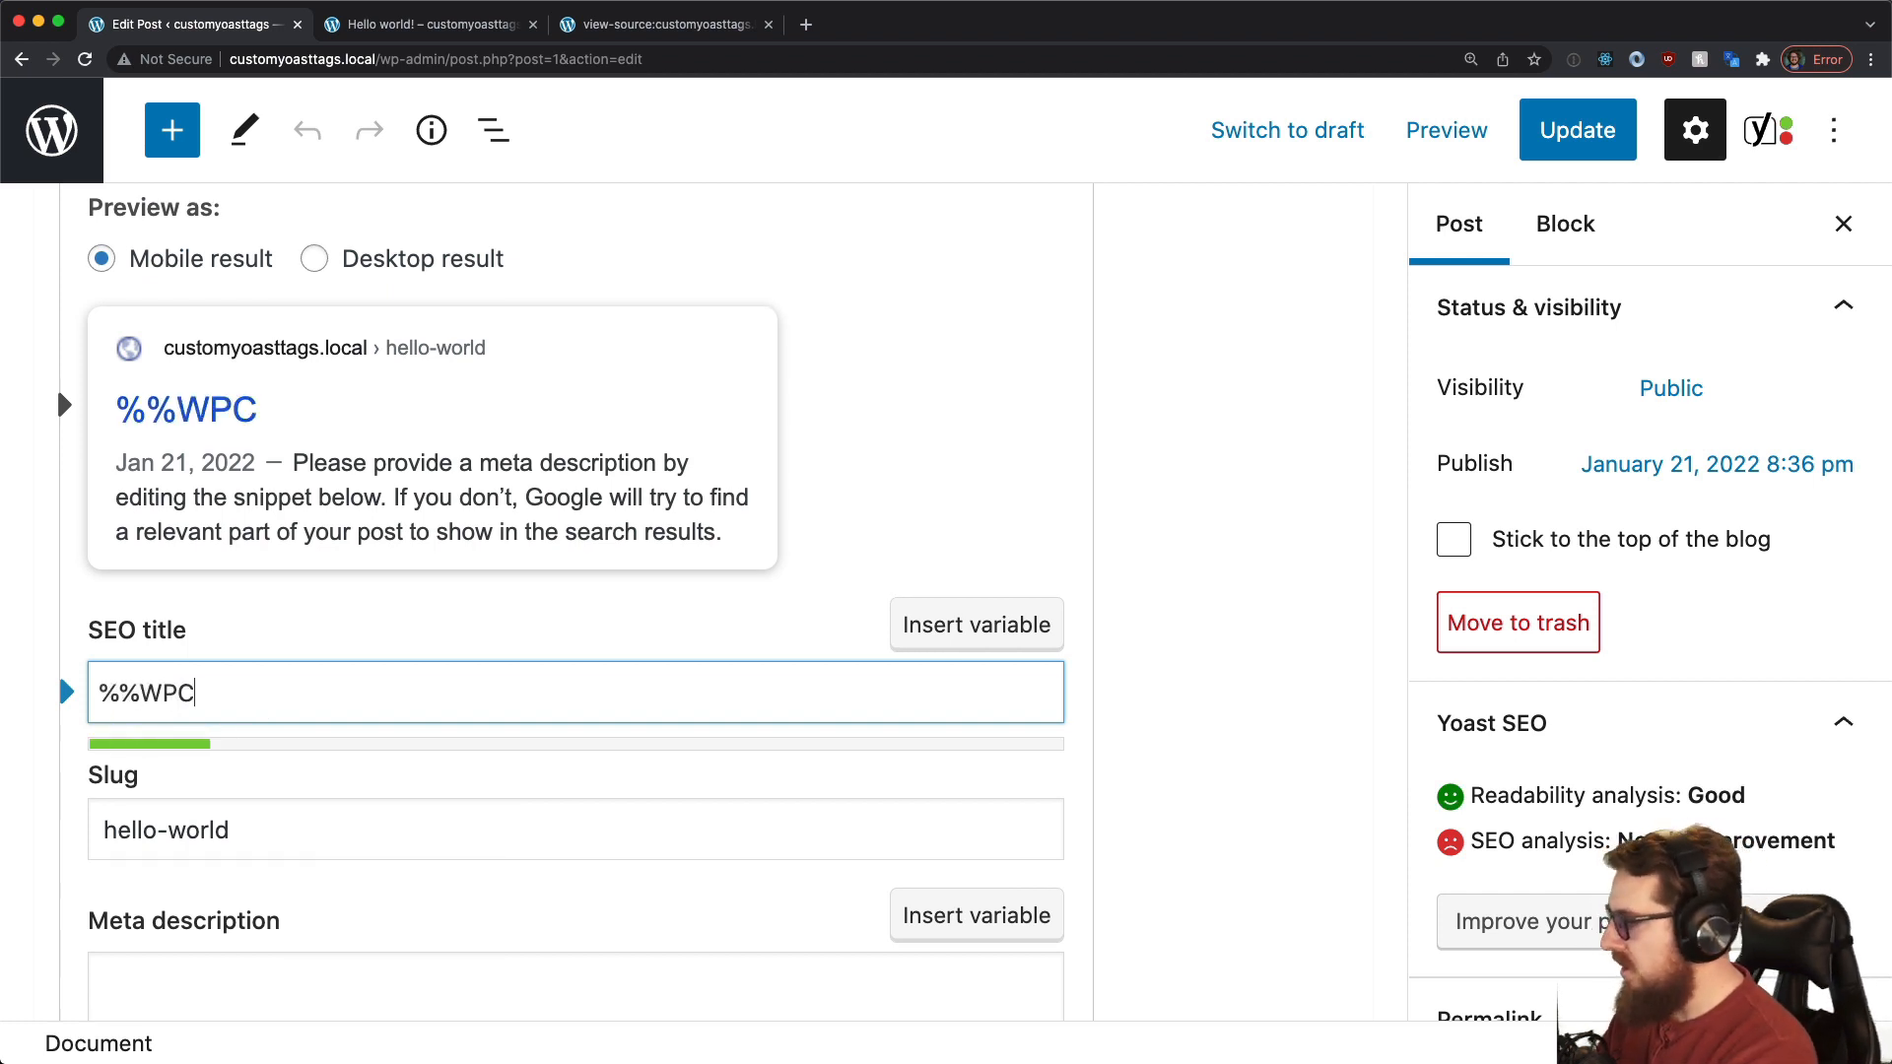
text(%%)
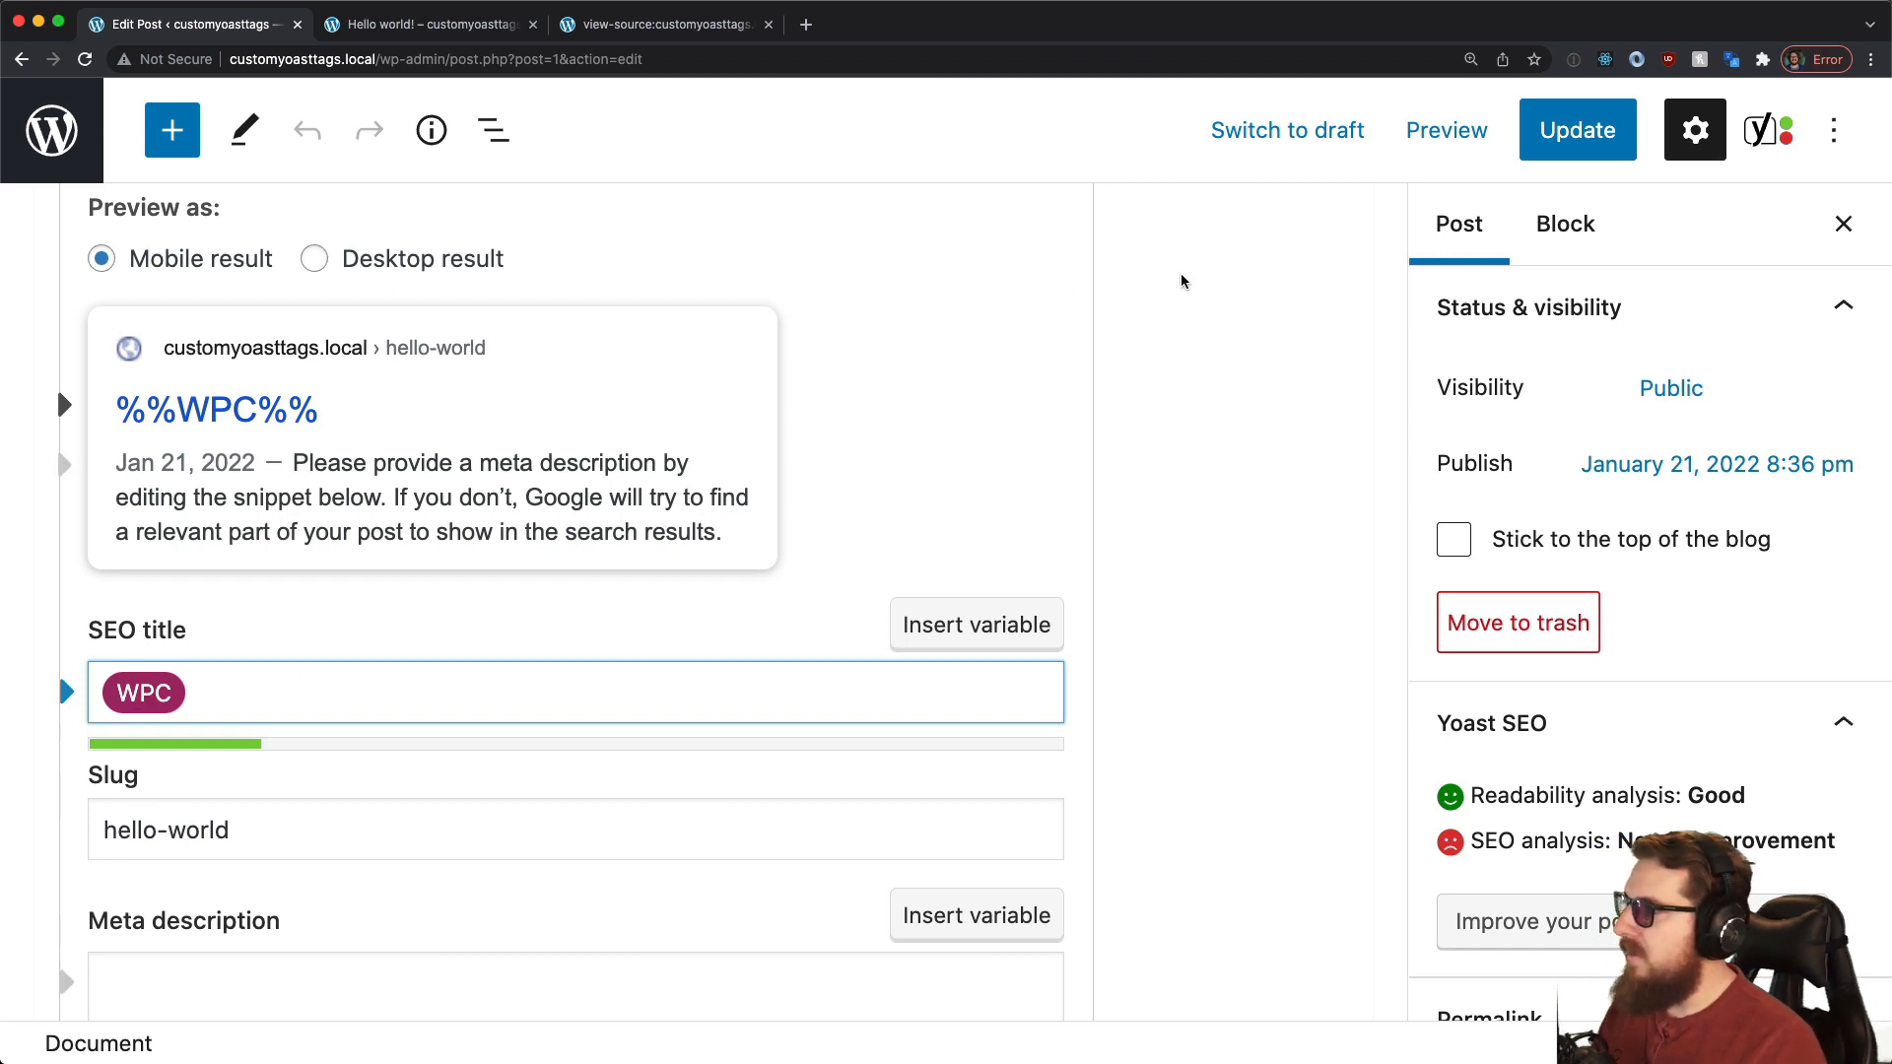
click(1577, 130)
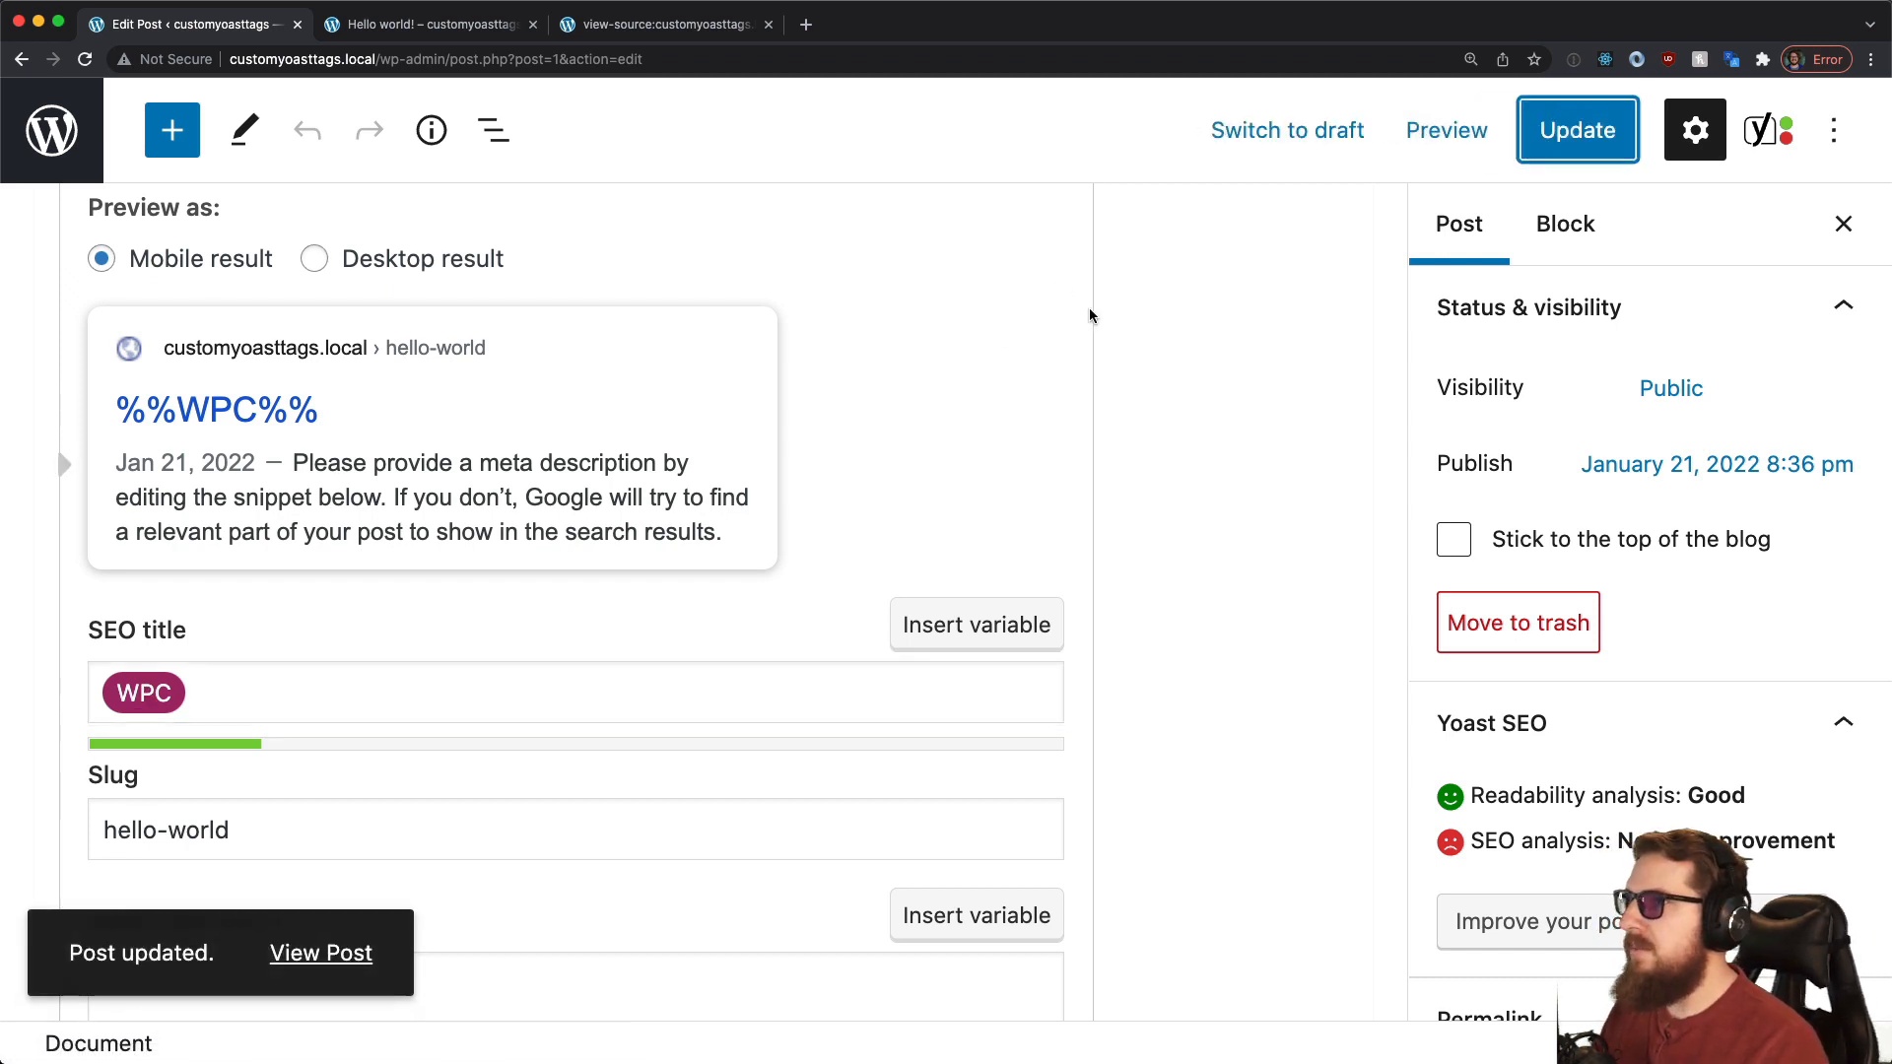
click(438, 24)
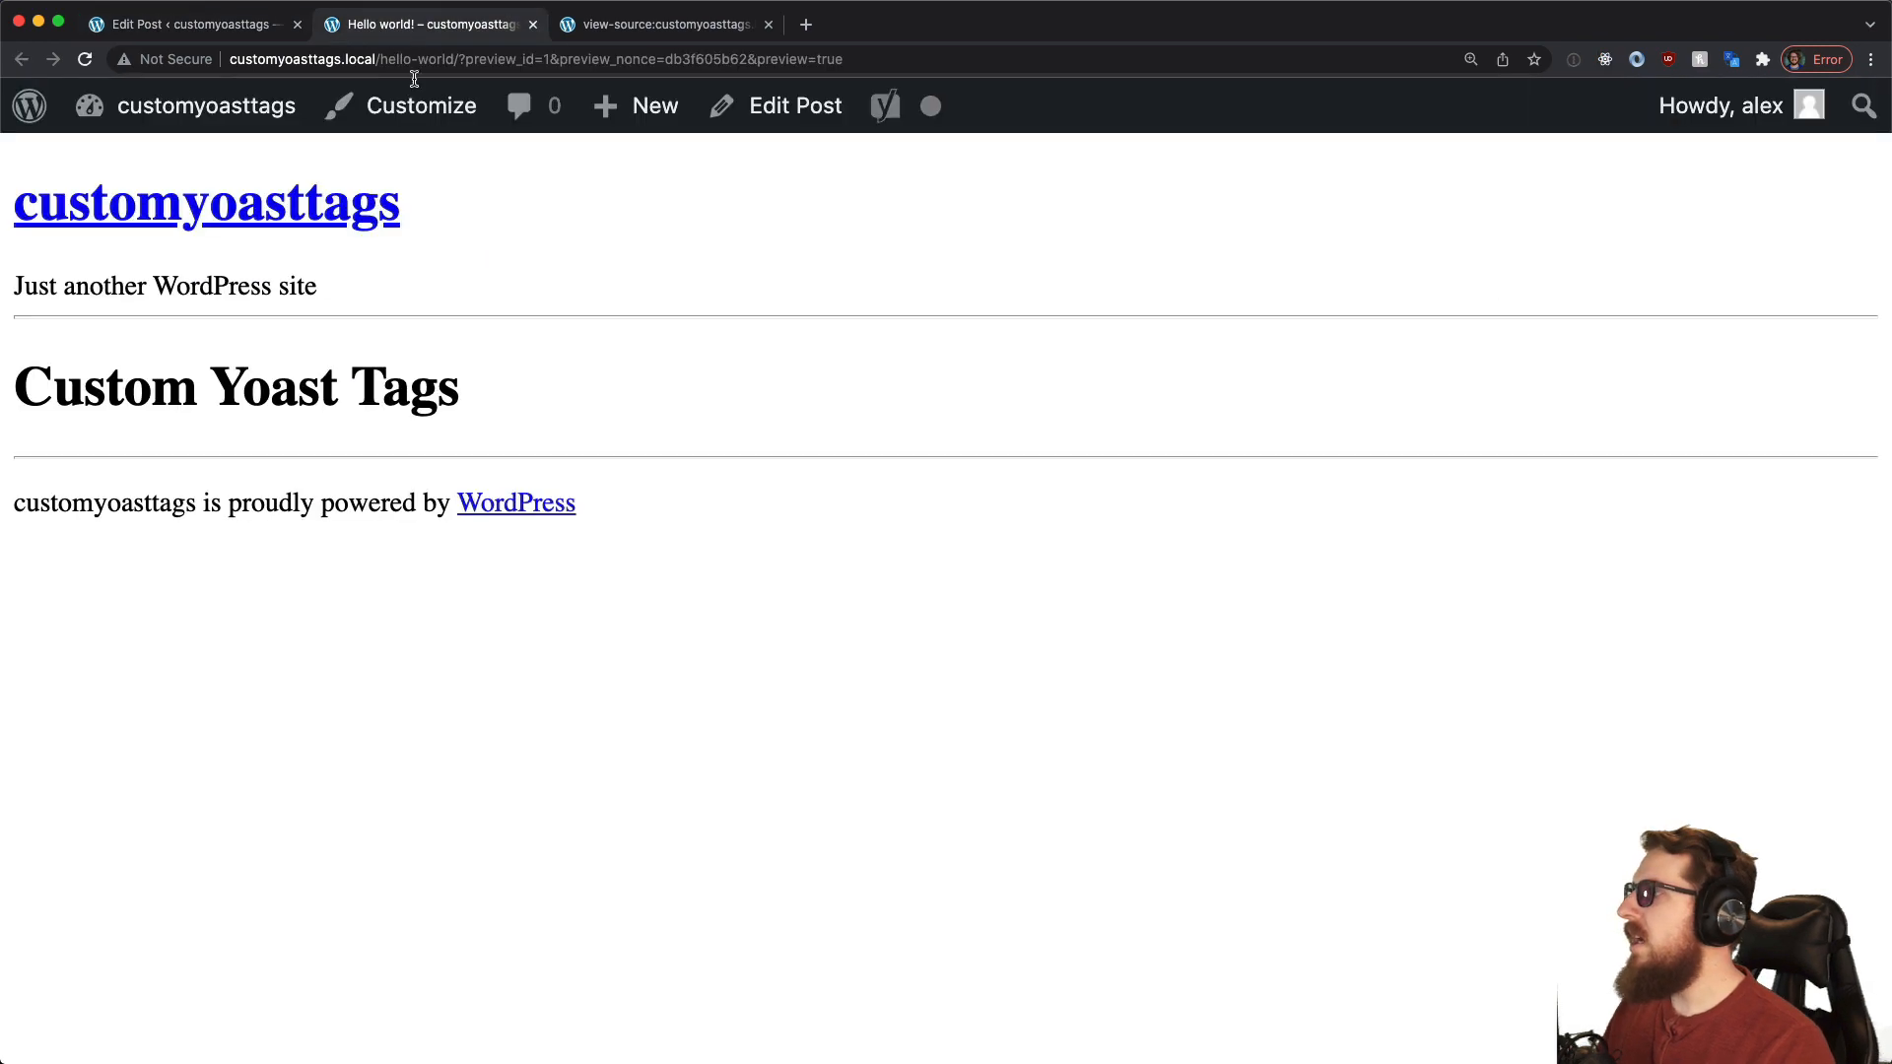
Step: Check the preview's page source, where og:title now reads 'WPCasts - WordPress Tutorials for the Real World!'
click(663, 25)
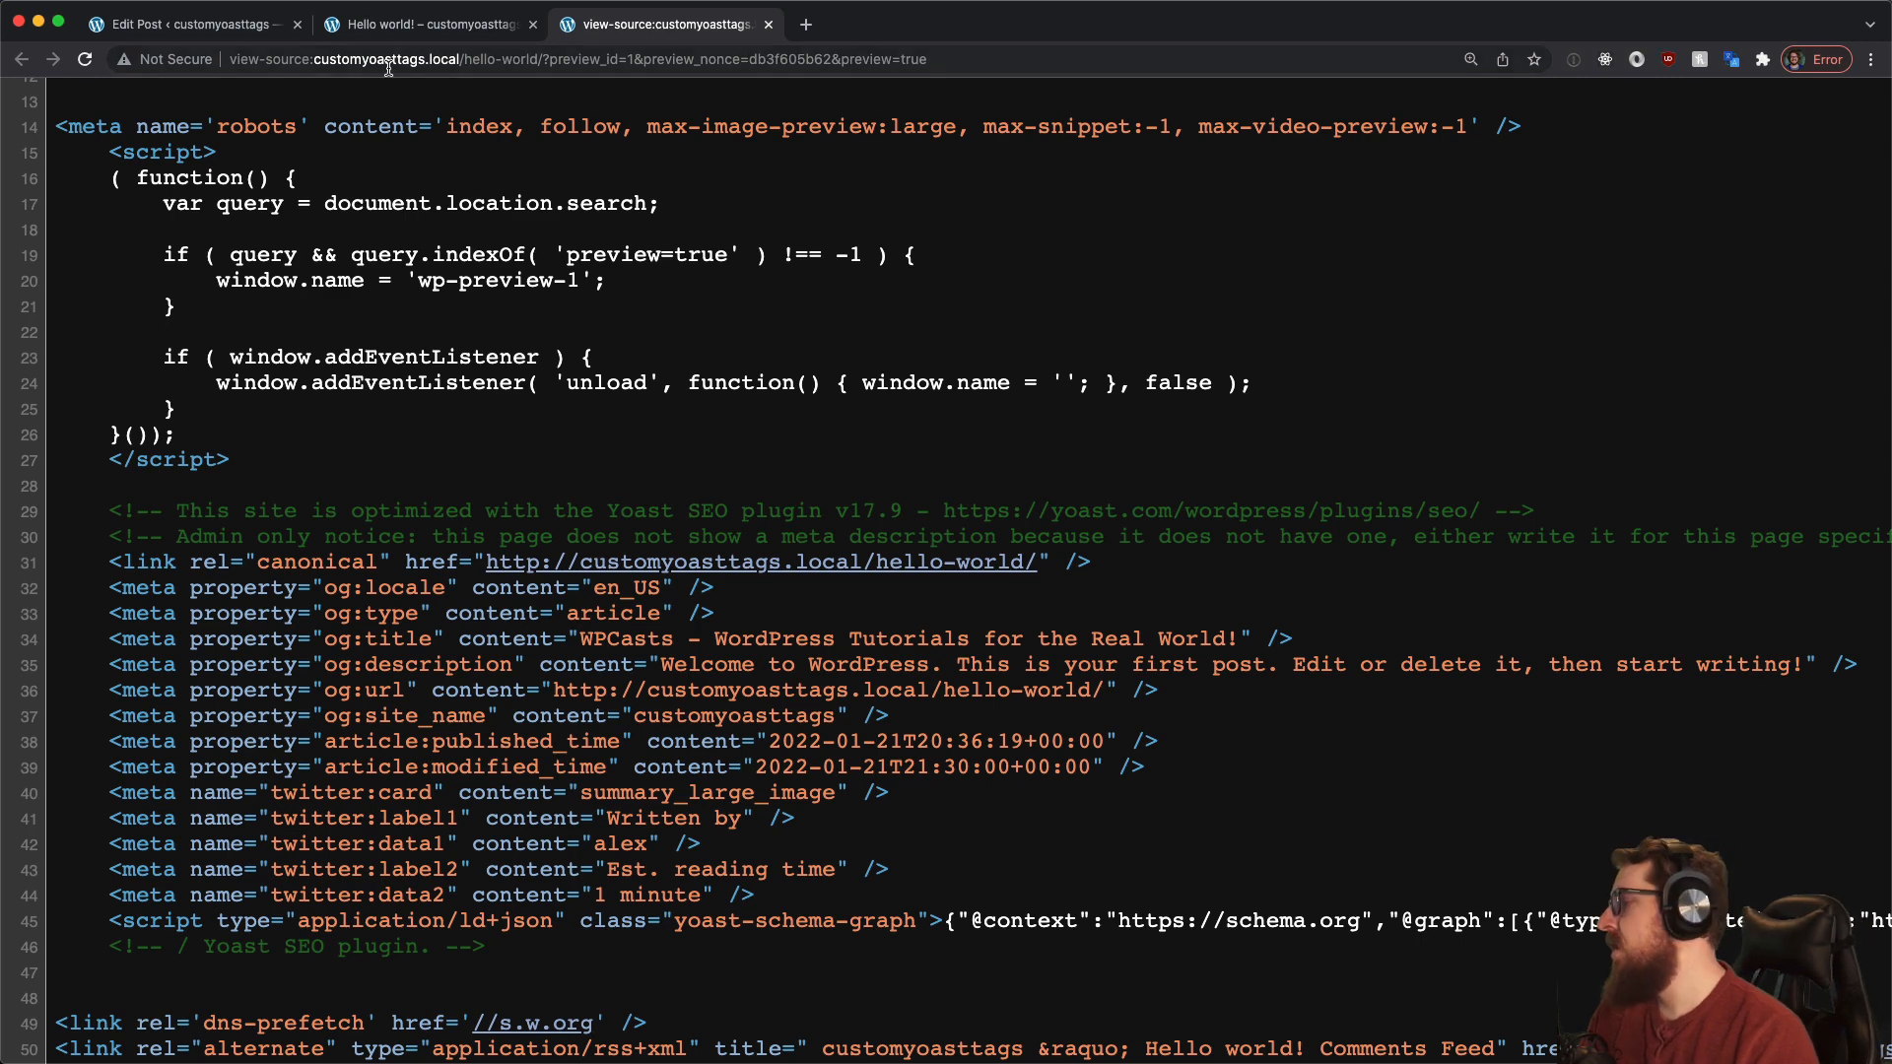
mouse_move(465, 356)
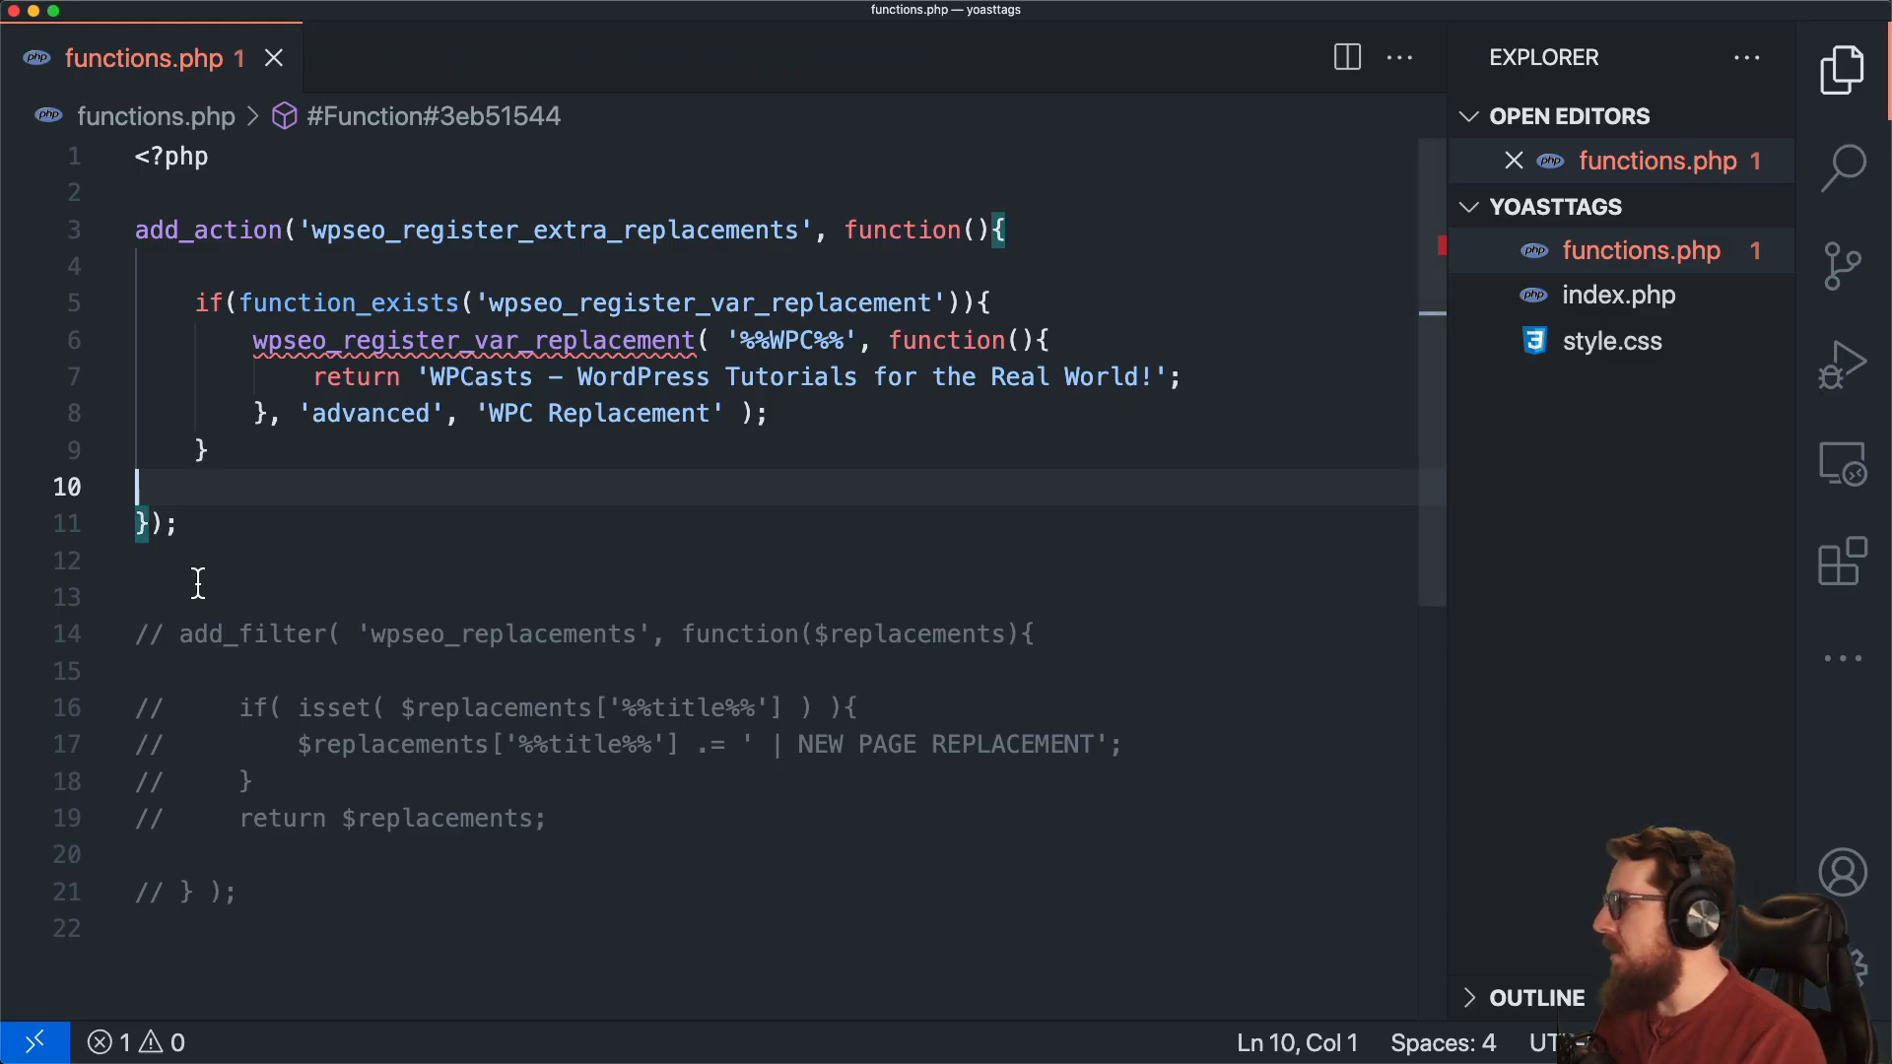
Step: Uncomment the wpseo_replacements add_filter block (lines 14–21) that appends NEW PAGE REPLACEMENT to %%title%%
scroll(down, 3)
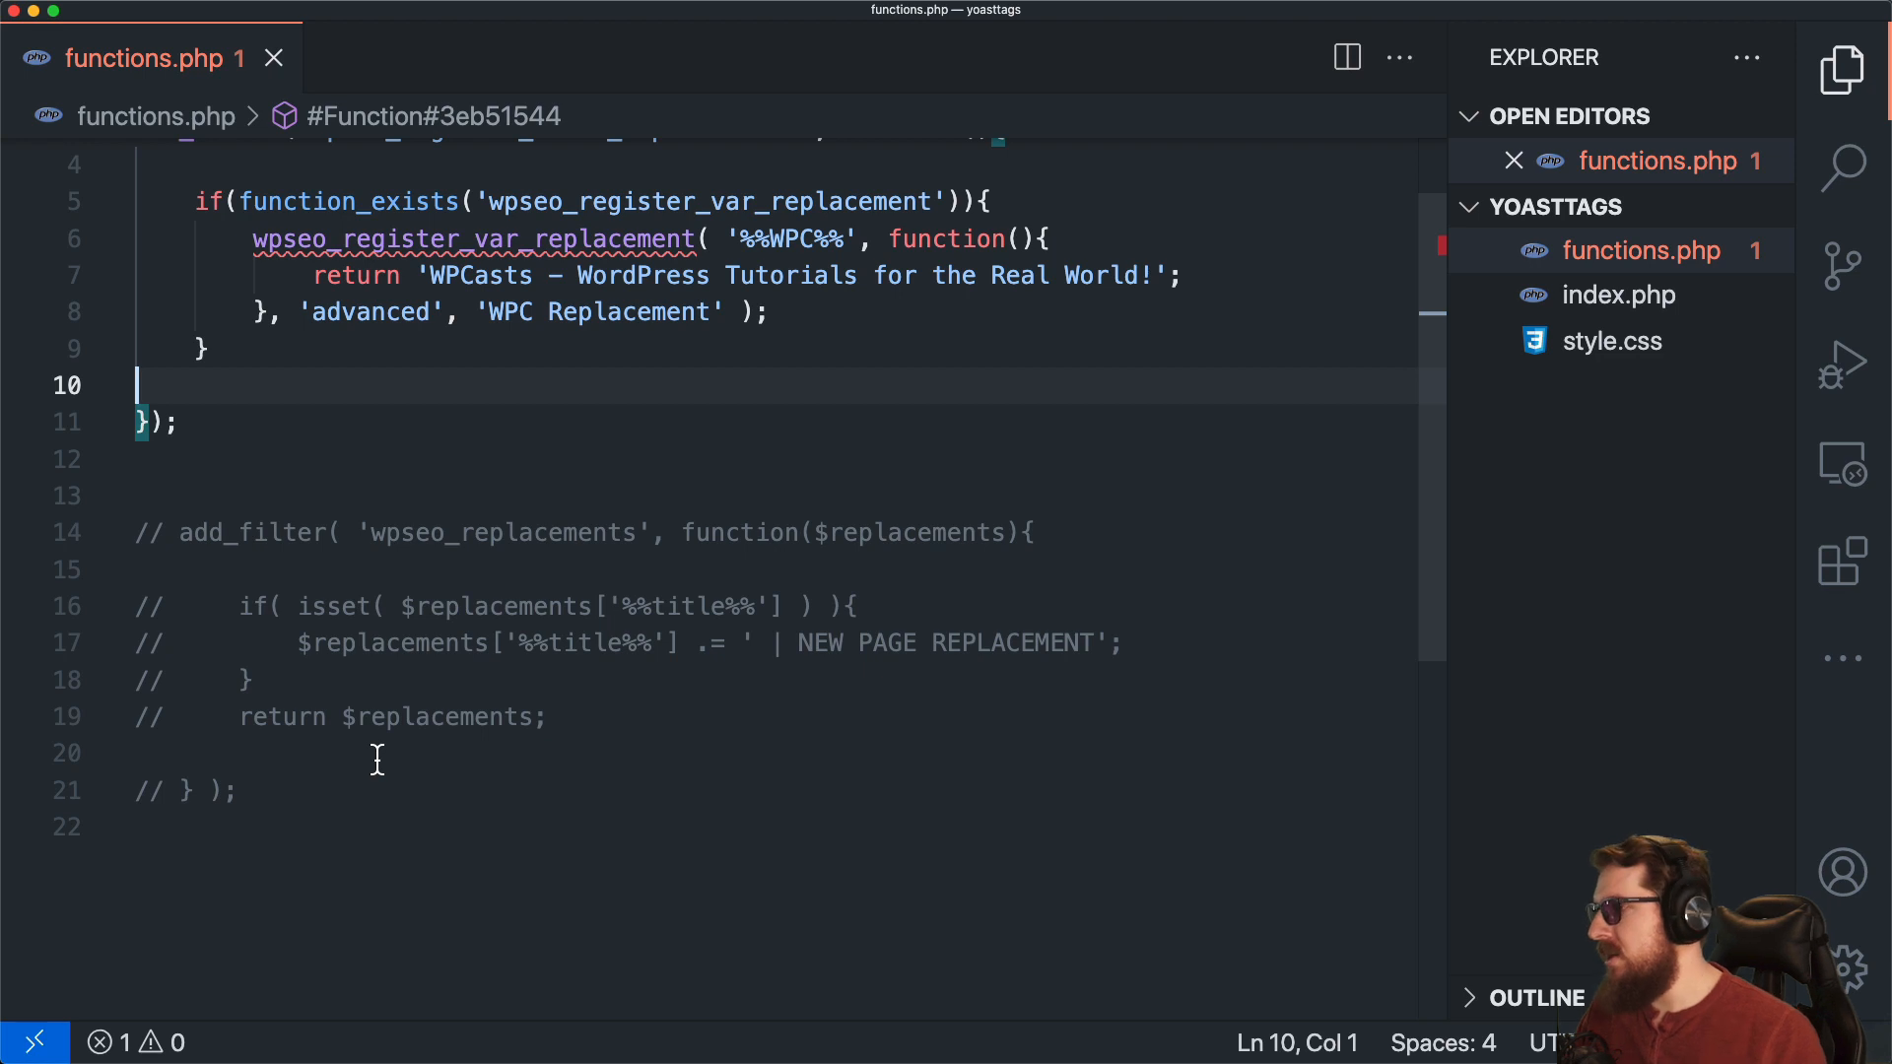
mouse_move(609, 238)
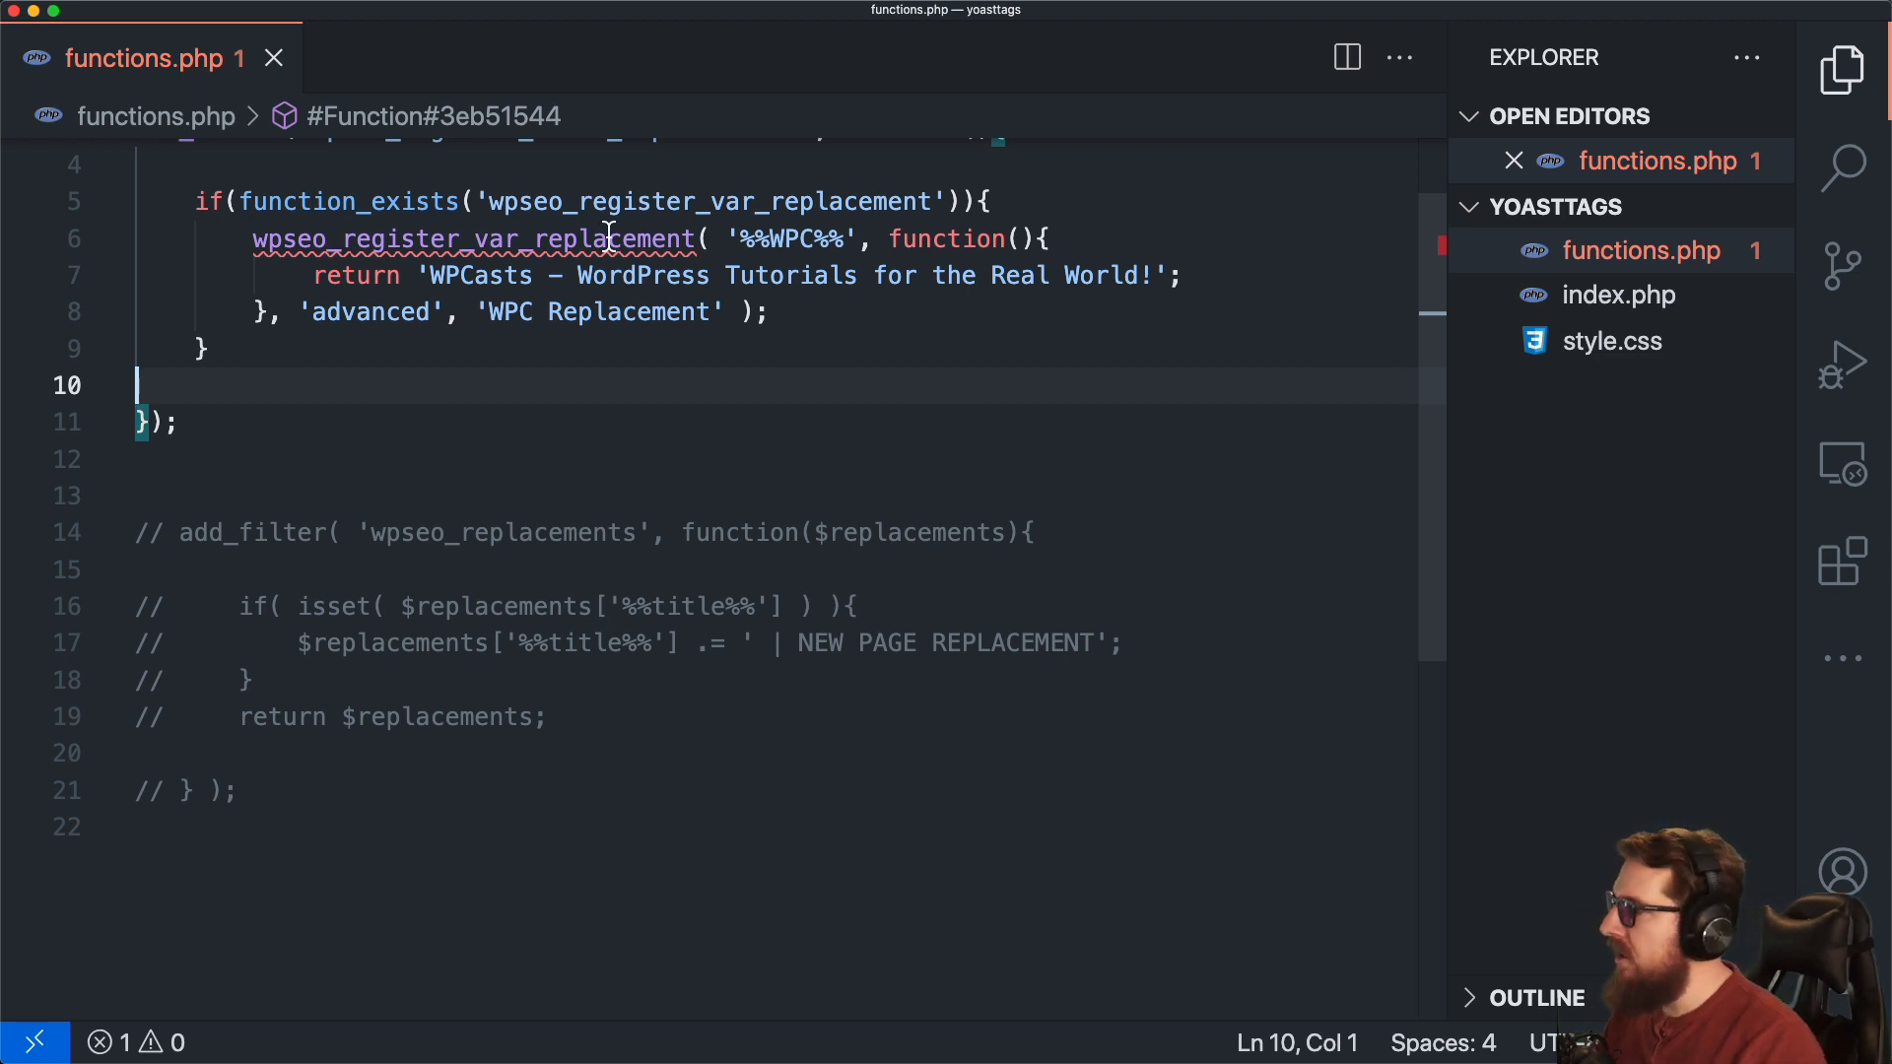
drag(138, 533, 238, 791)
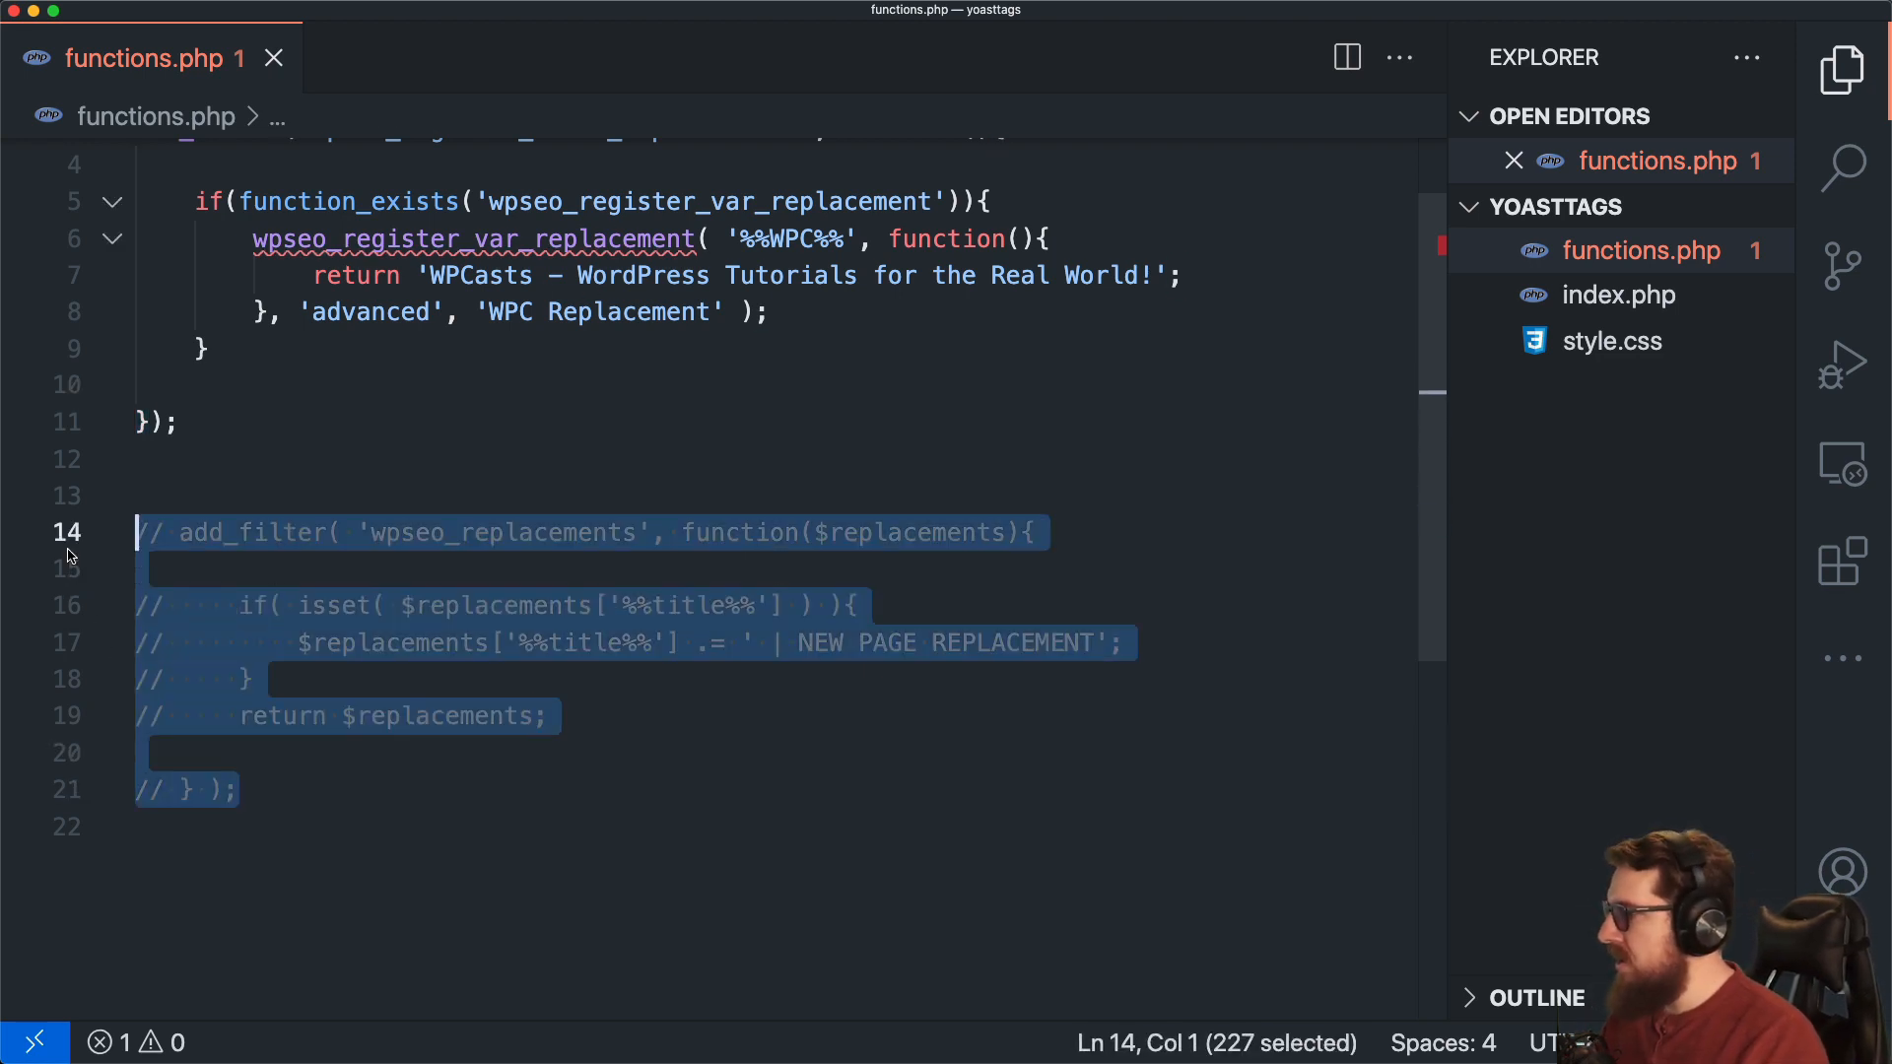
key(Cmd+/)
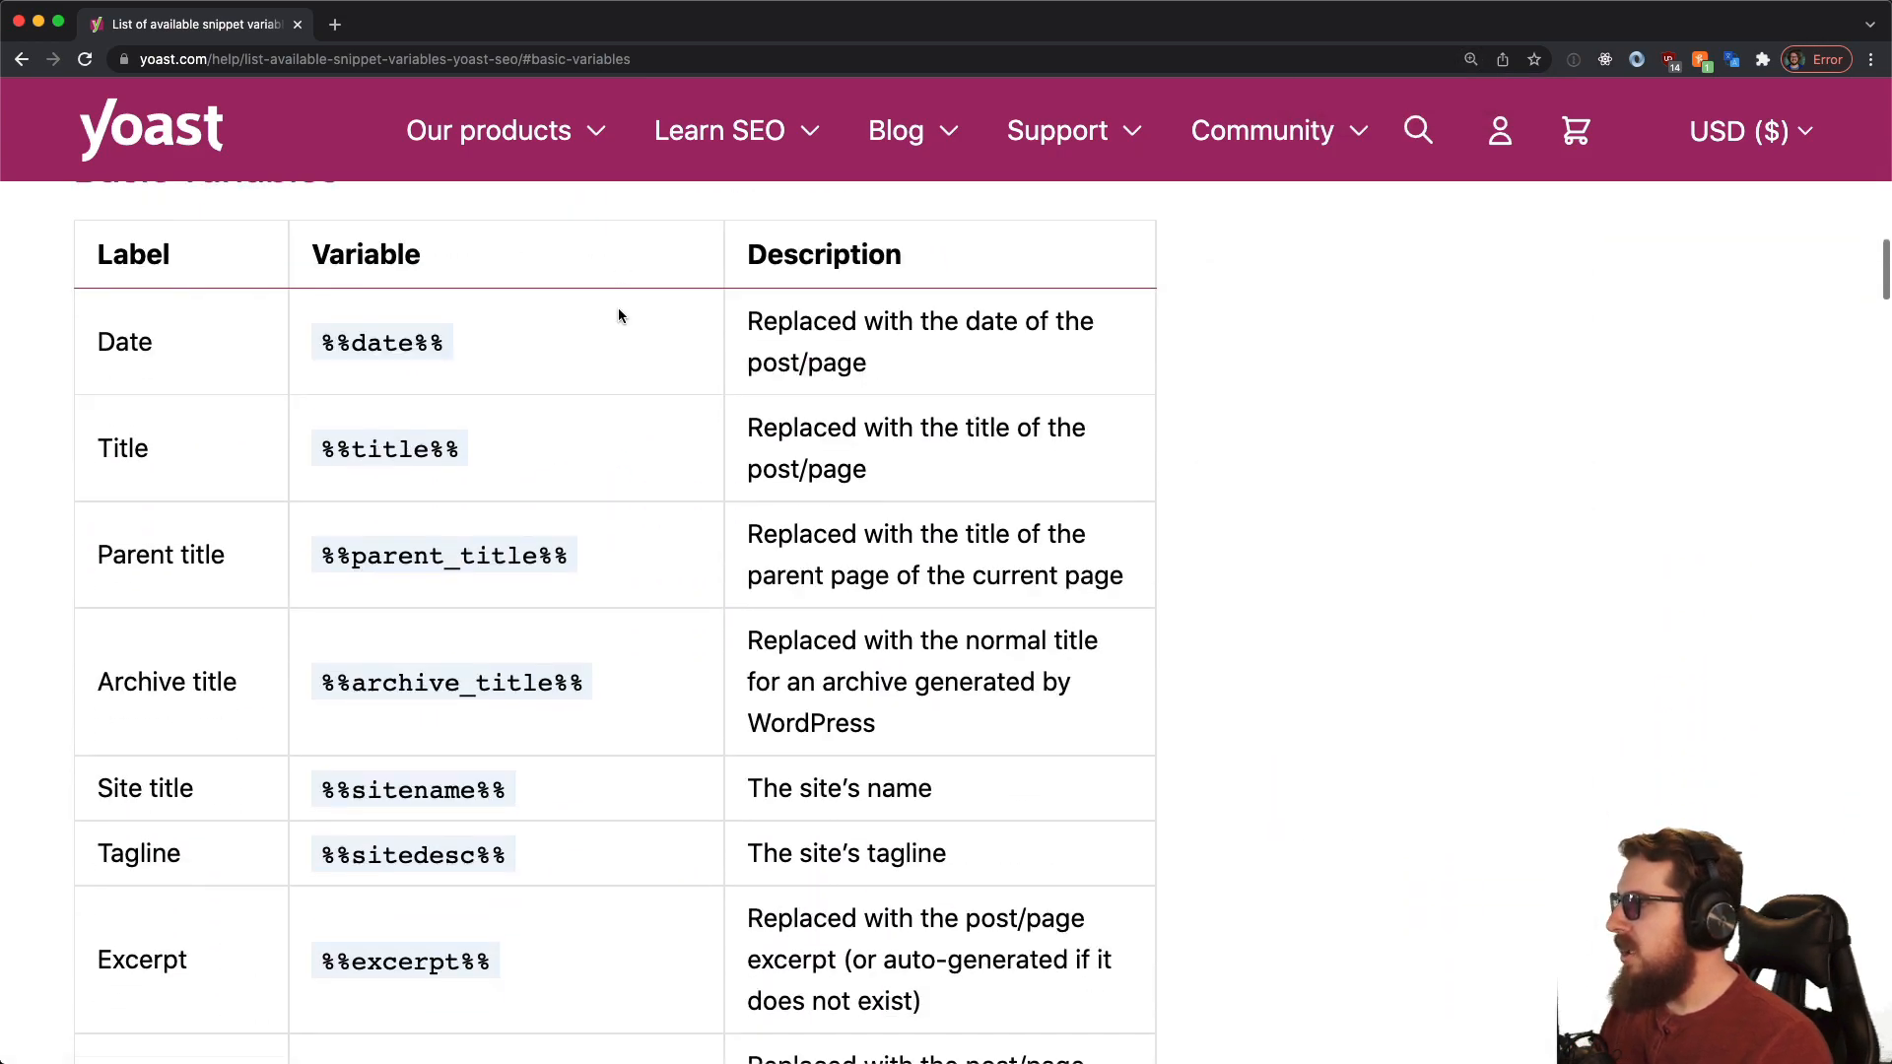
Step: Scroll Yoast's snippet variables page into the advanced variables, down to Focus keyword, Term404 and custom fields
scroll(down, 3)
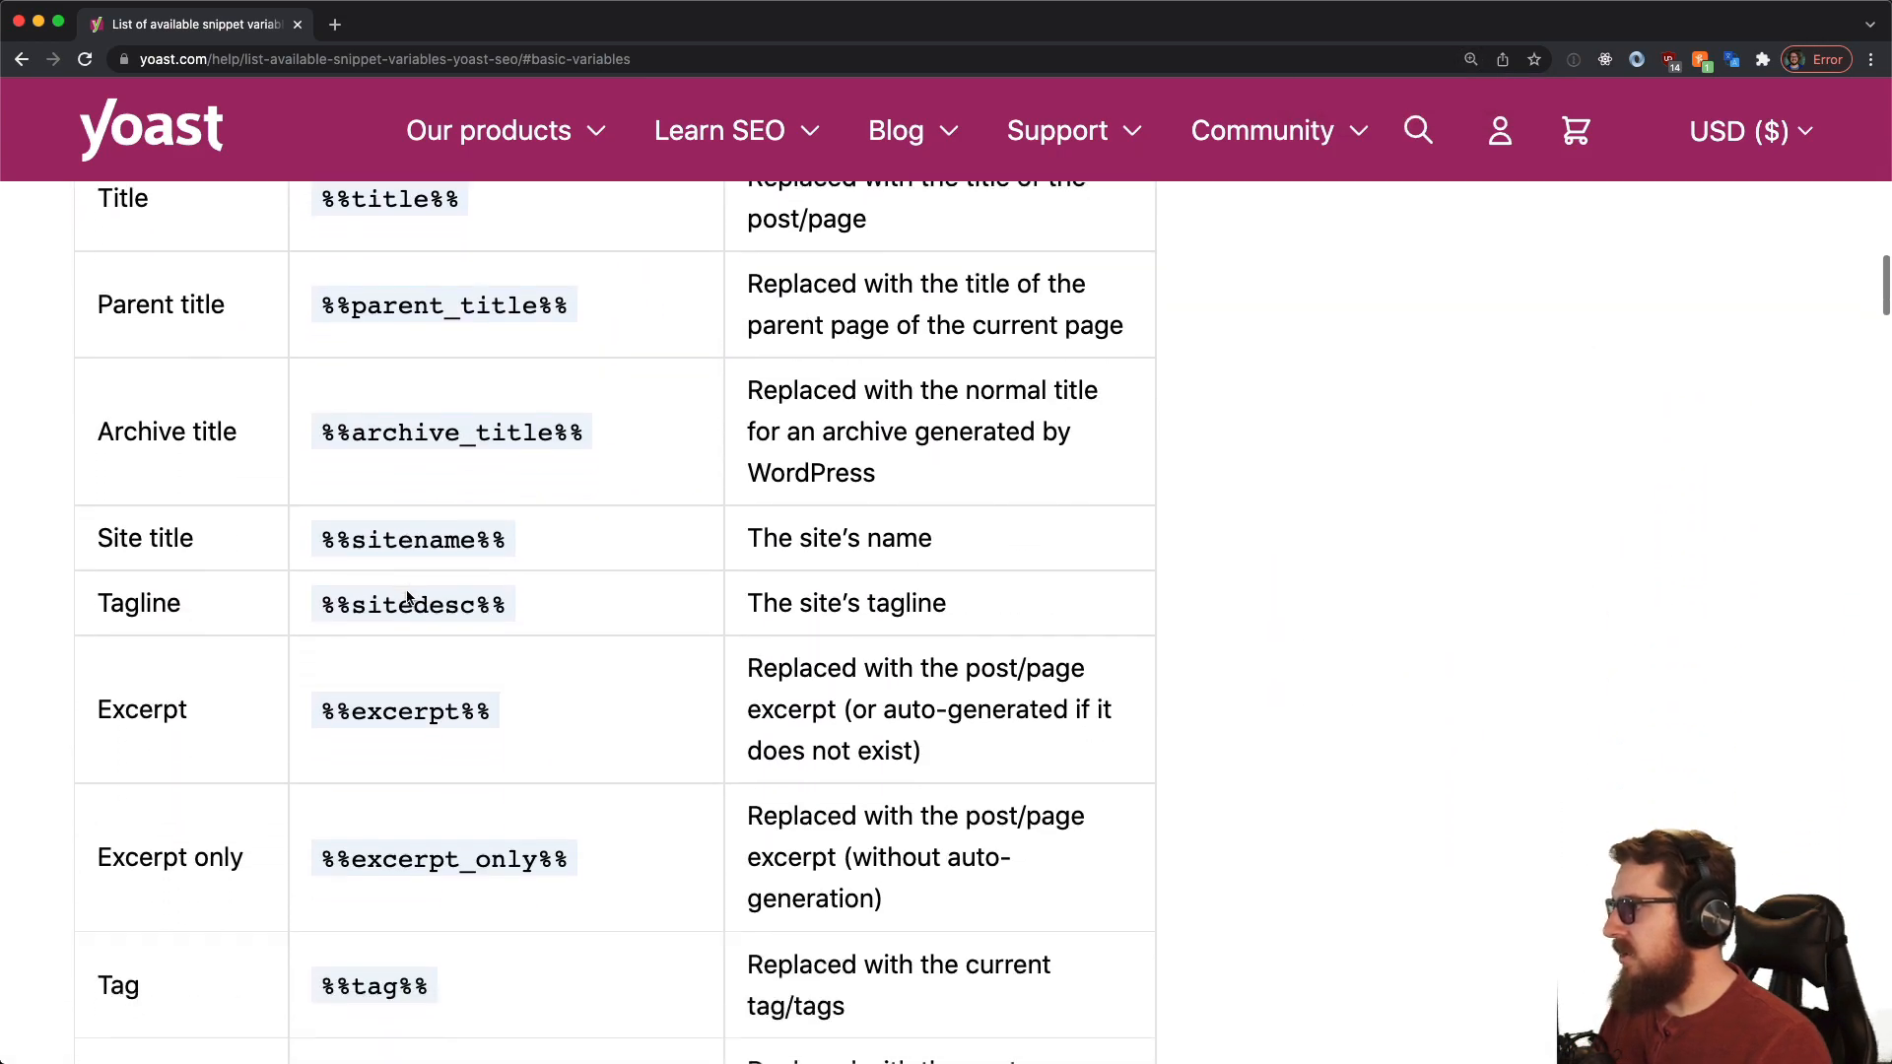
scroll(down, 3)
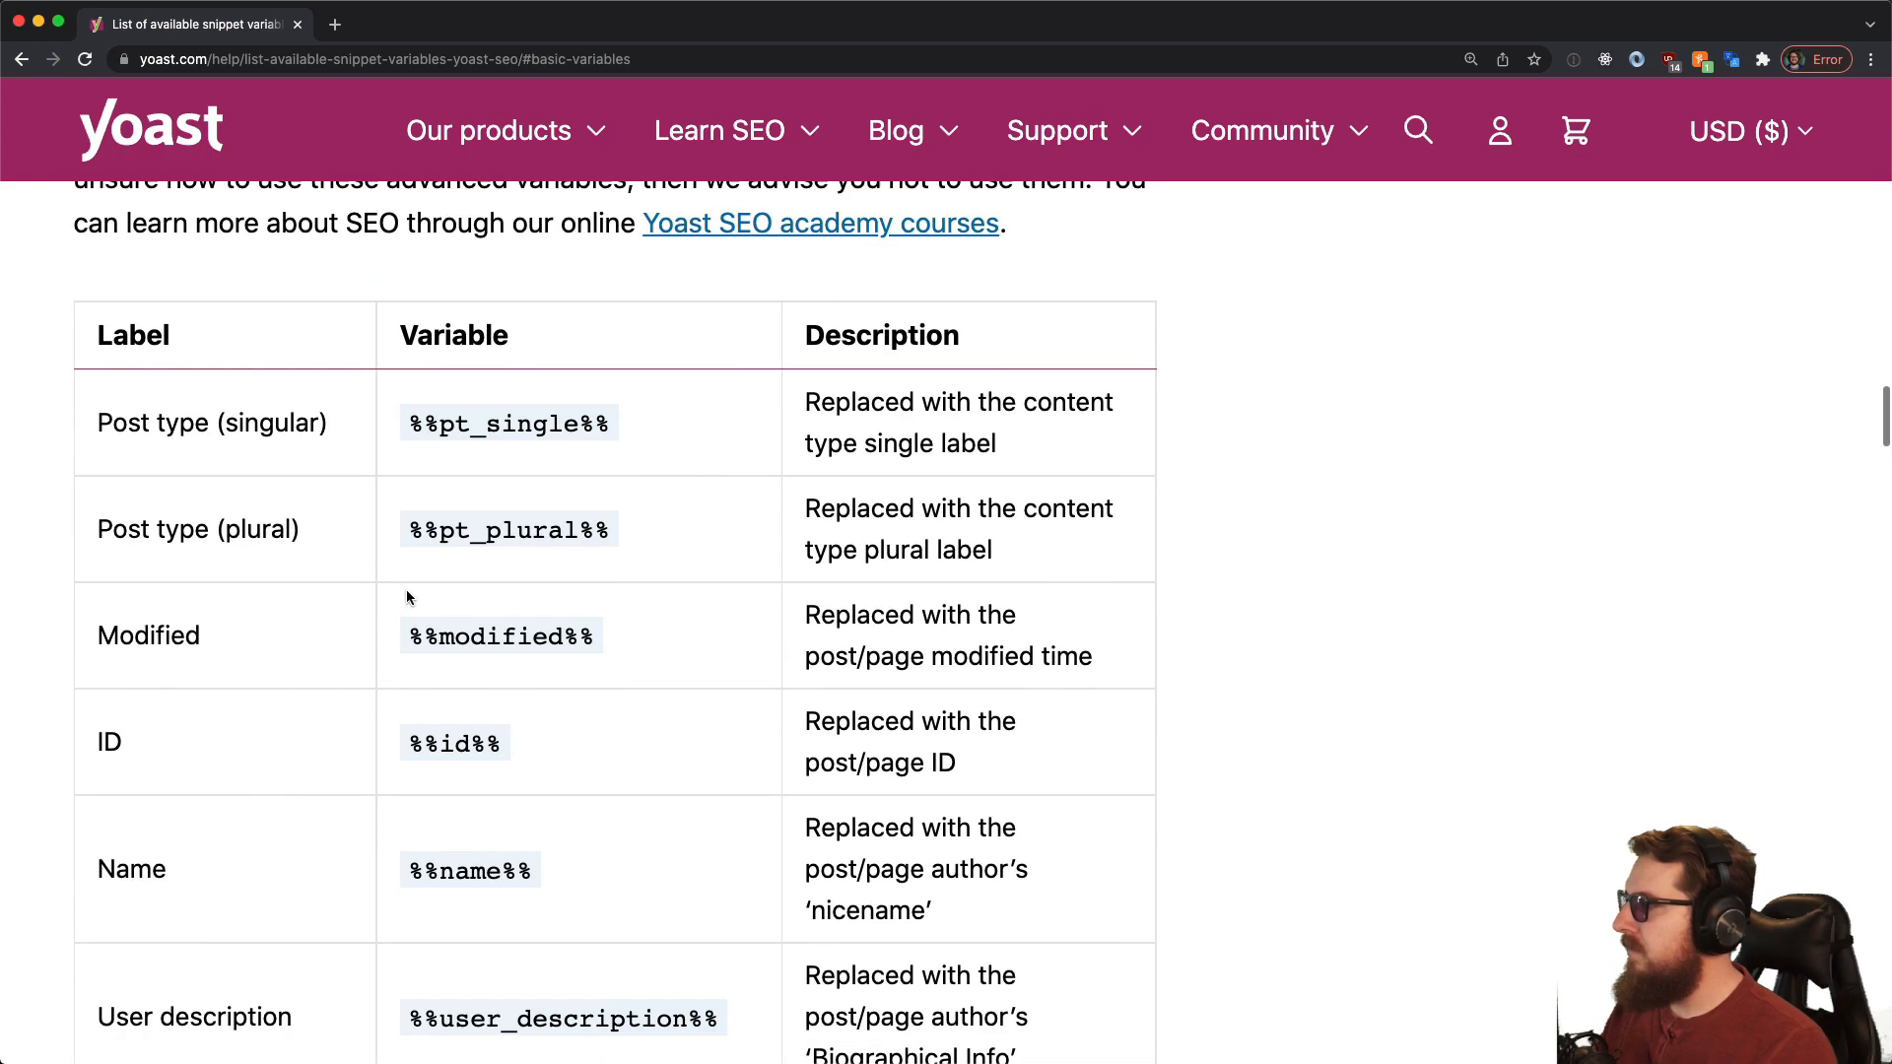
mouse_move(526, 406)
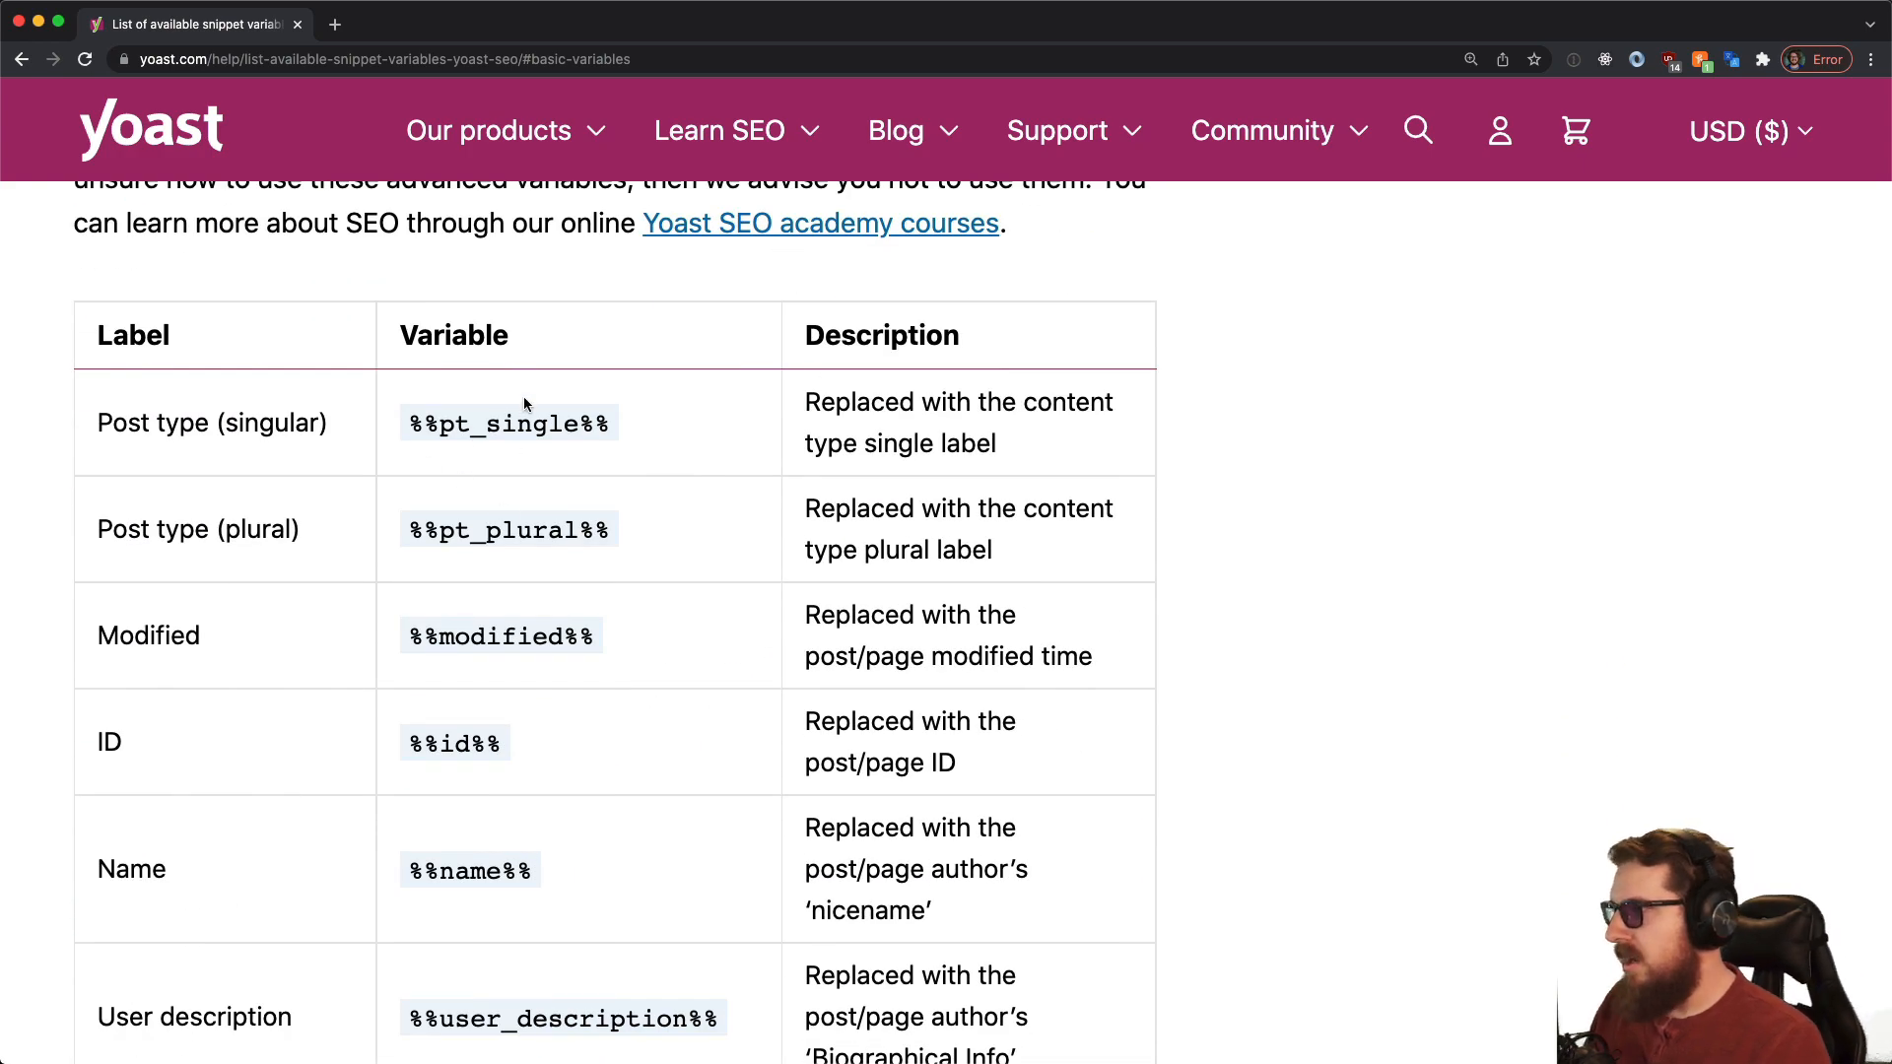
scroll(down, 3)
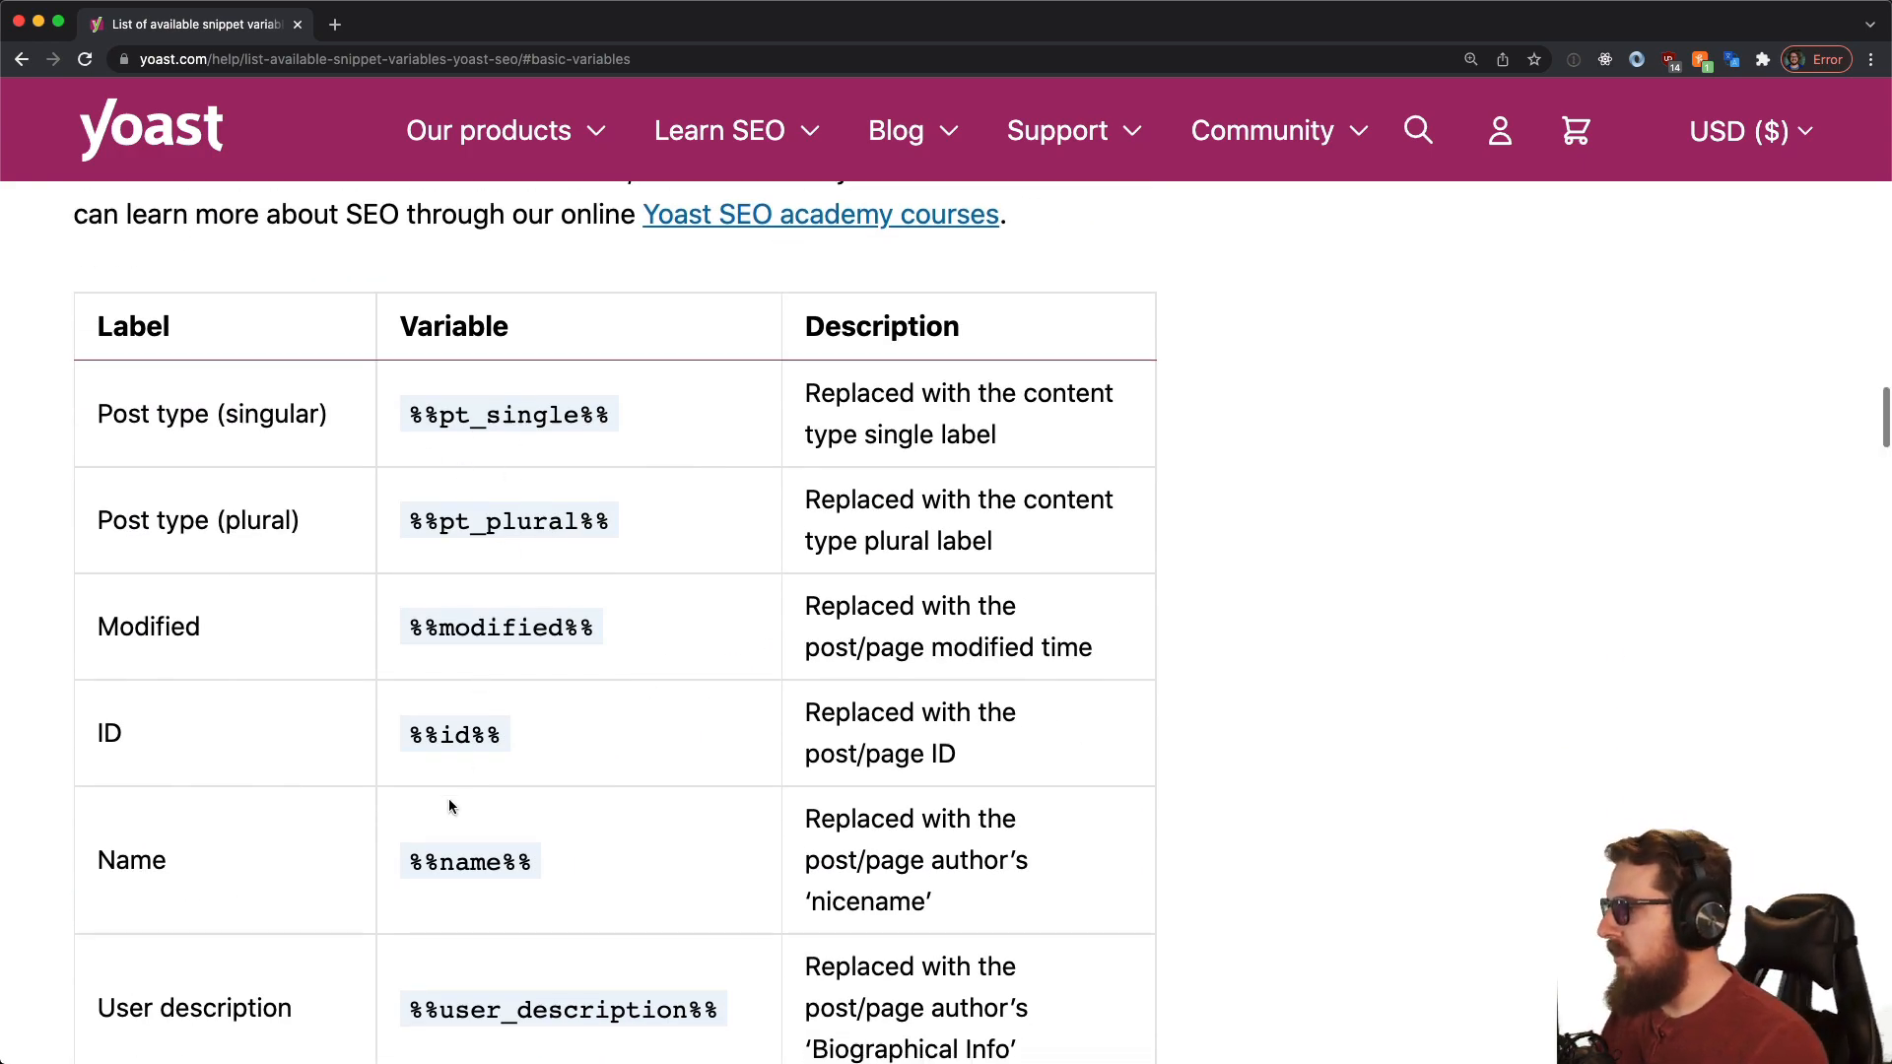
scroll(down, 3)
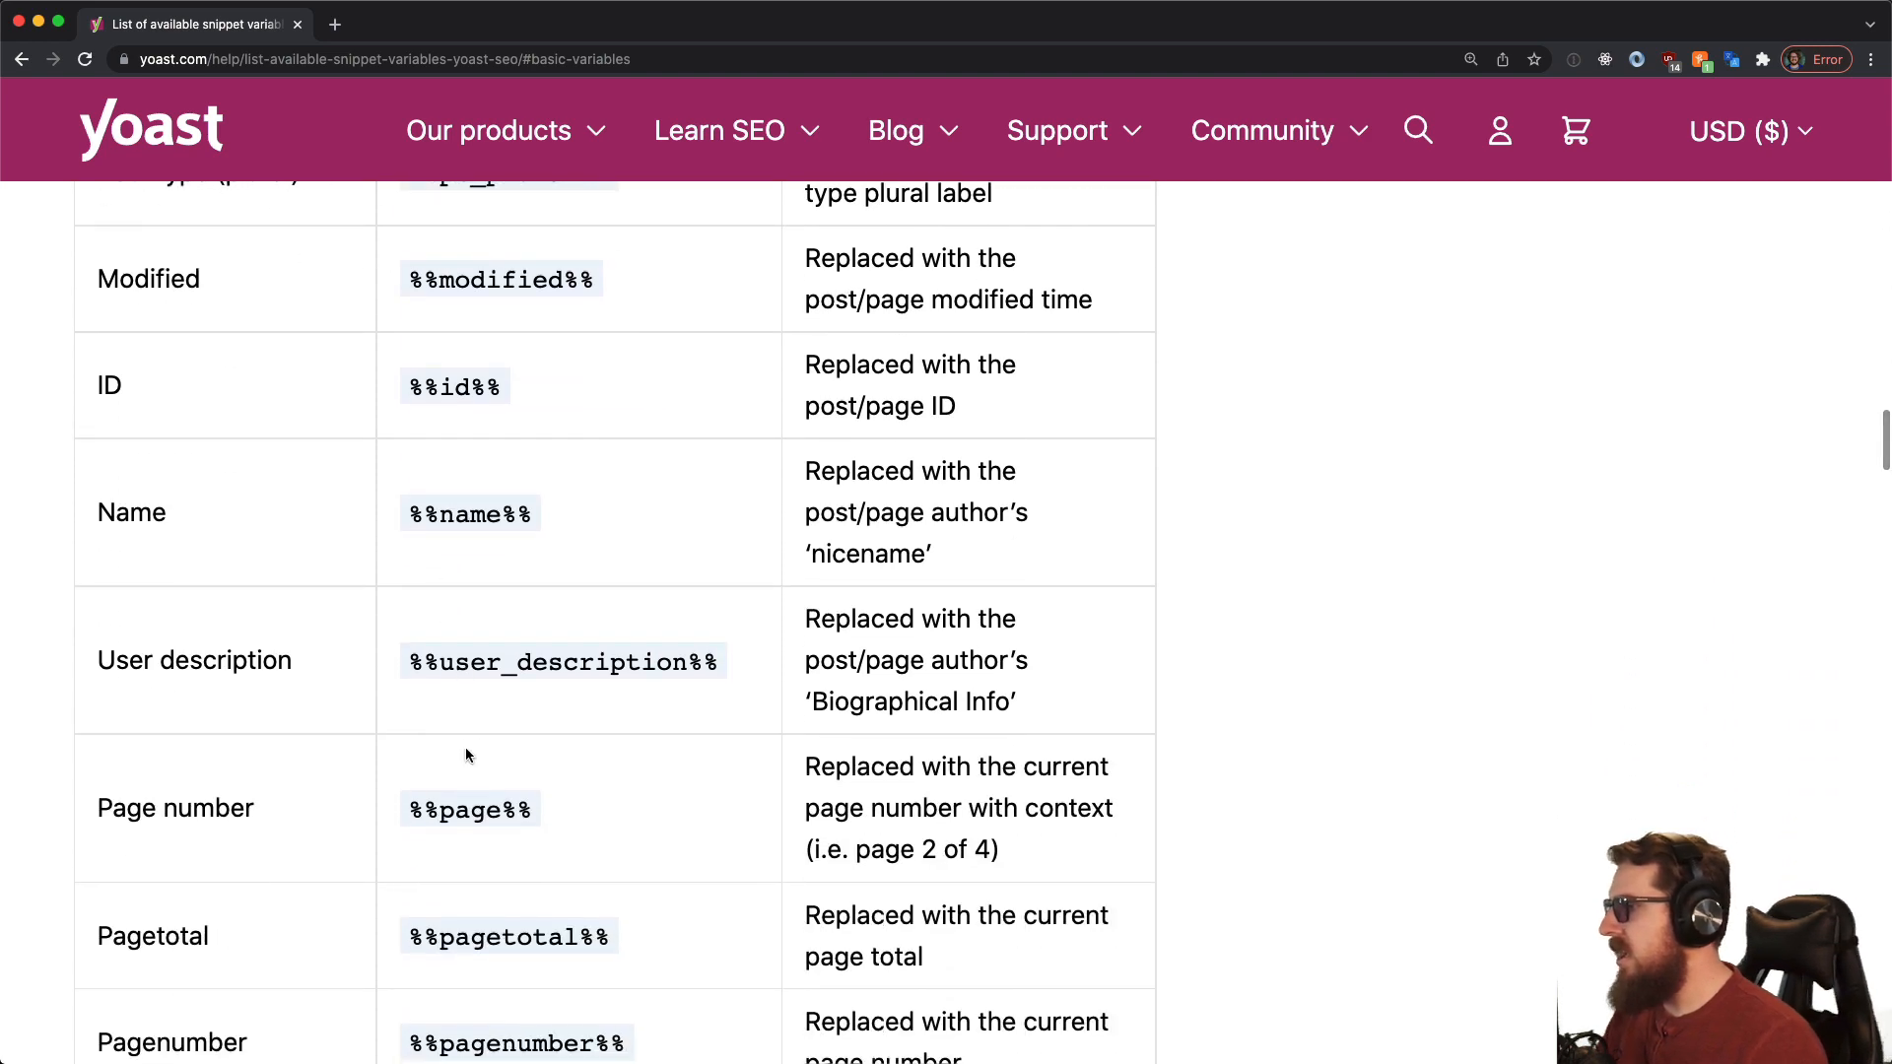
scroll(down, 3)
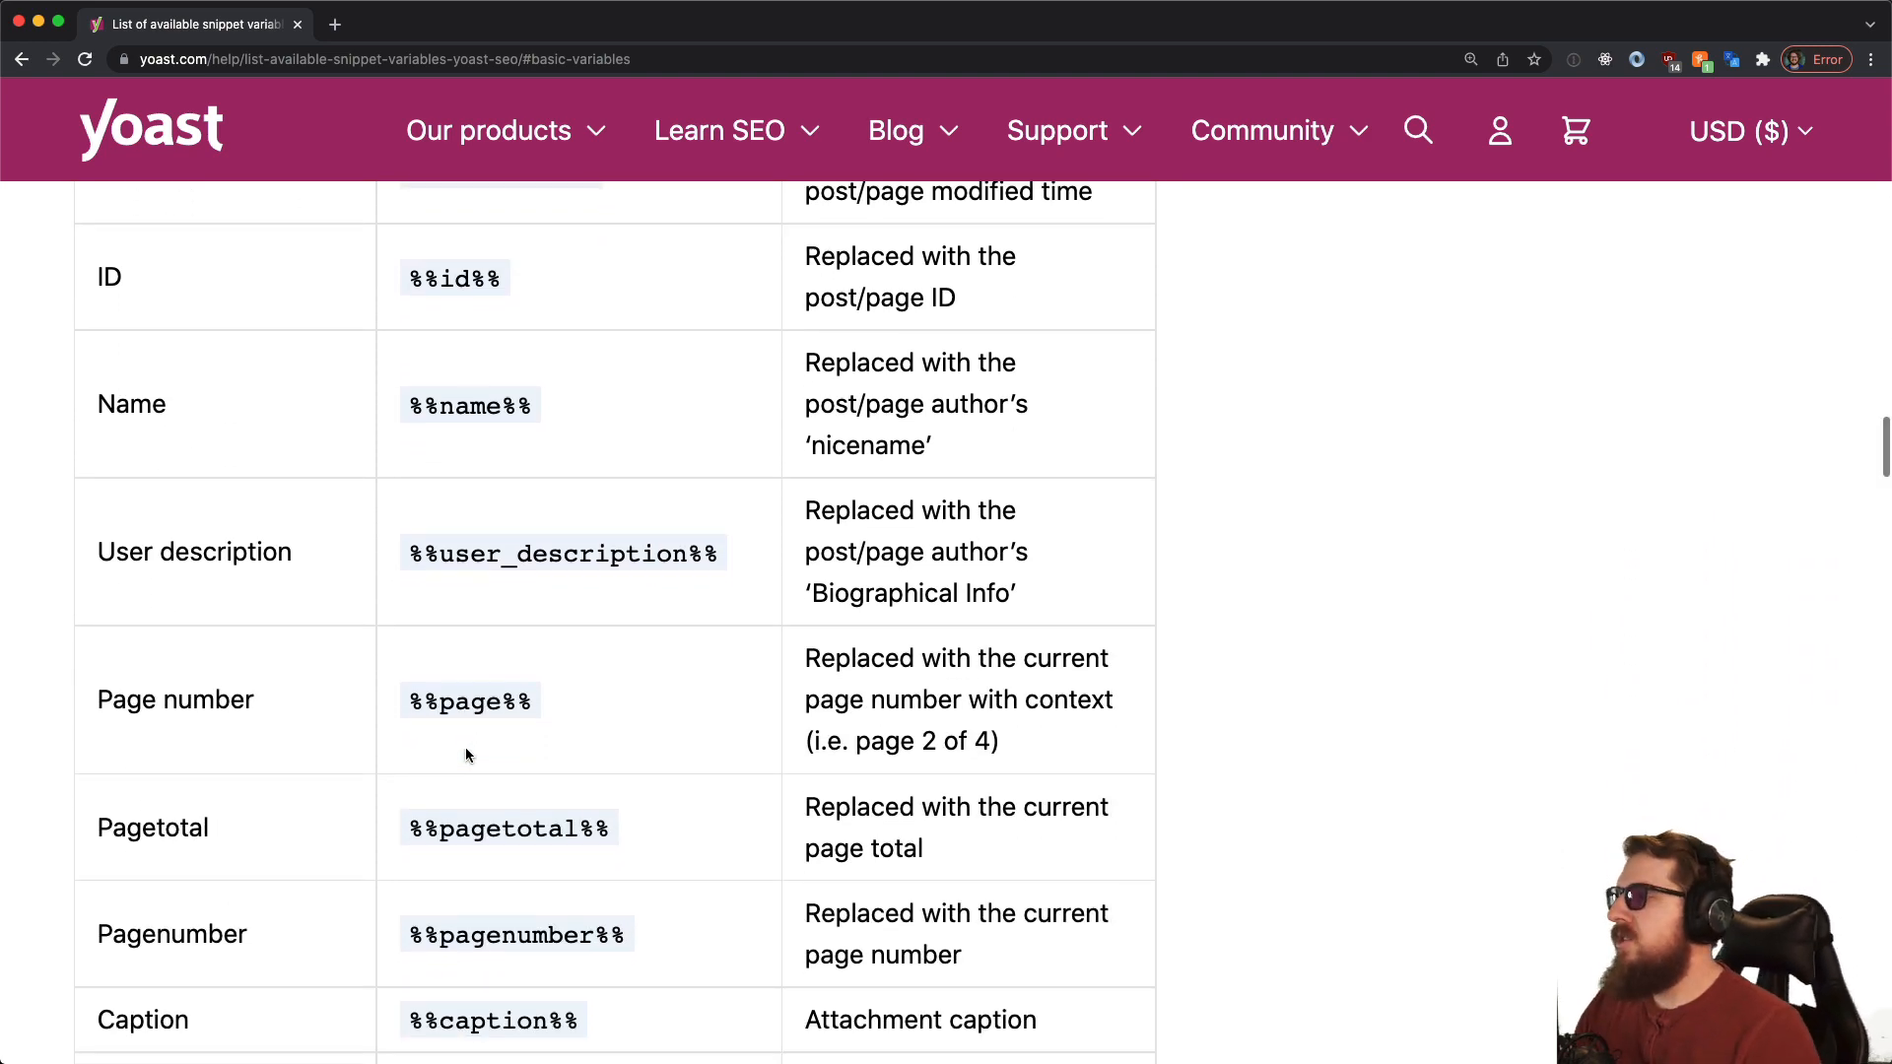
scroll(down, 3)
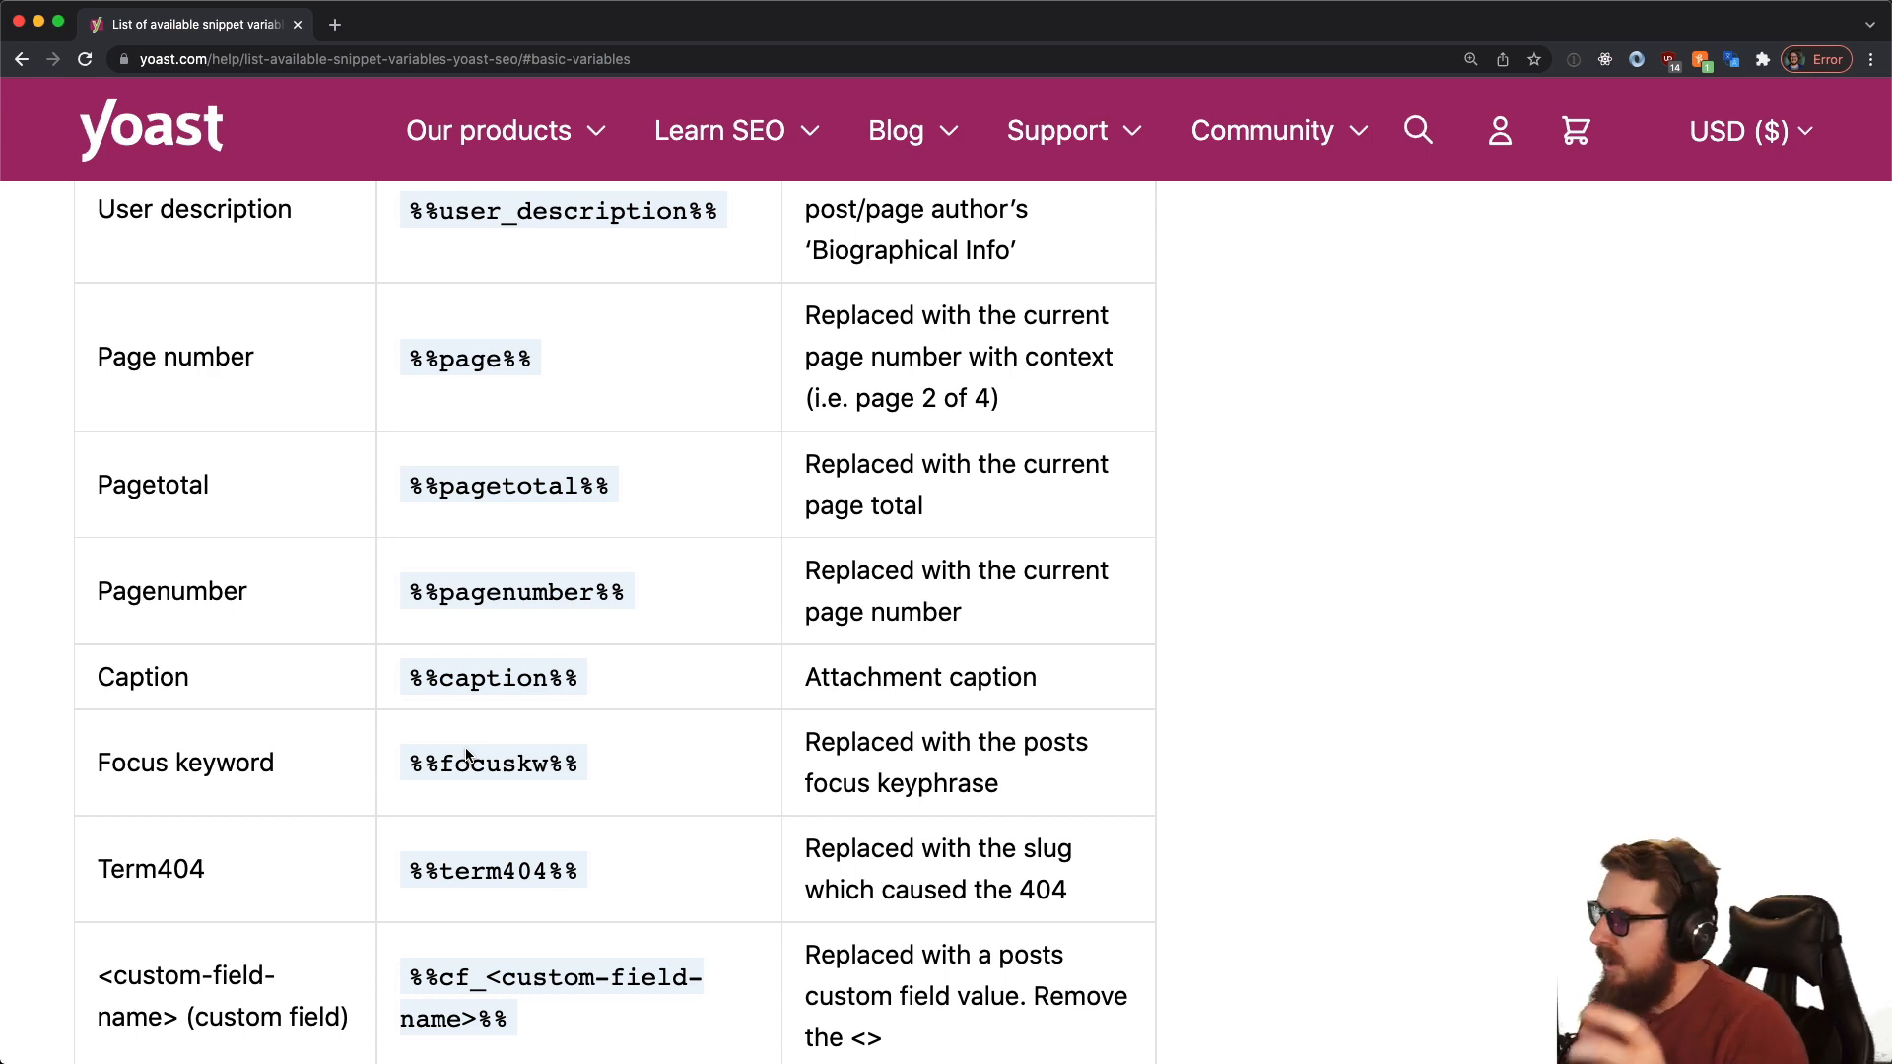
mouse_move(449, 540)
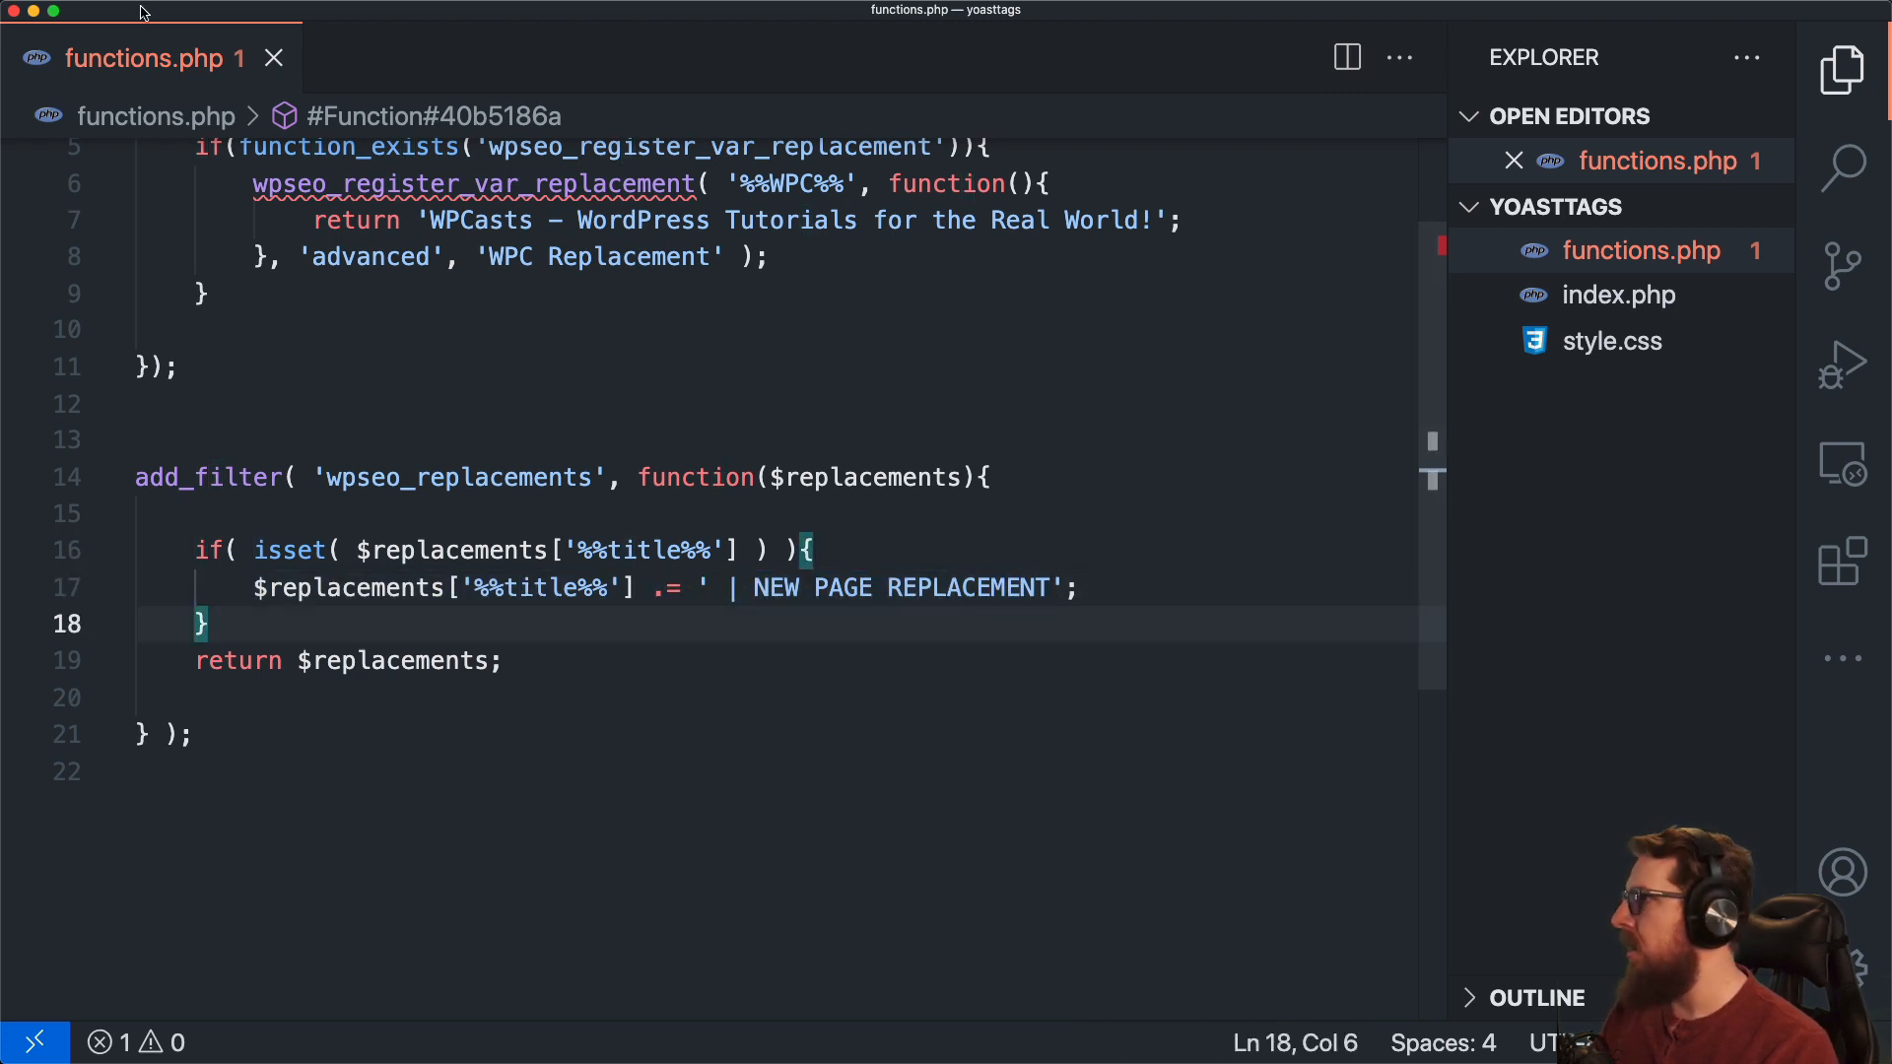
Step: Reload the post editor, set the SEO title back to the Title variable, and update the post
click(428, 386)
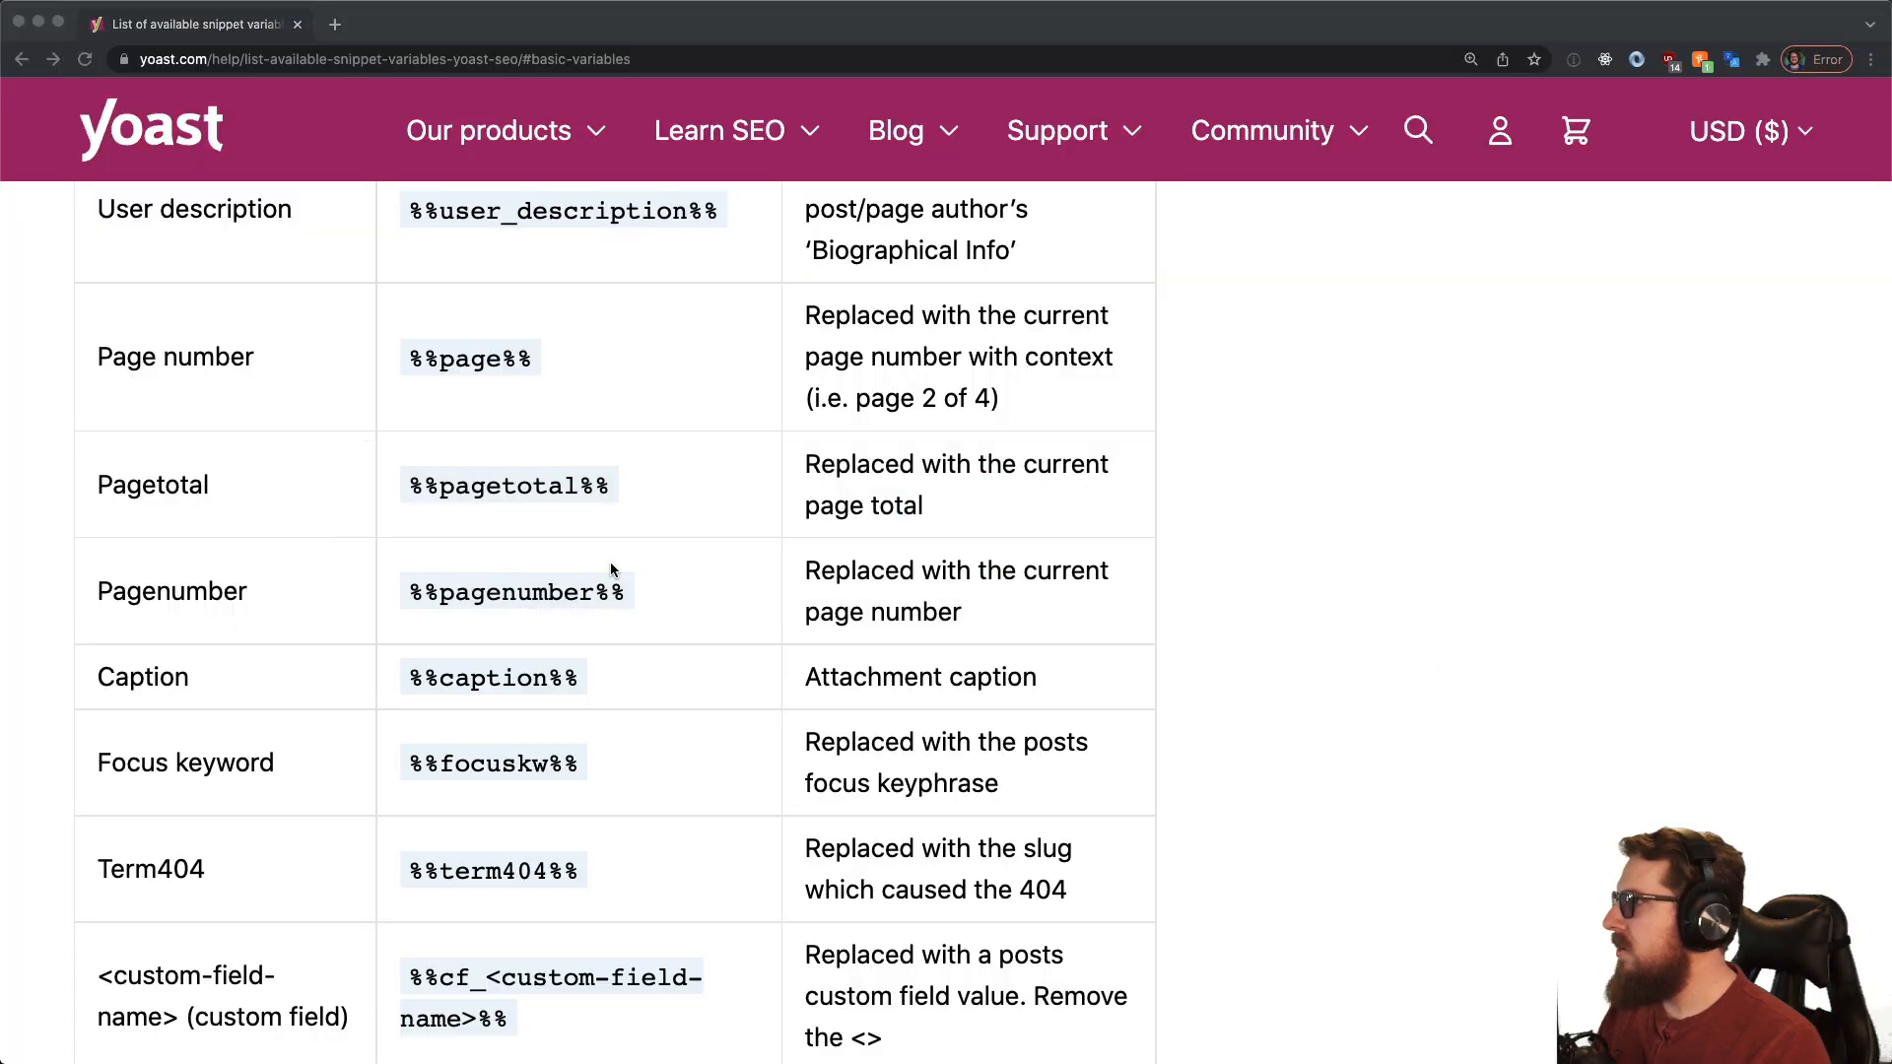
click(194, 26)
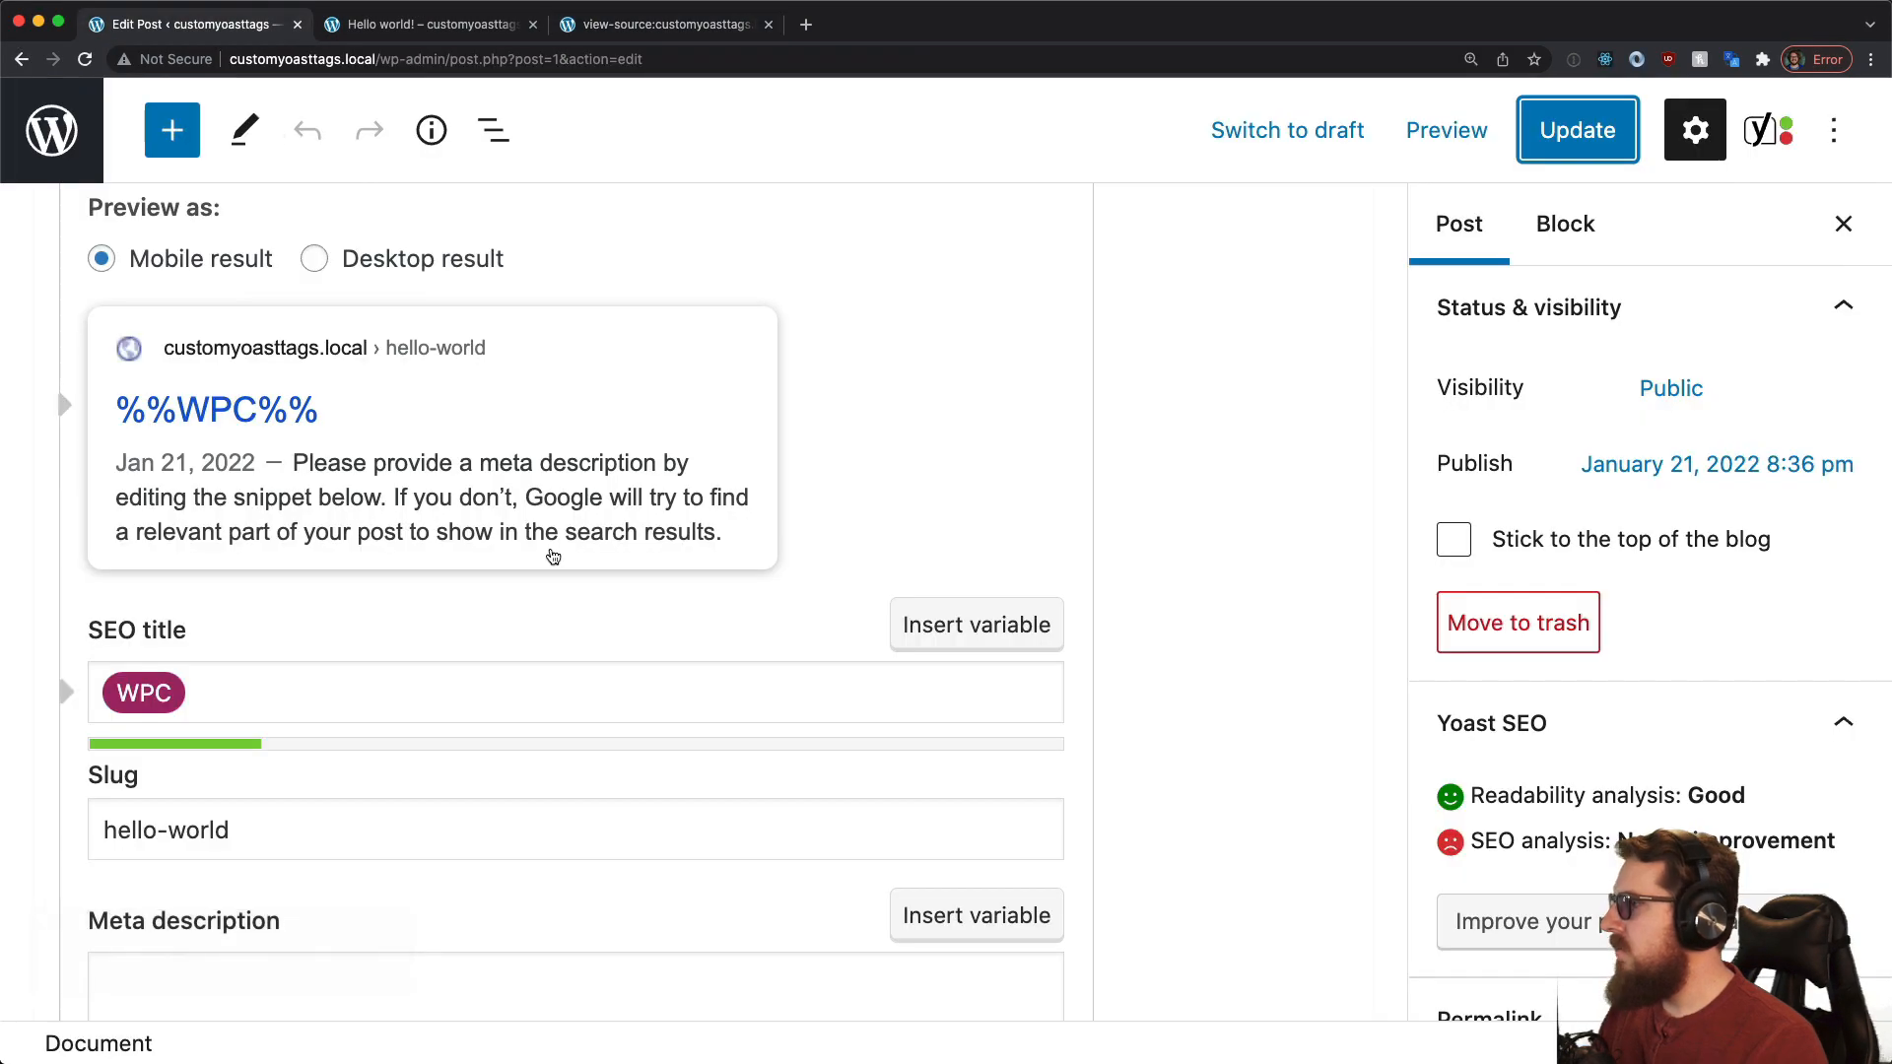
click(1576, 130)
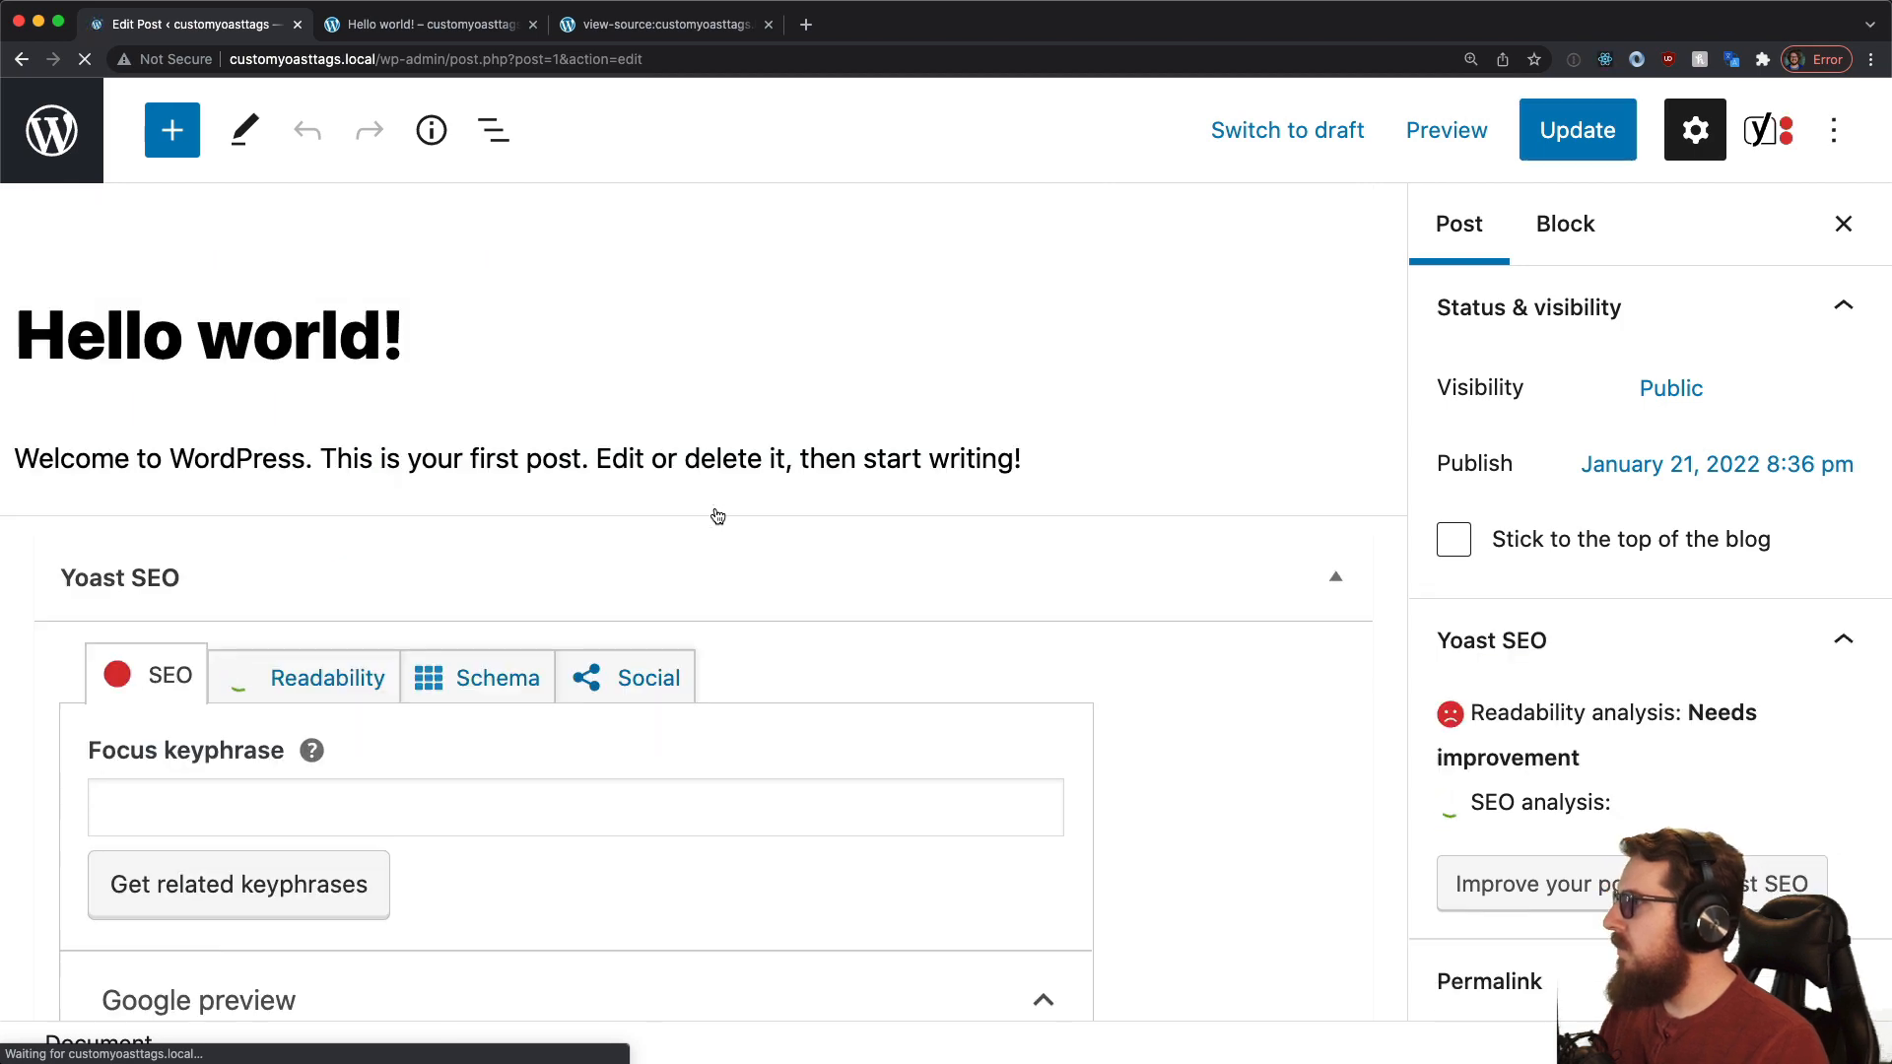
scroll(down, 3)
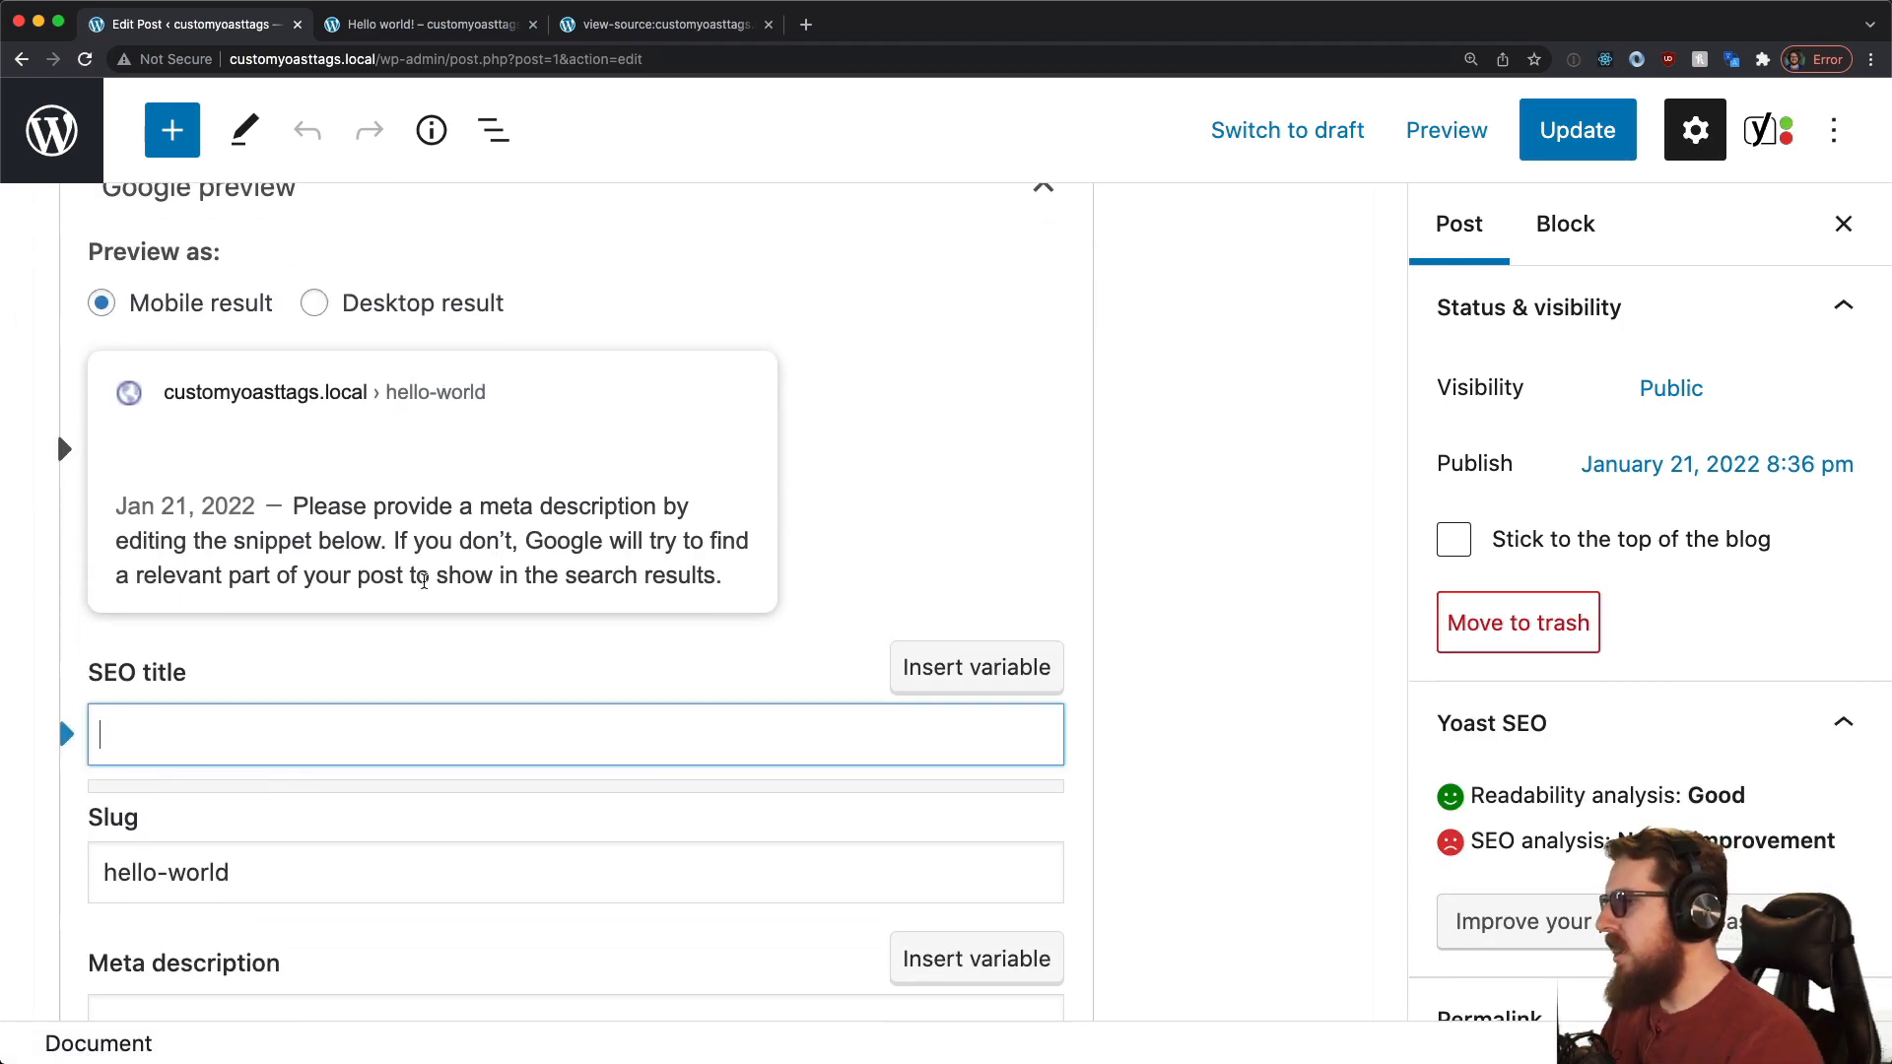
click(978, 666)
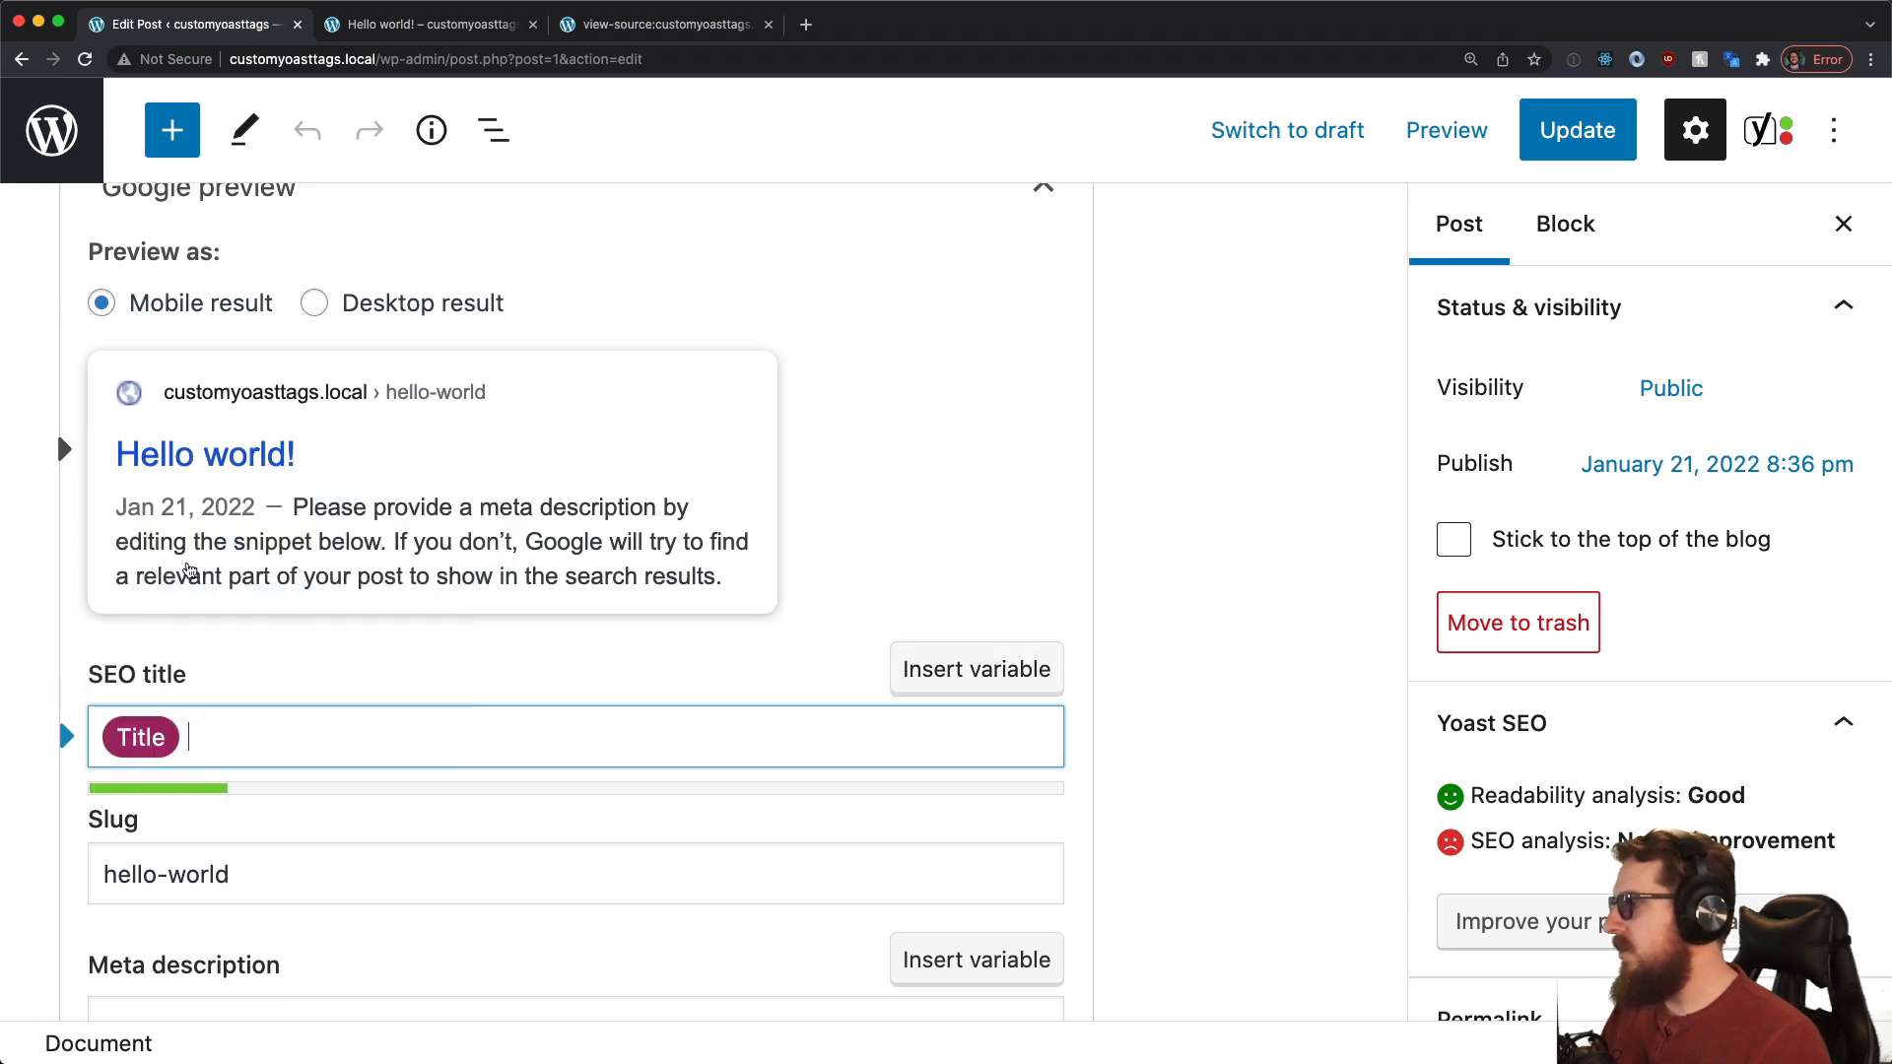
click(1577, 130)
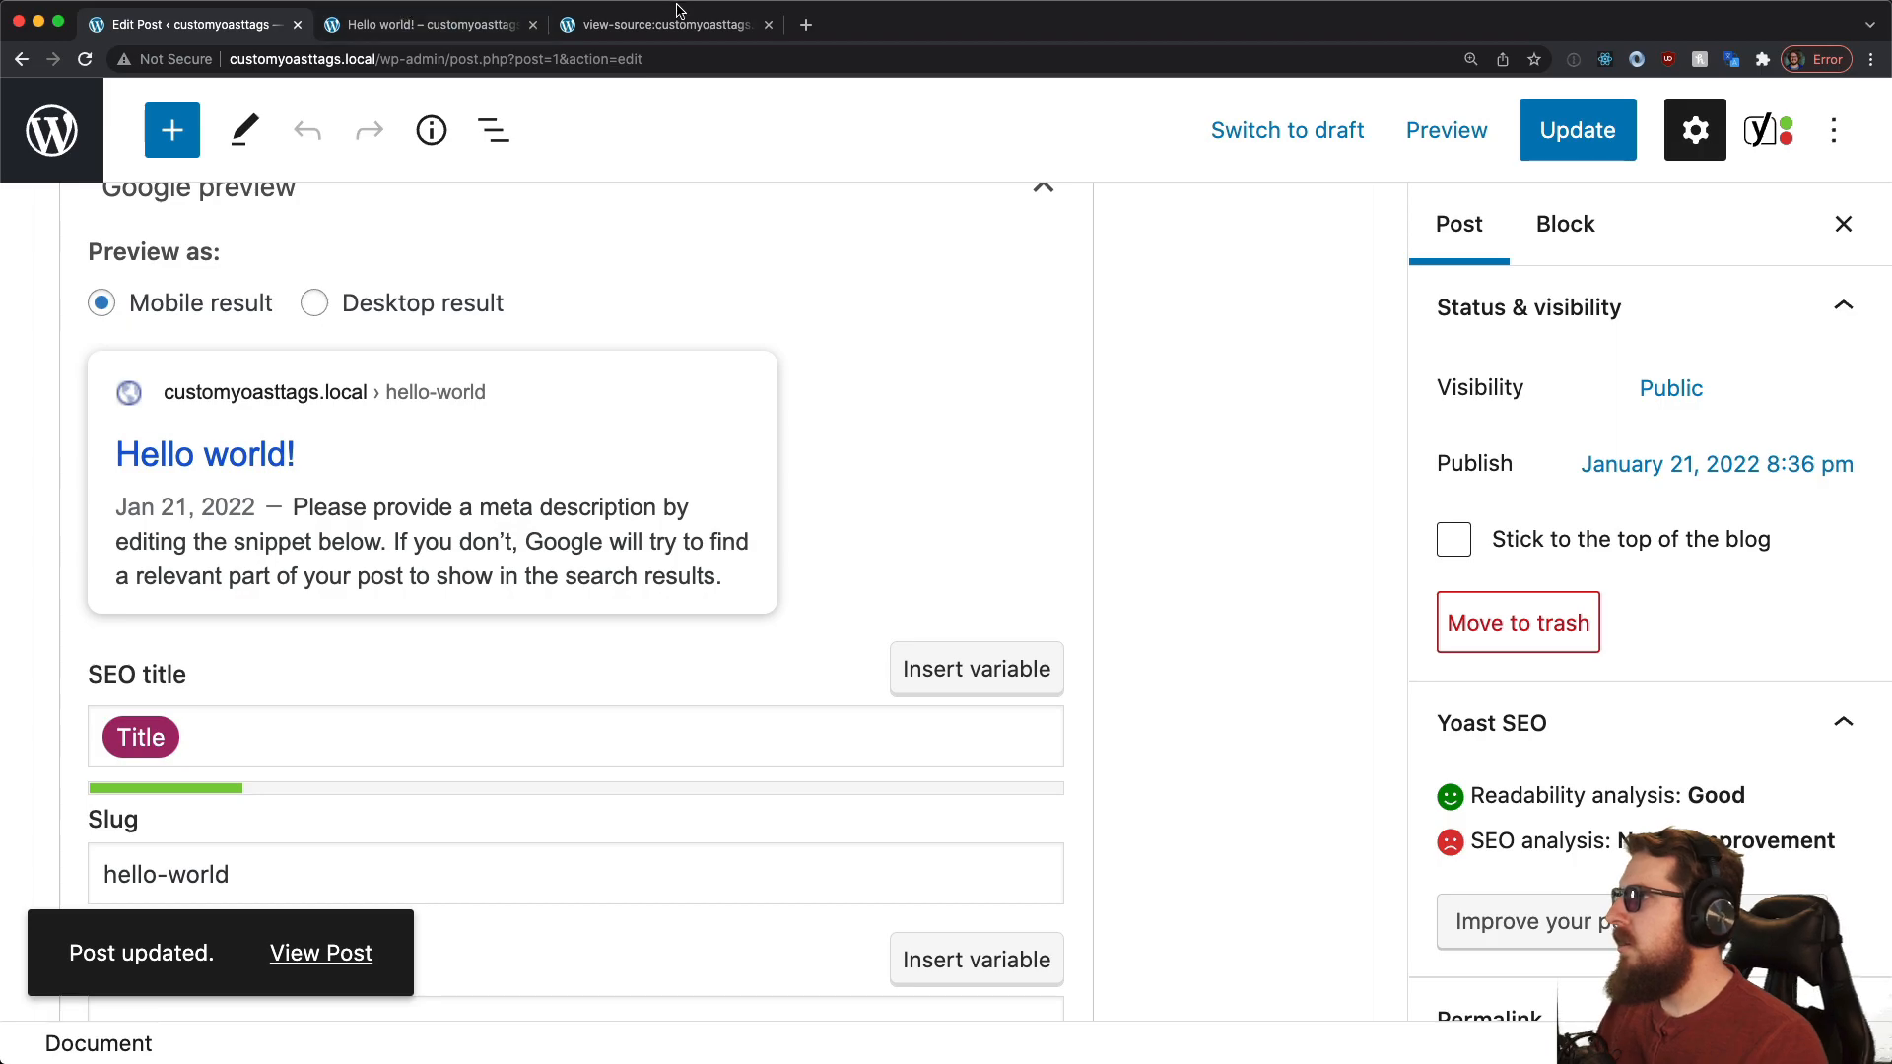
Step: Reload the page source, where og:title now reads 'Hello world! | NEW PAGE REPLACEMENT'
click(670, 23)
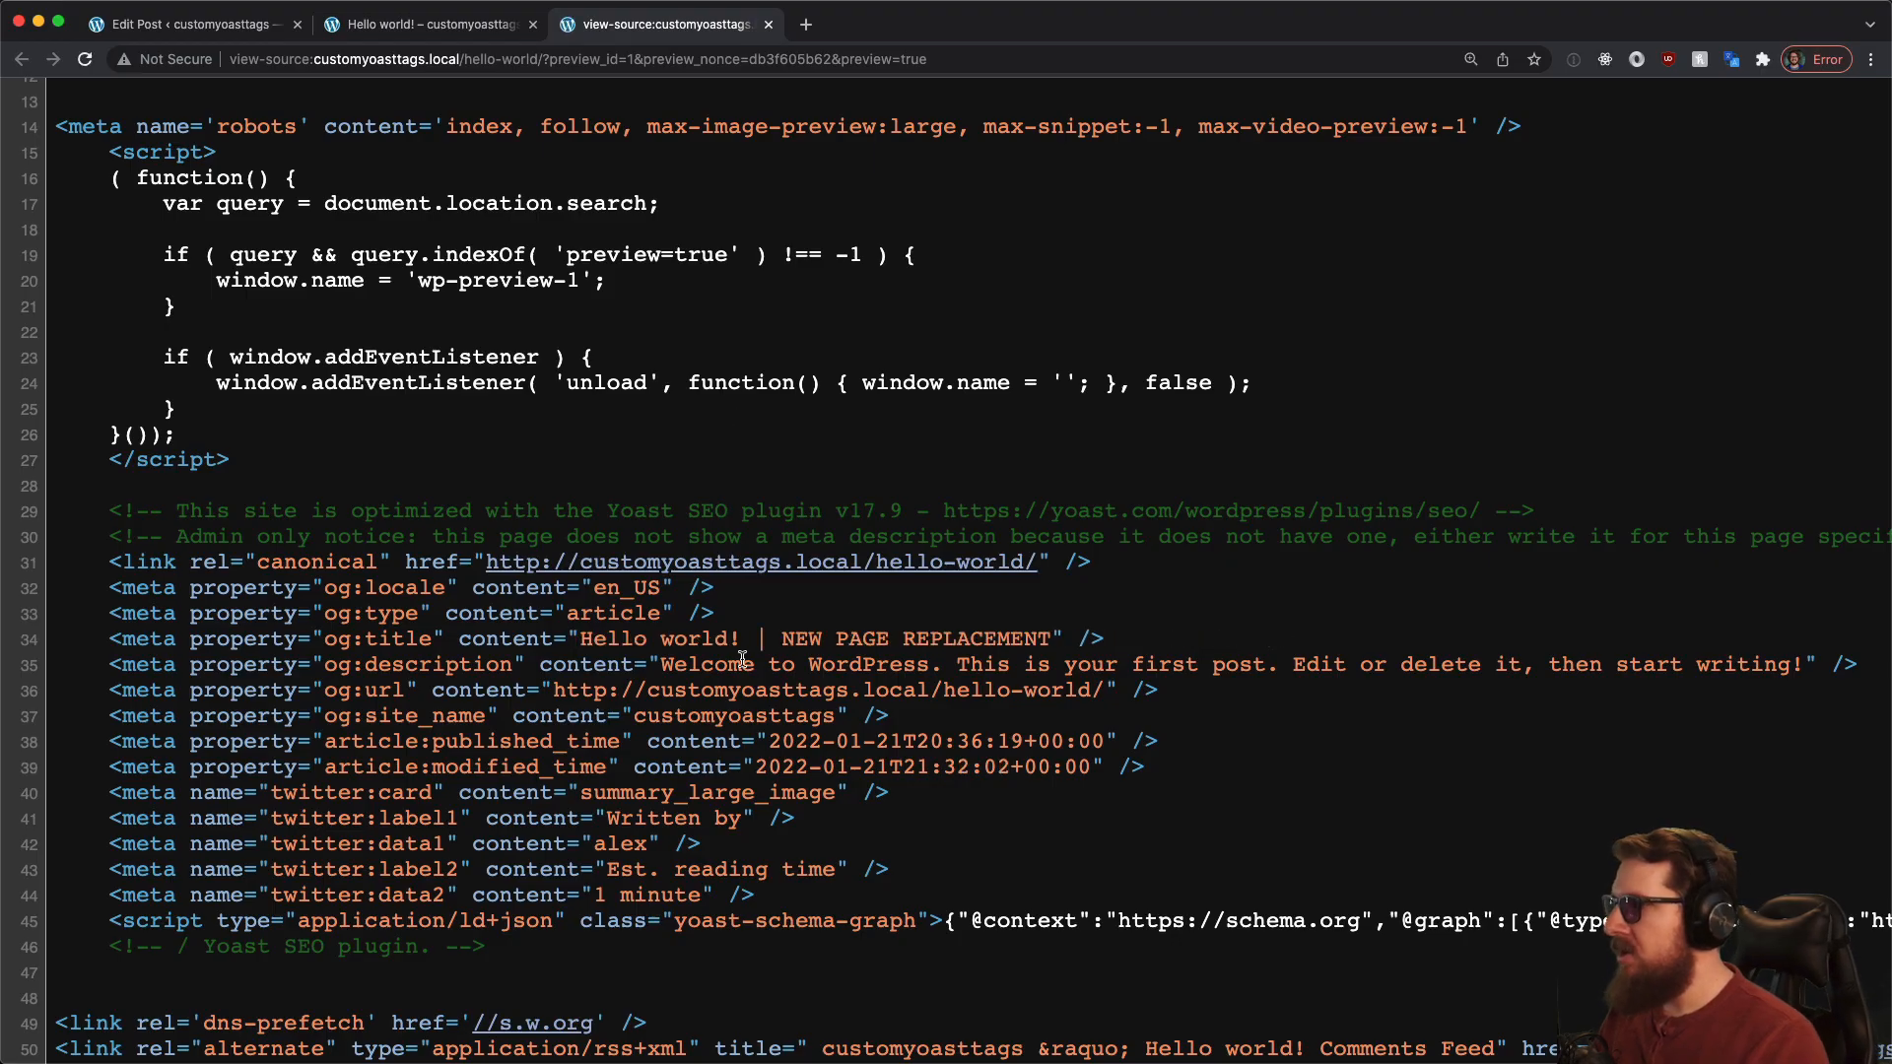
double_click(659, 638)
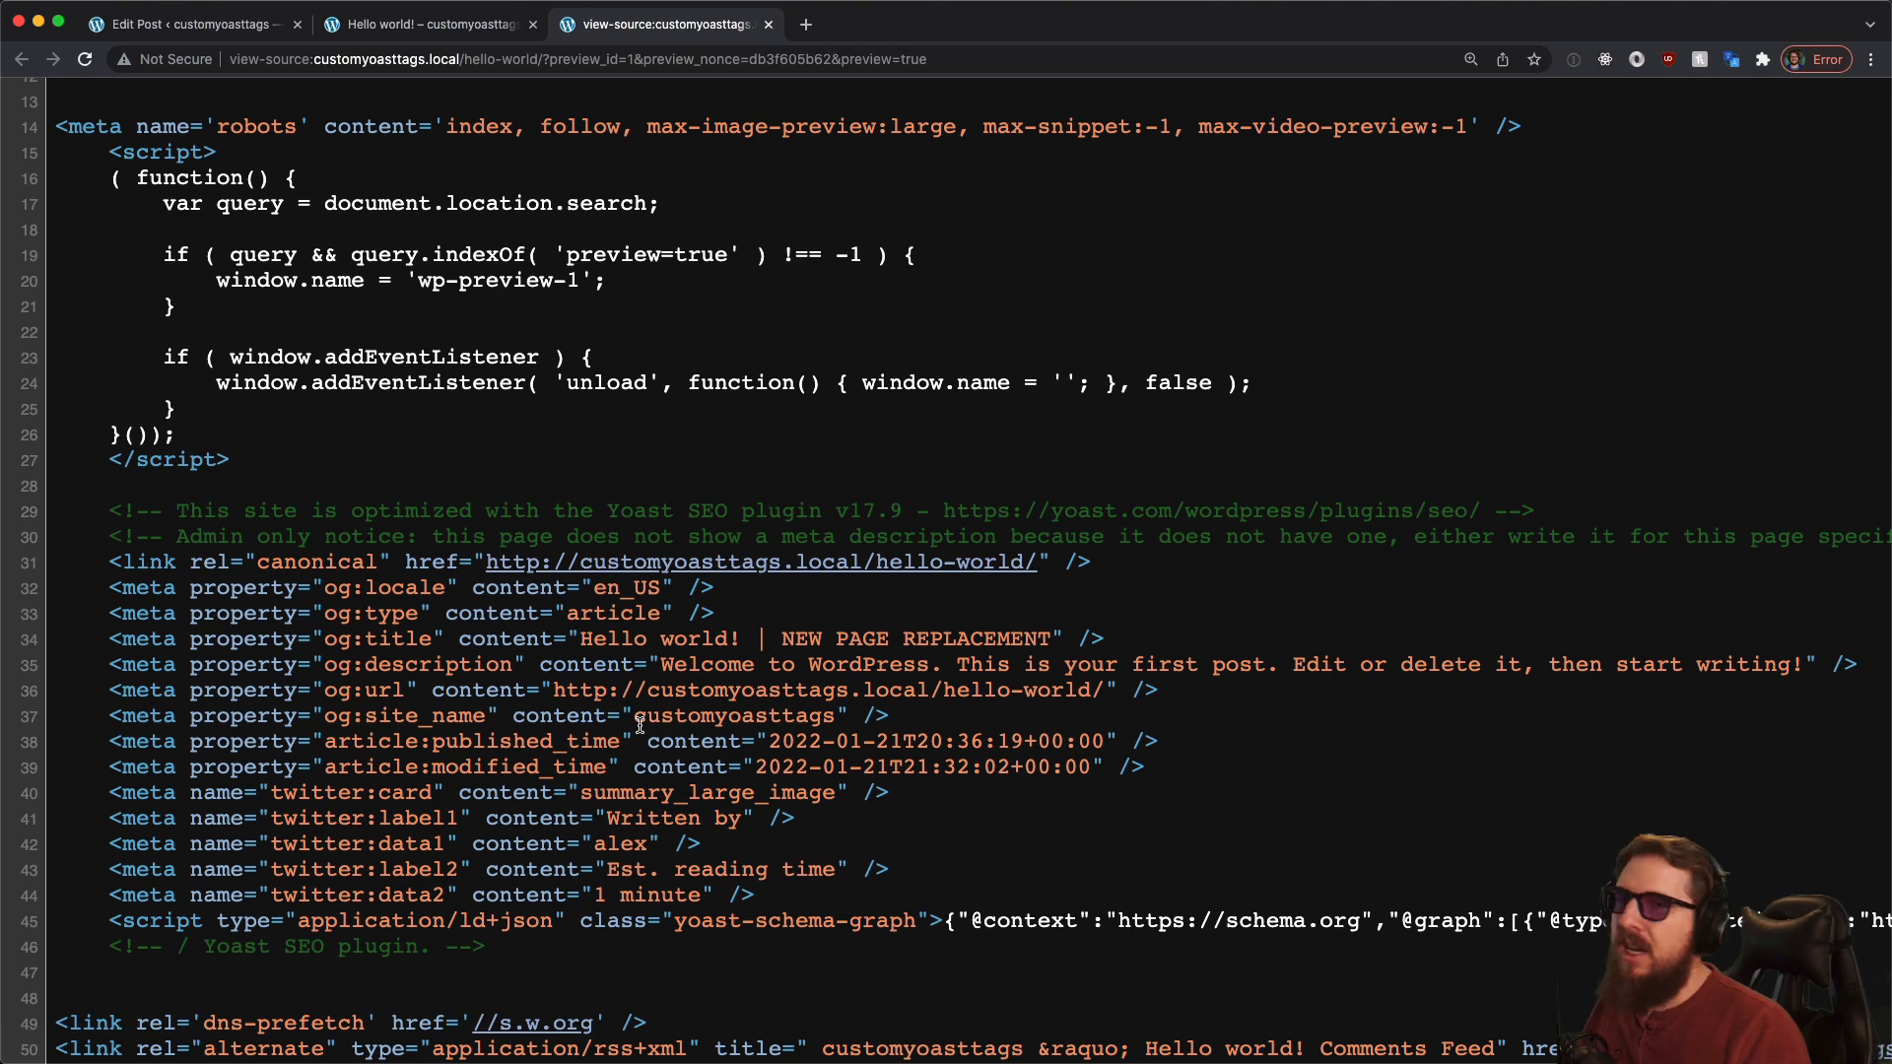
mouse_move(631, 802)
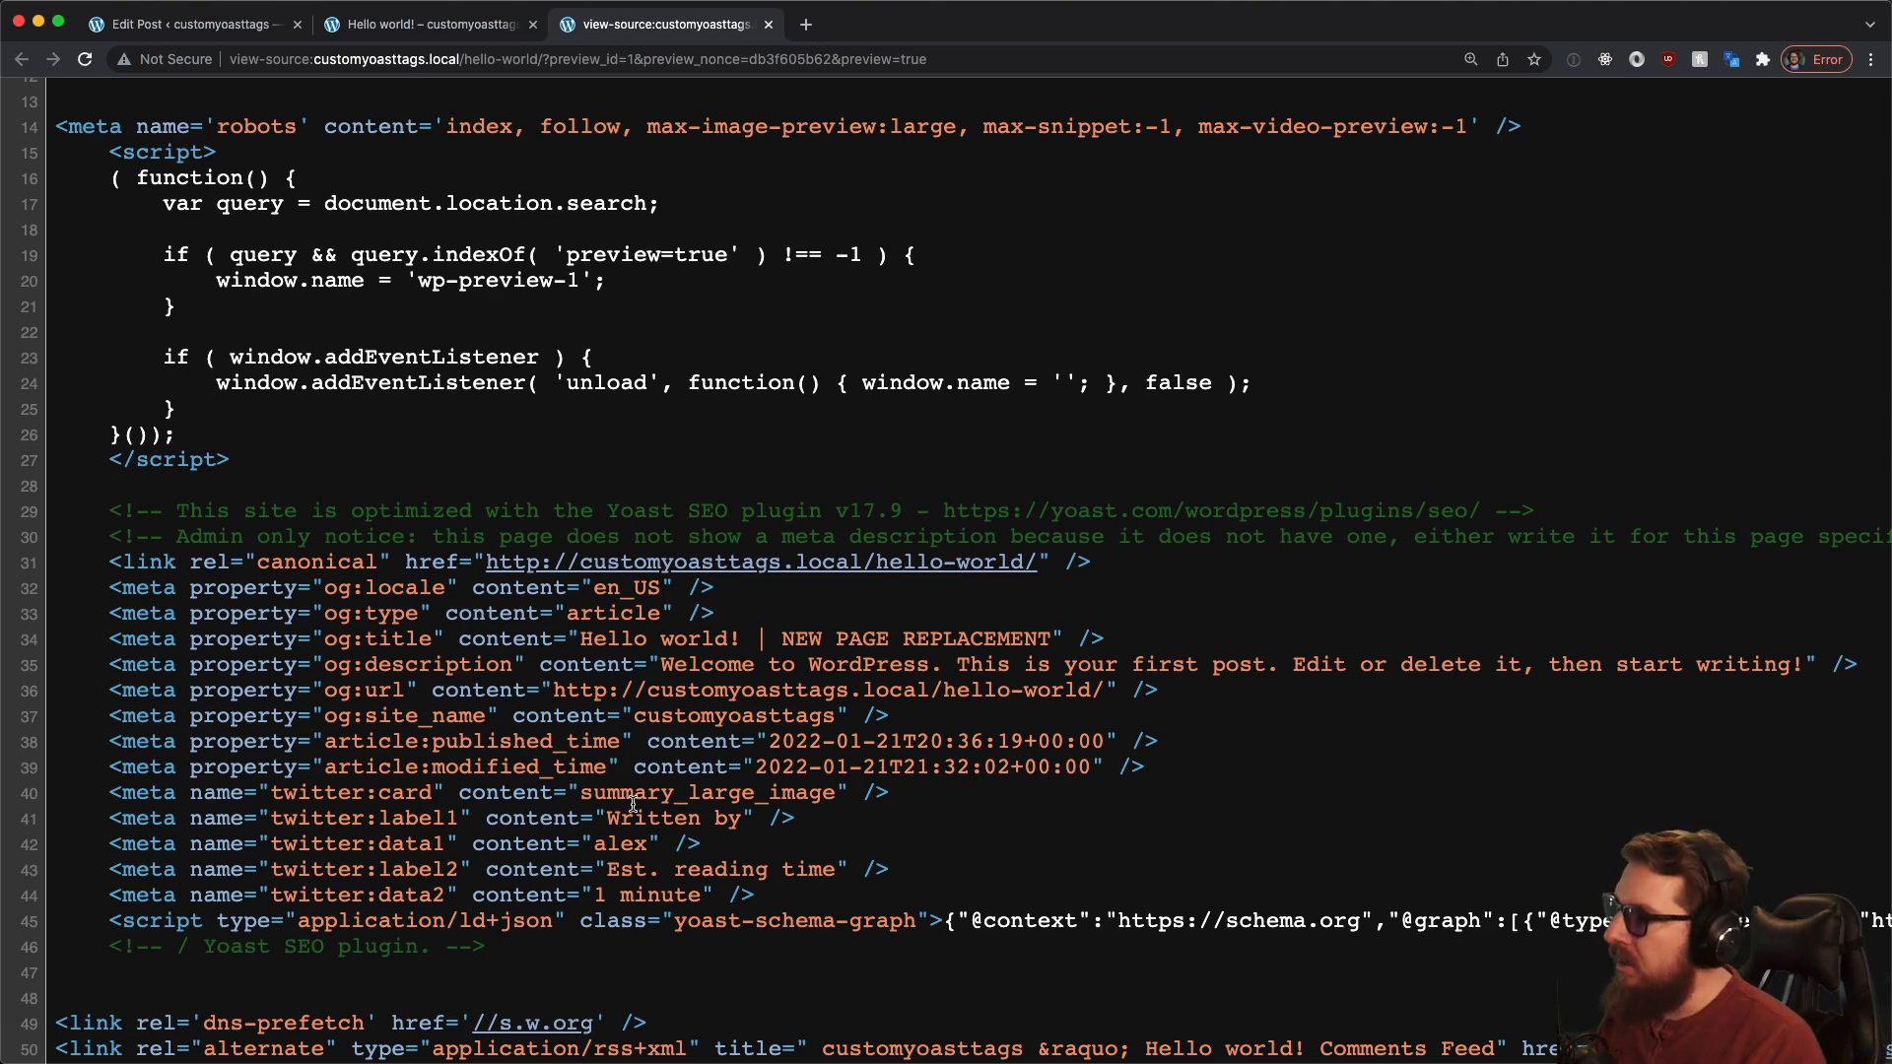